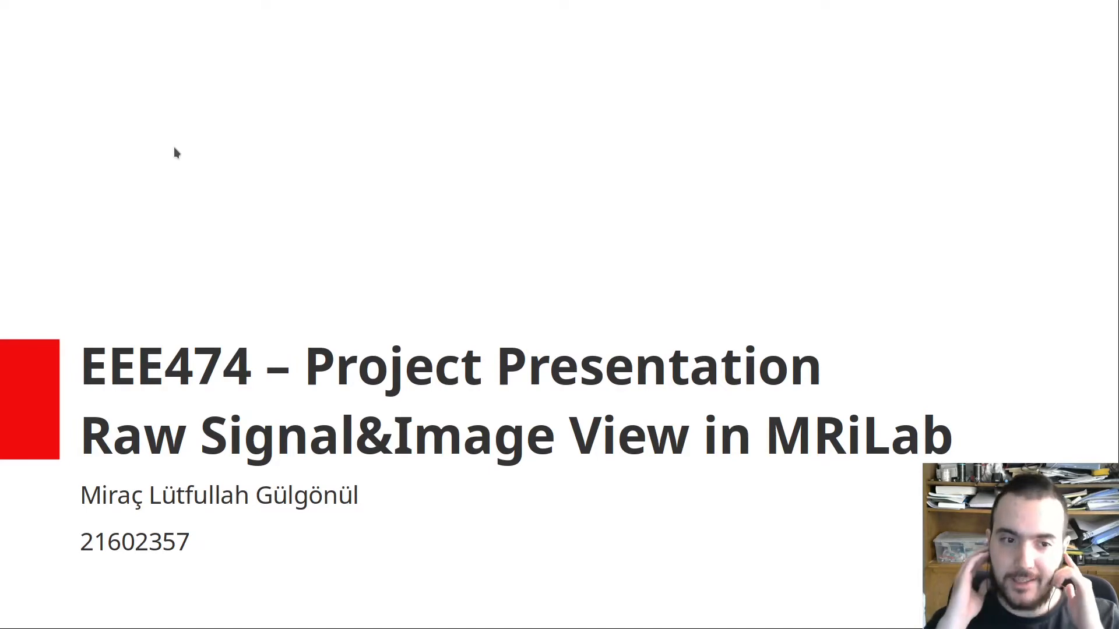
Advance from the title slide to the Introduction slide on raw image and signal display.
key(Right)
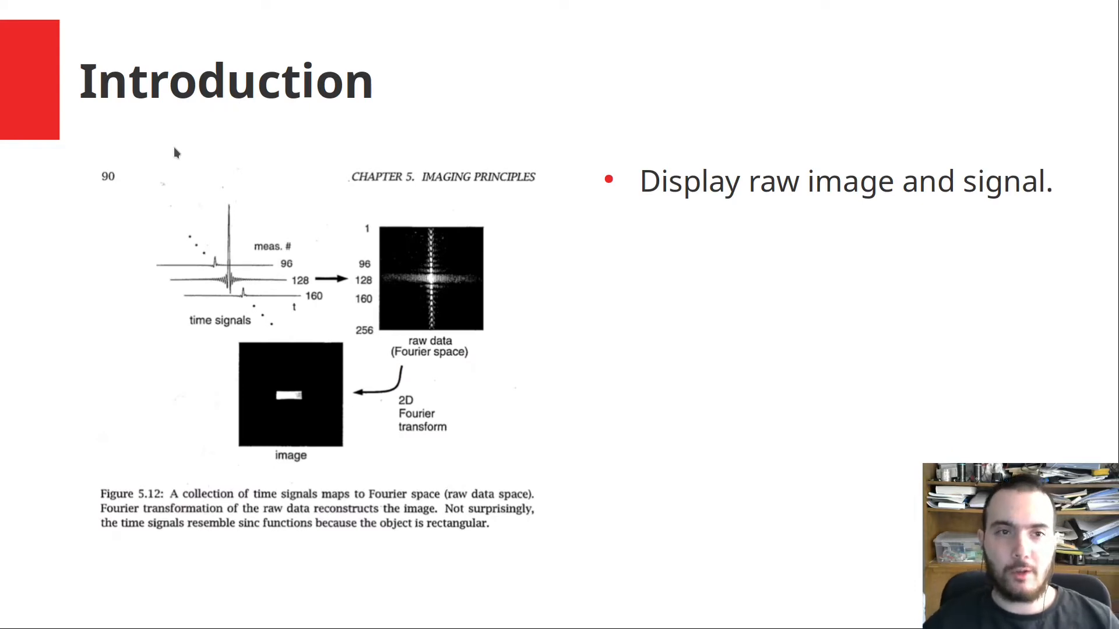
mouse_move(330, 273)
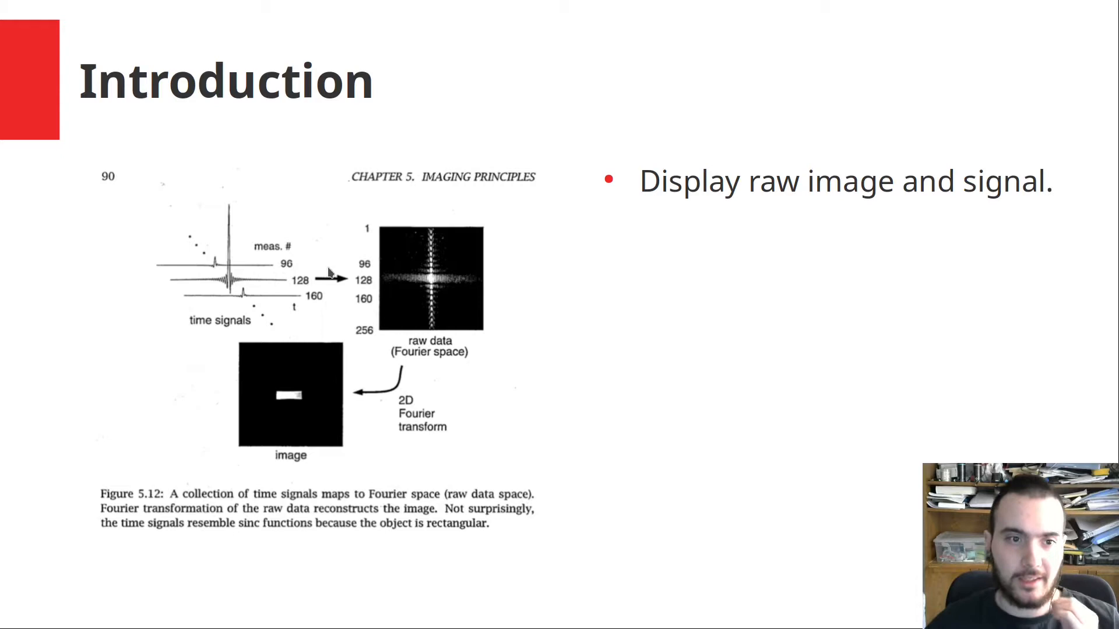
mouse_move(461, 404)
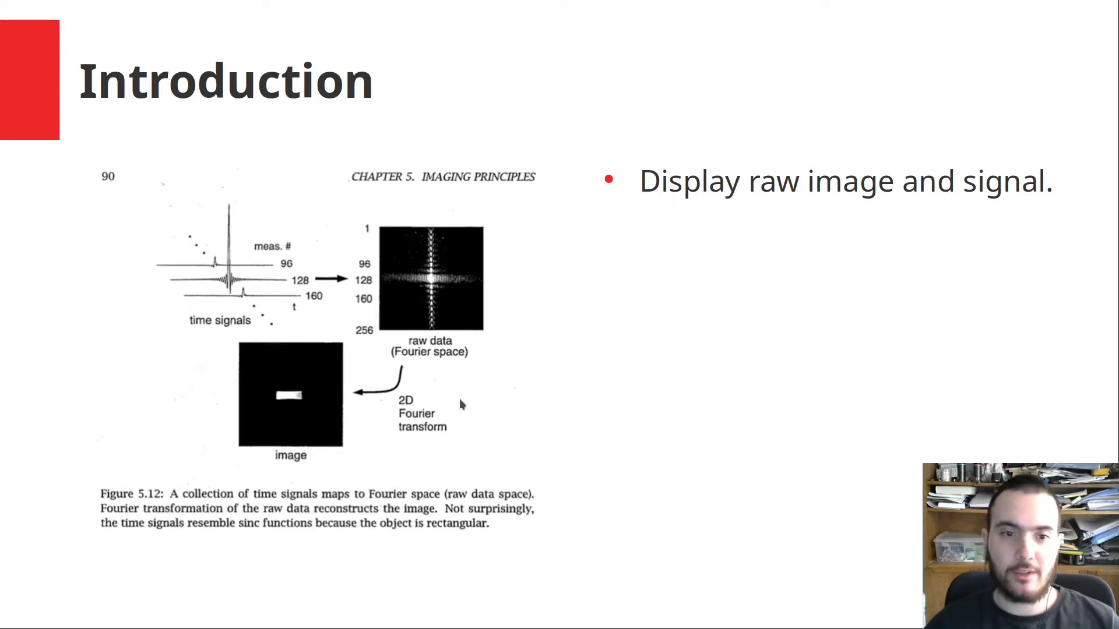
mouse_move(324, 408)
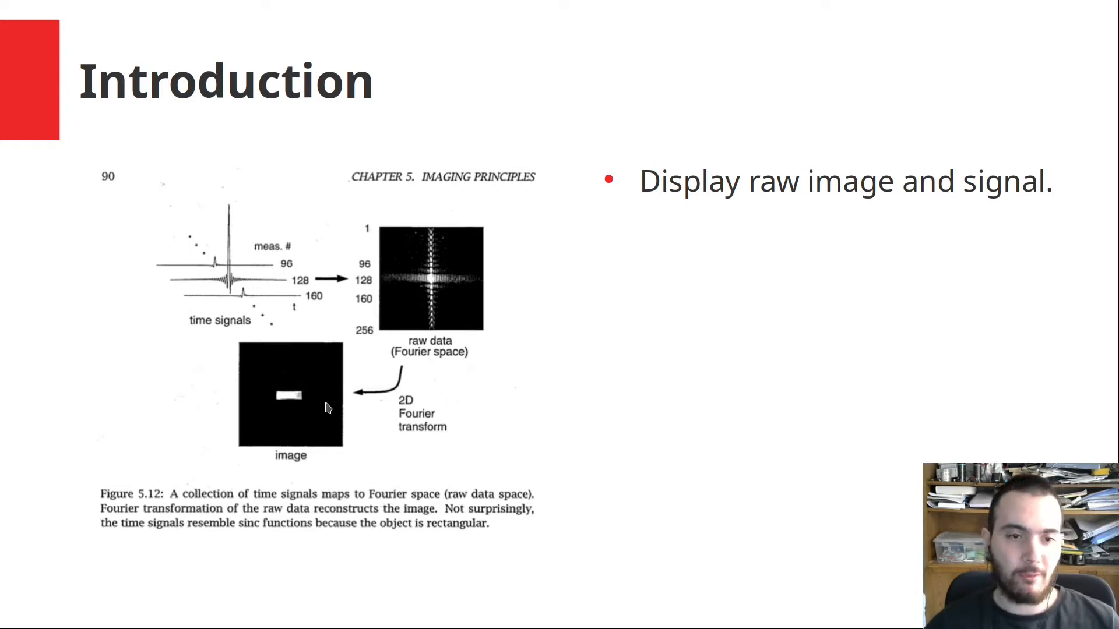
mouse_move(274, 257)
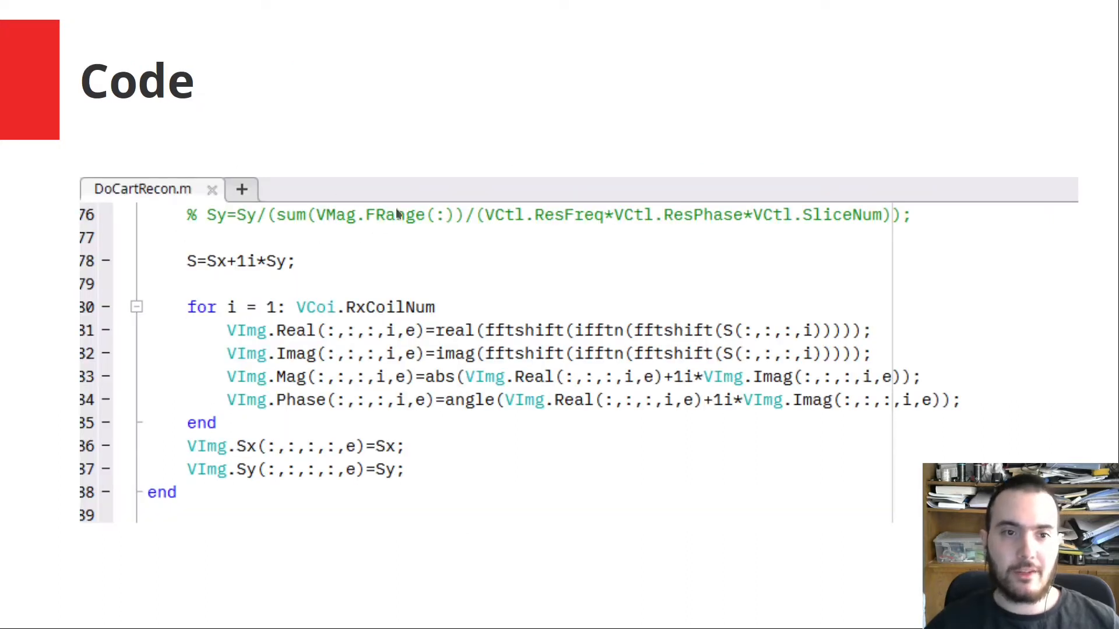
mouse_move(140, 204)
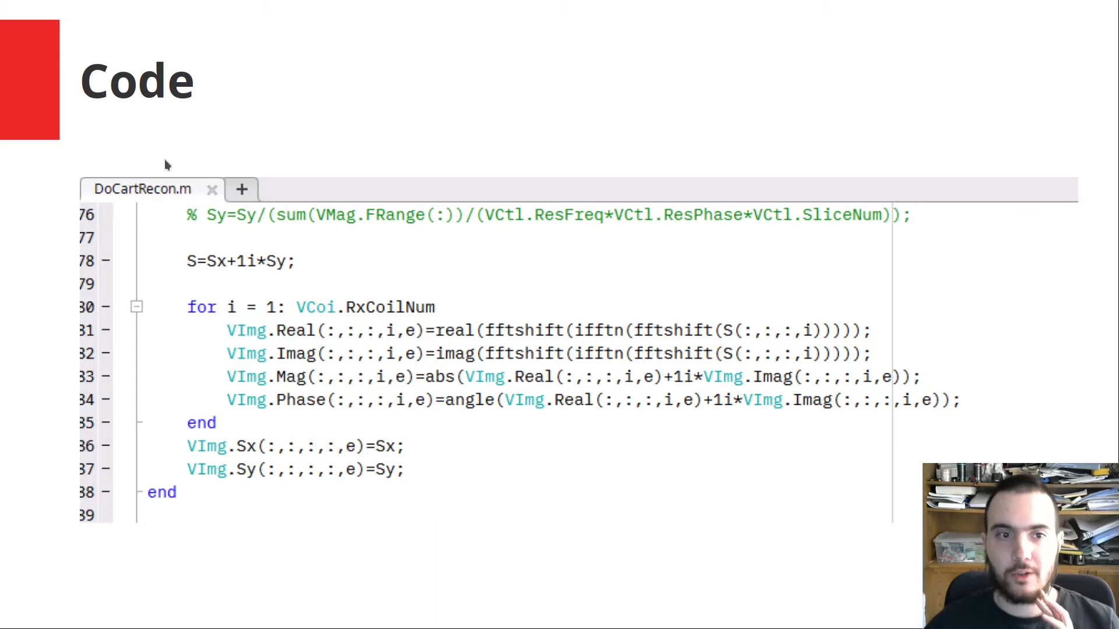
mouse_move(199, 275)
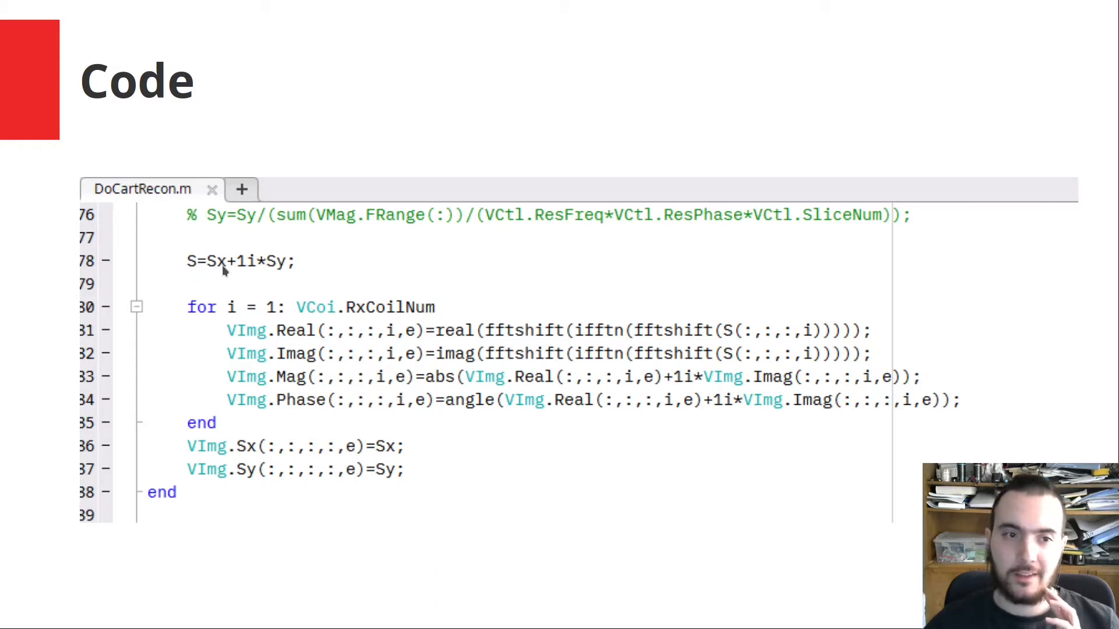
mouse_move(274, 266)
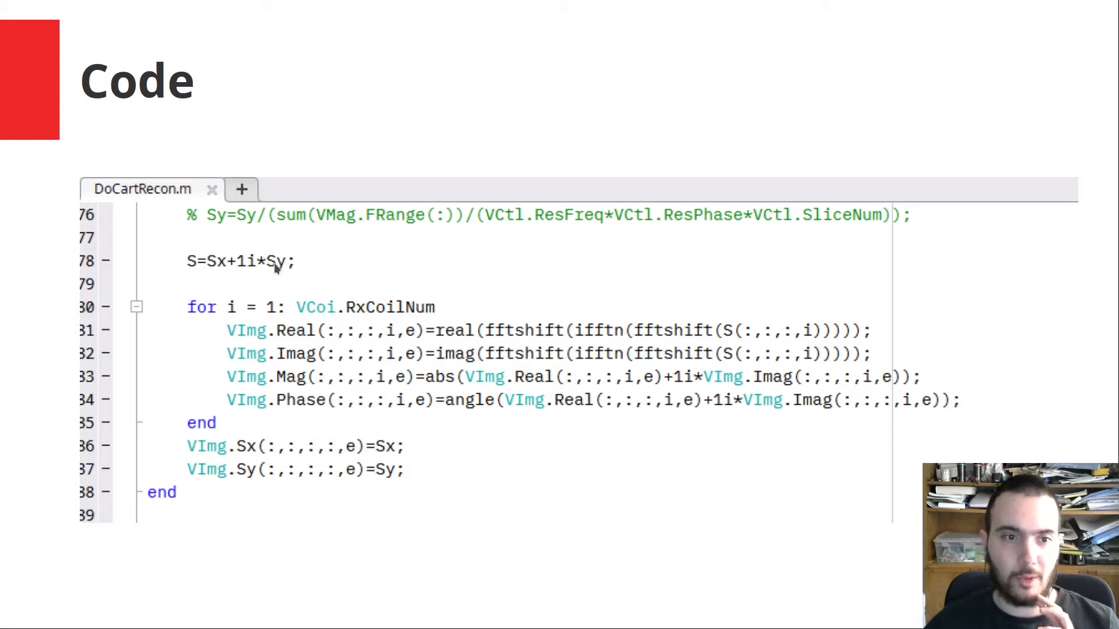
mouse_move(177, 258)
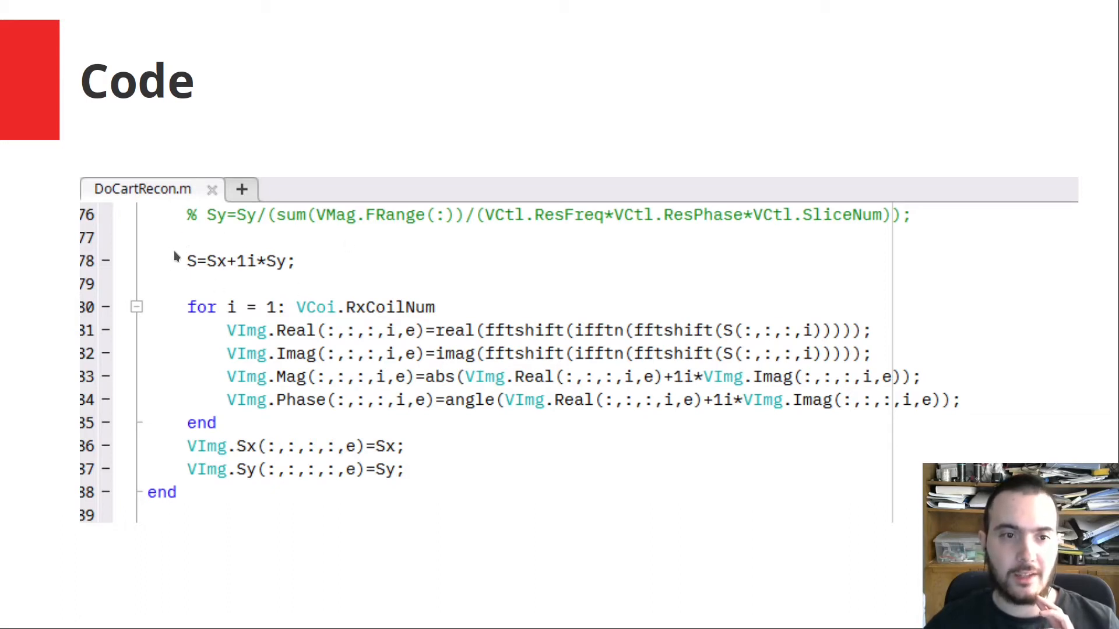
mouse_move(346, 273)
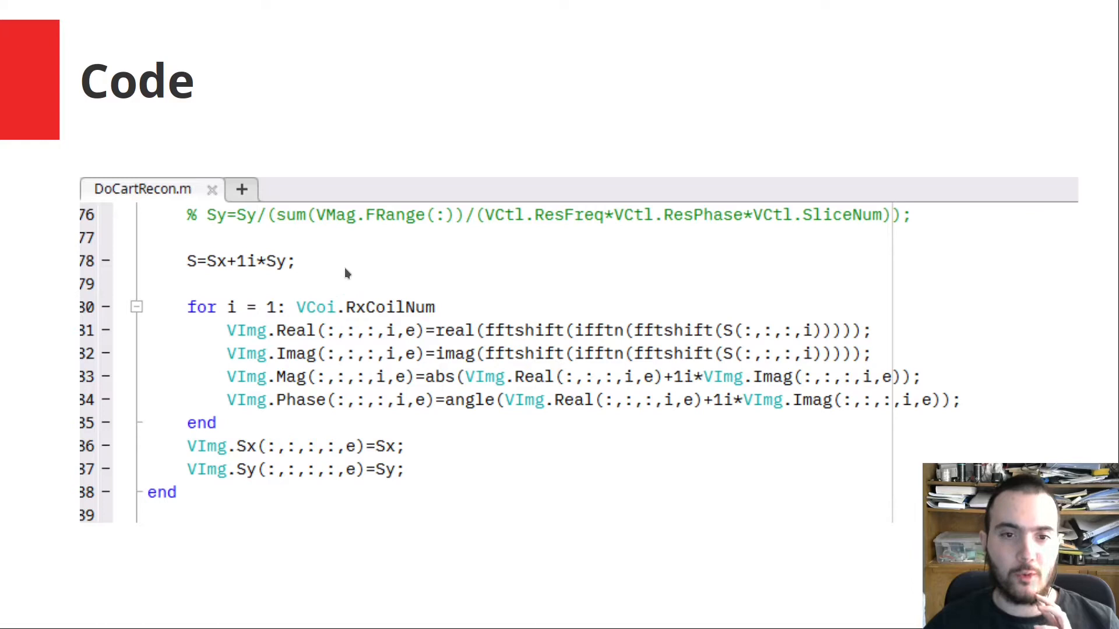
mouse_move(610, 319)
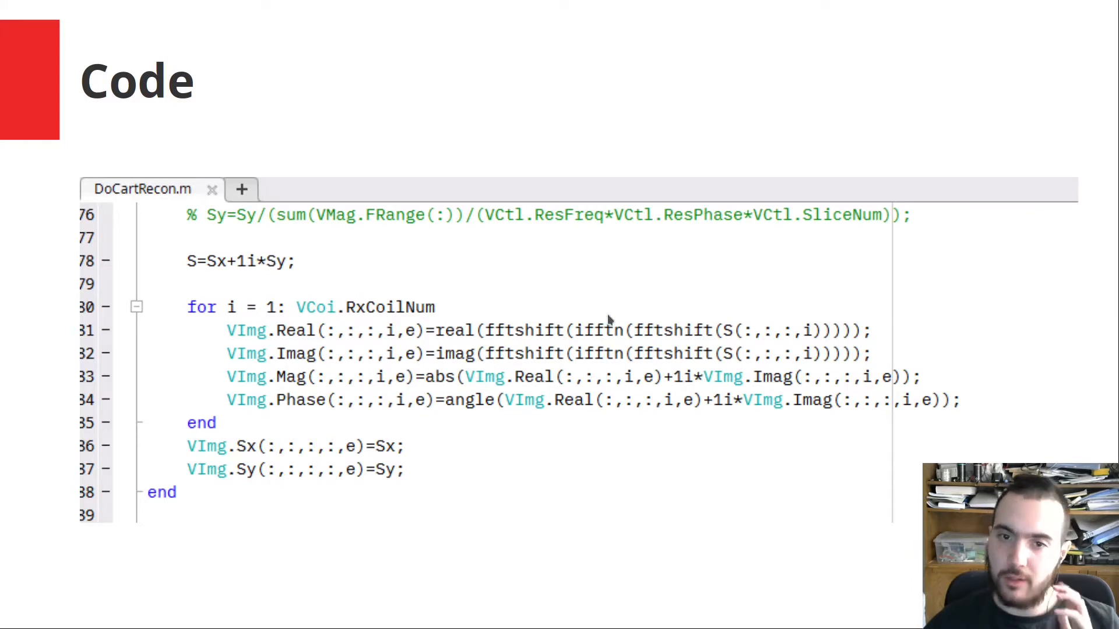
mouse_move(578, 343)
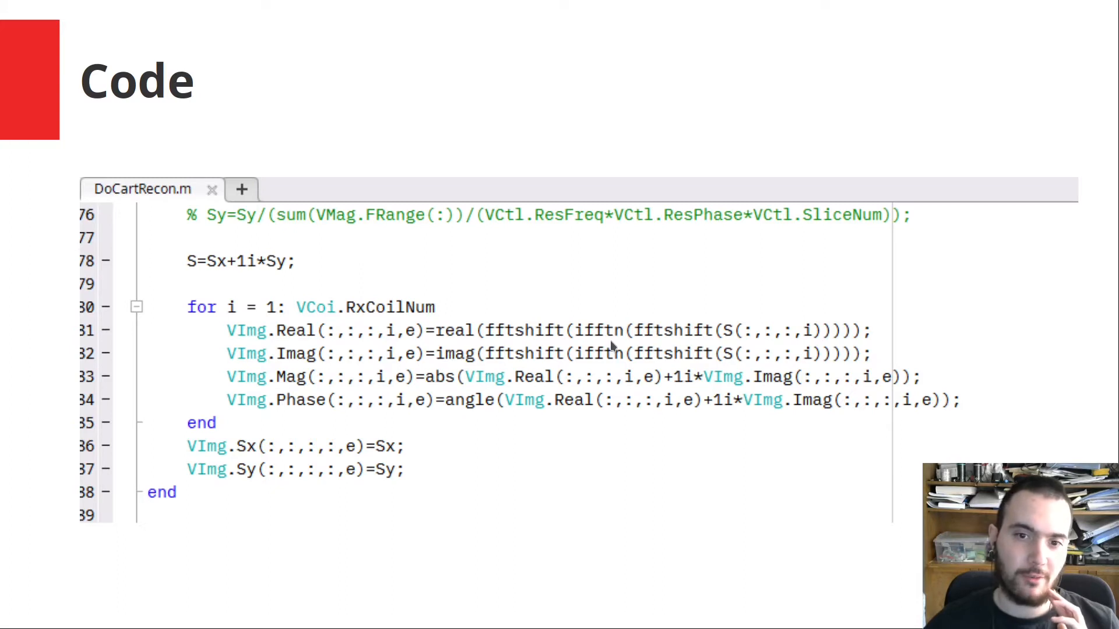
mouse_move(741, 289)
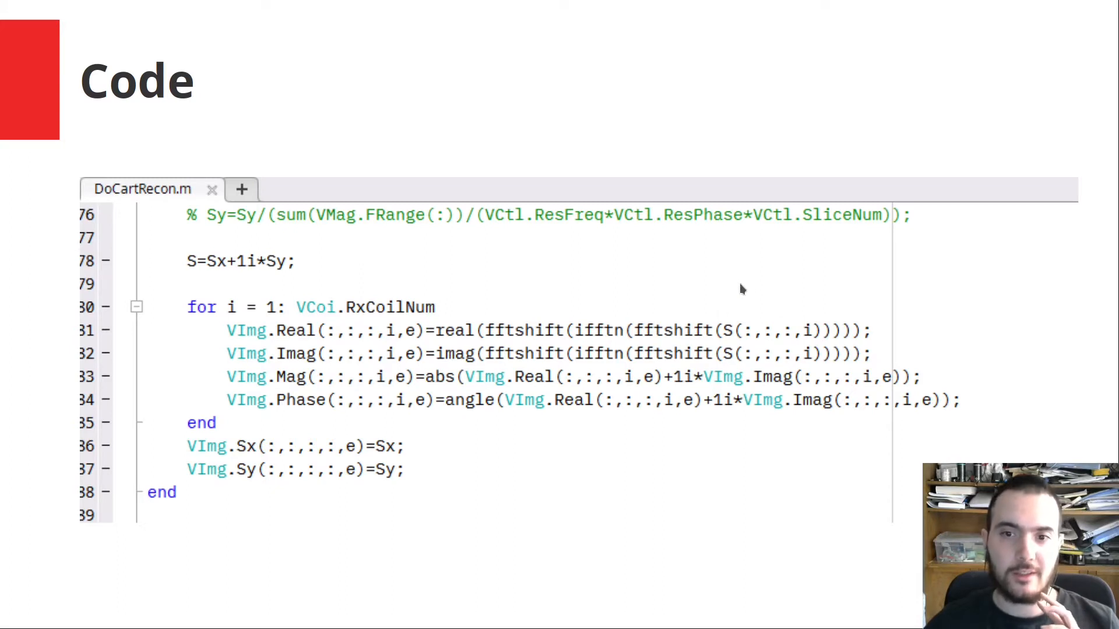
mouse_move(321, 335)
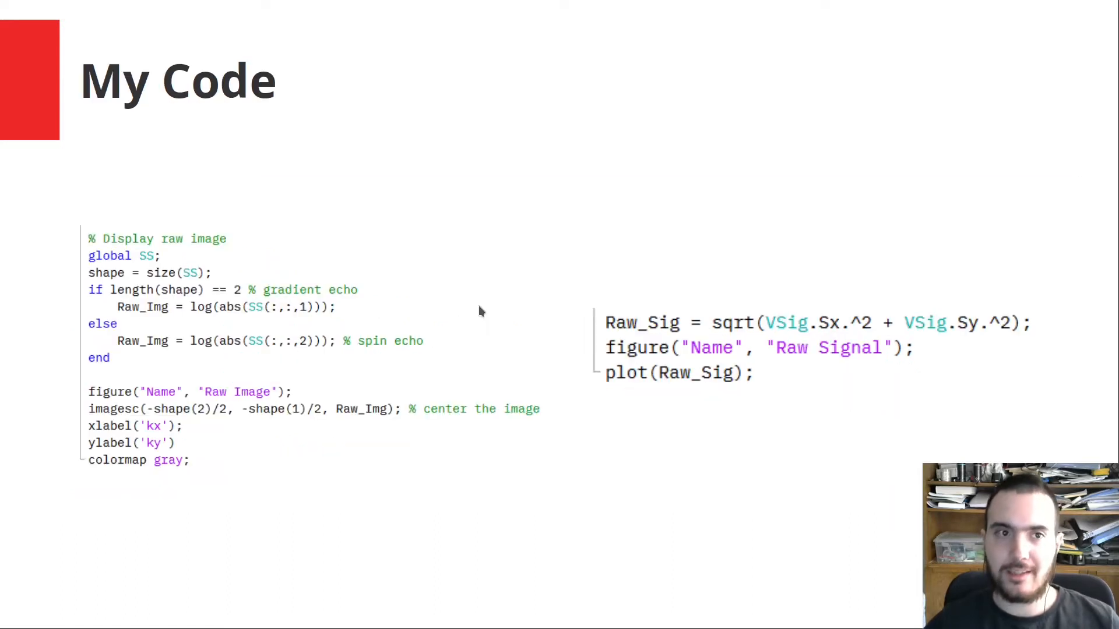
mouse_move(102, 204)
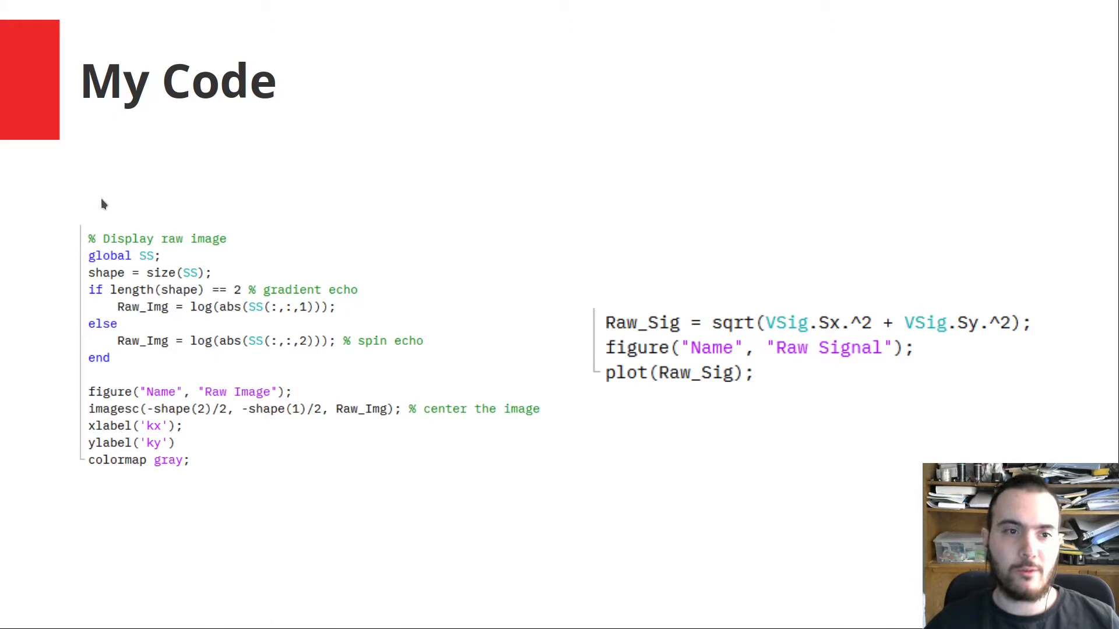
mouse_move(1038, 258)
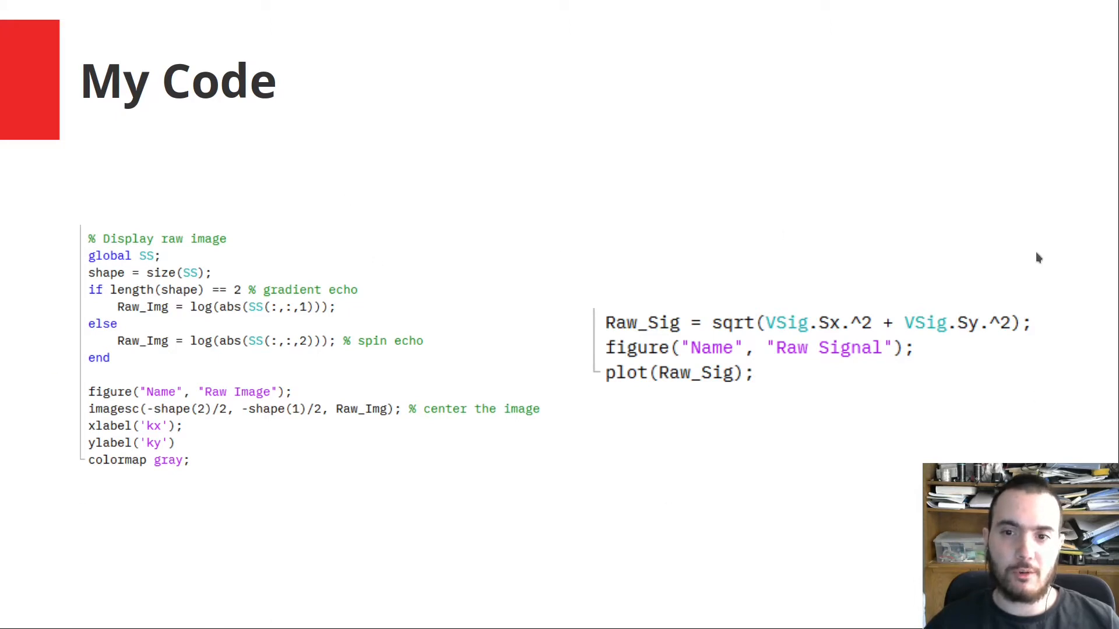
mouse_move(315, 306)
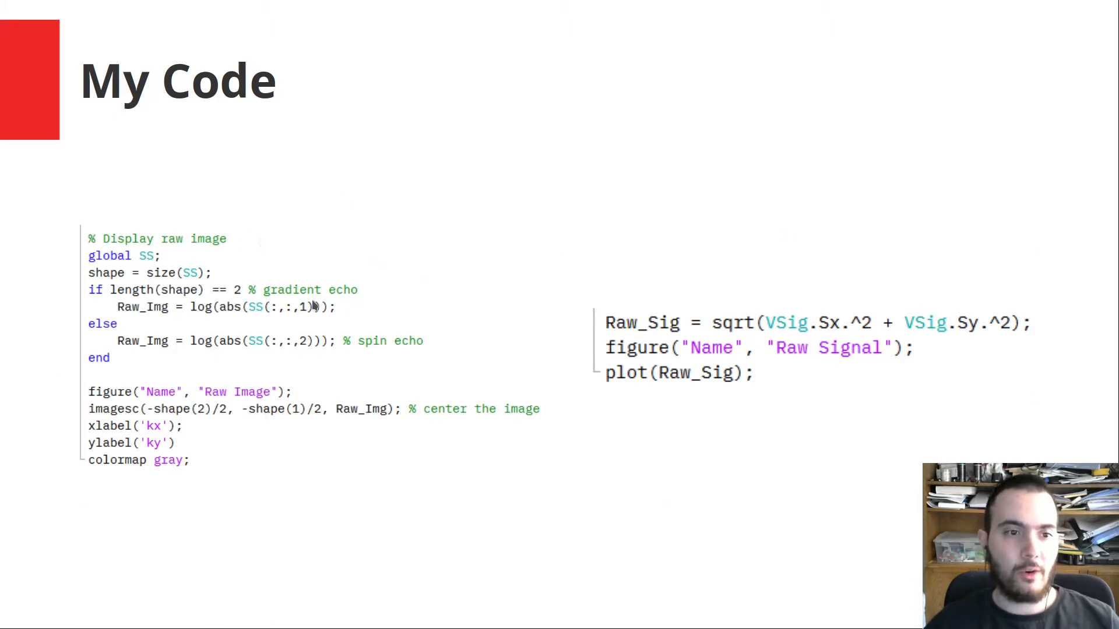
mouse_move(245, 325)
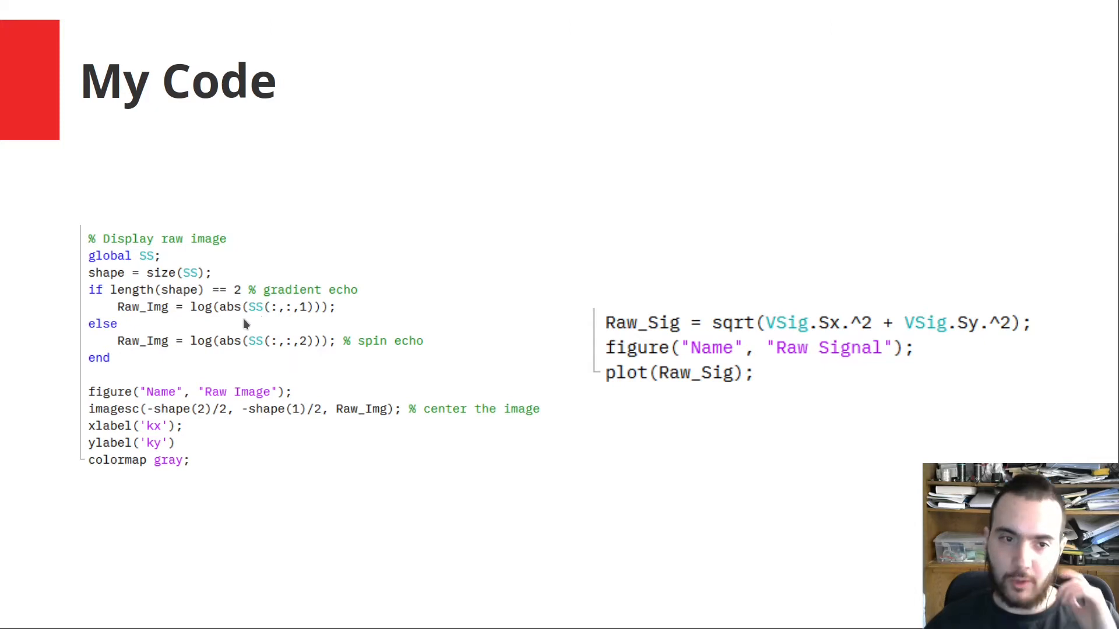
mouse_move(208, 321)
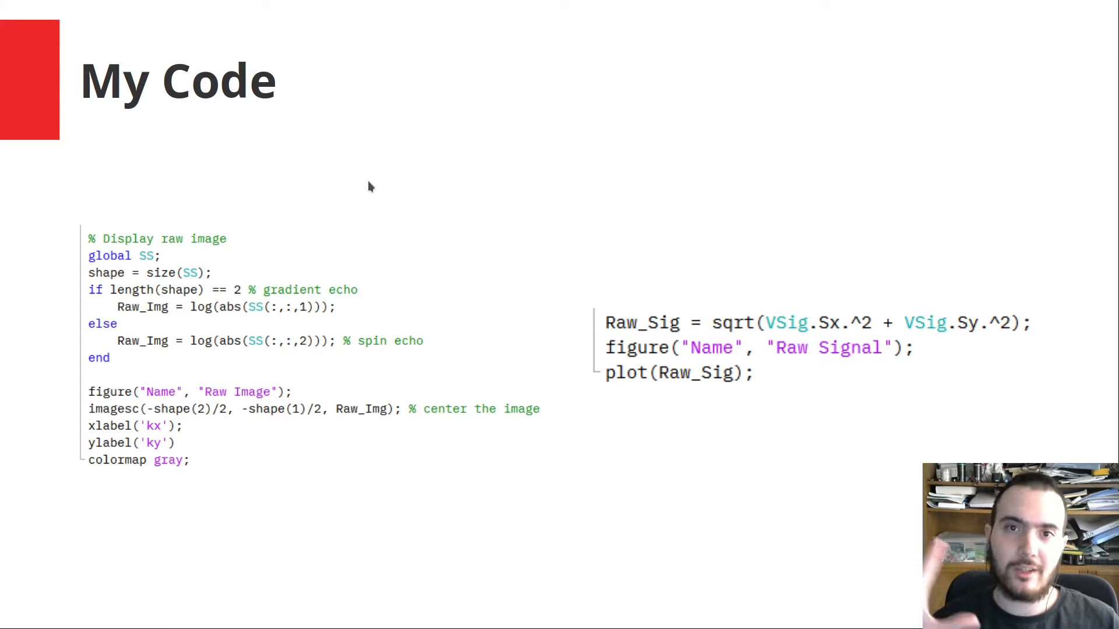
mouse_move(419, 156)
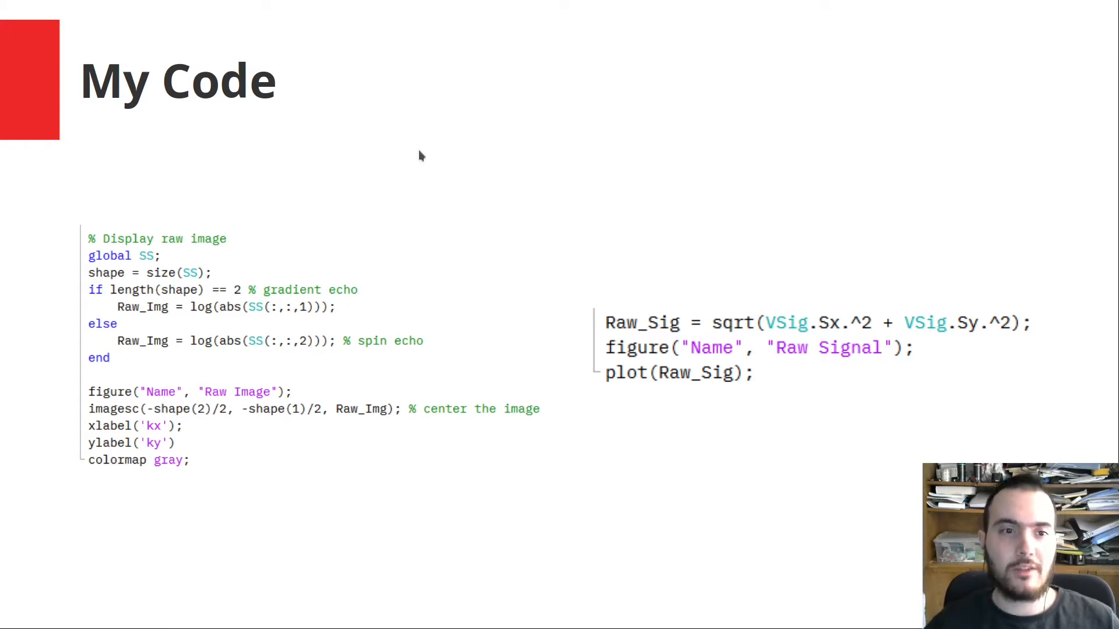
mouse_move(70, 420)
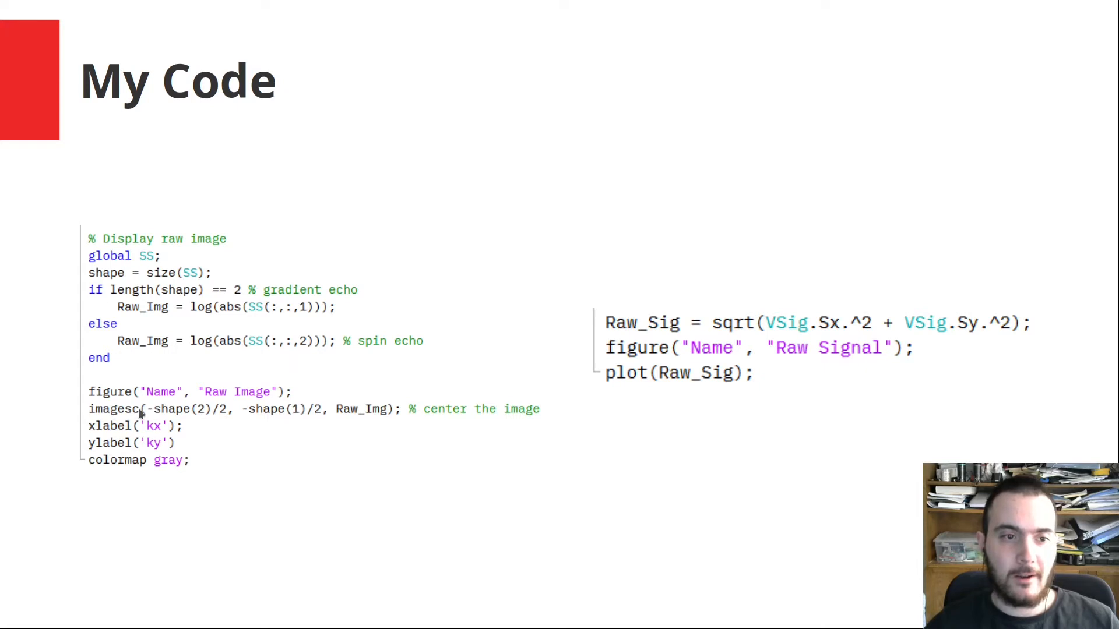
mouse_move(757, 266)
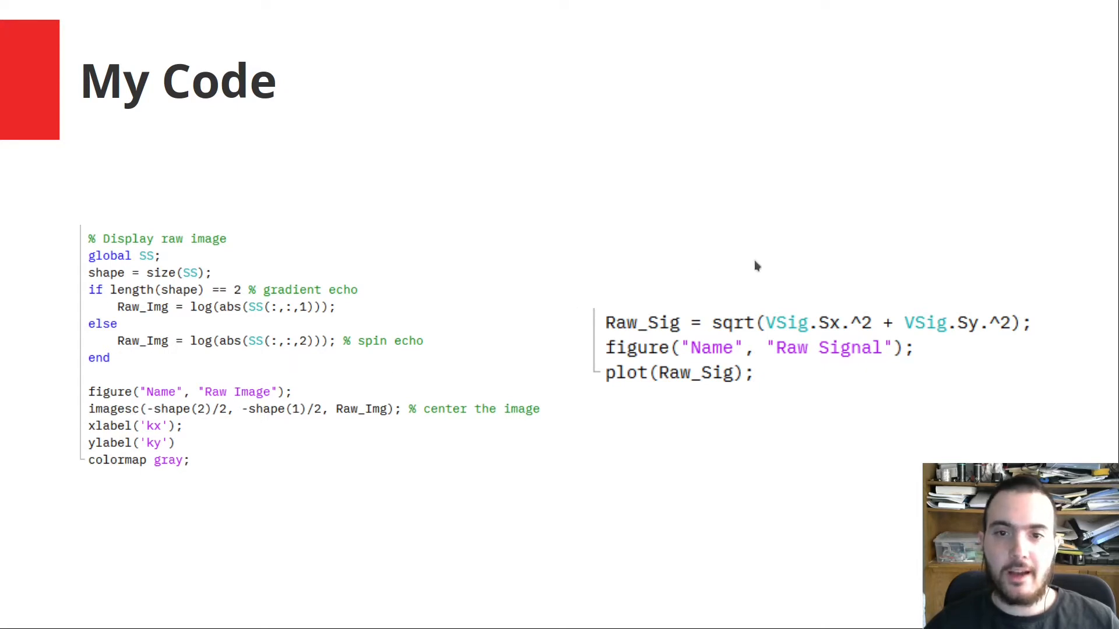
mouse_move(824, 334)
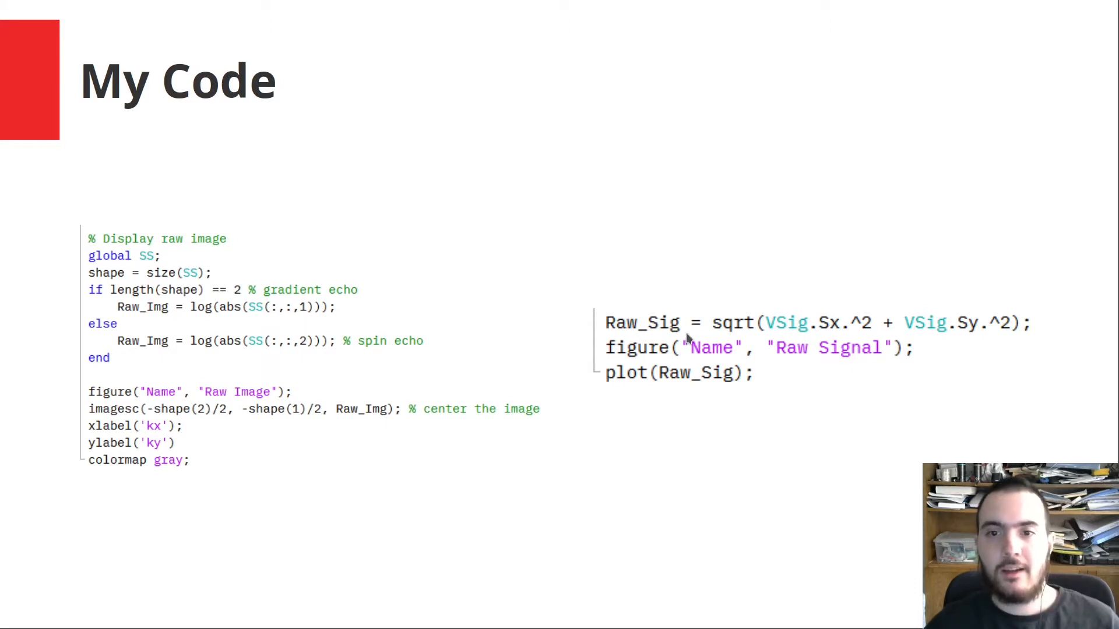
Advance to the 'My Code - Buttons' slide showing the Raw Image and Raw Signal buttons.
key(Right)
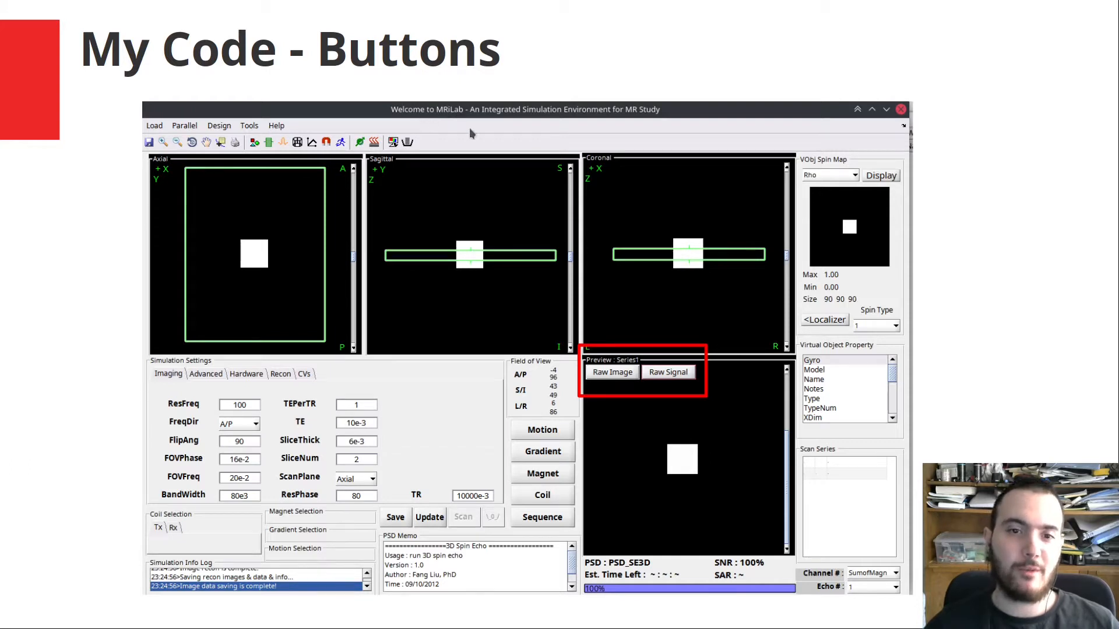
mouse_move(635, 367)
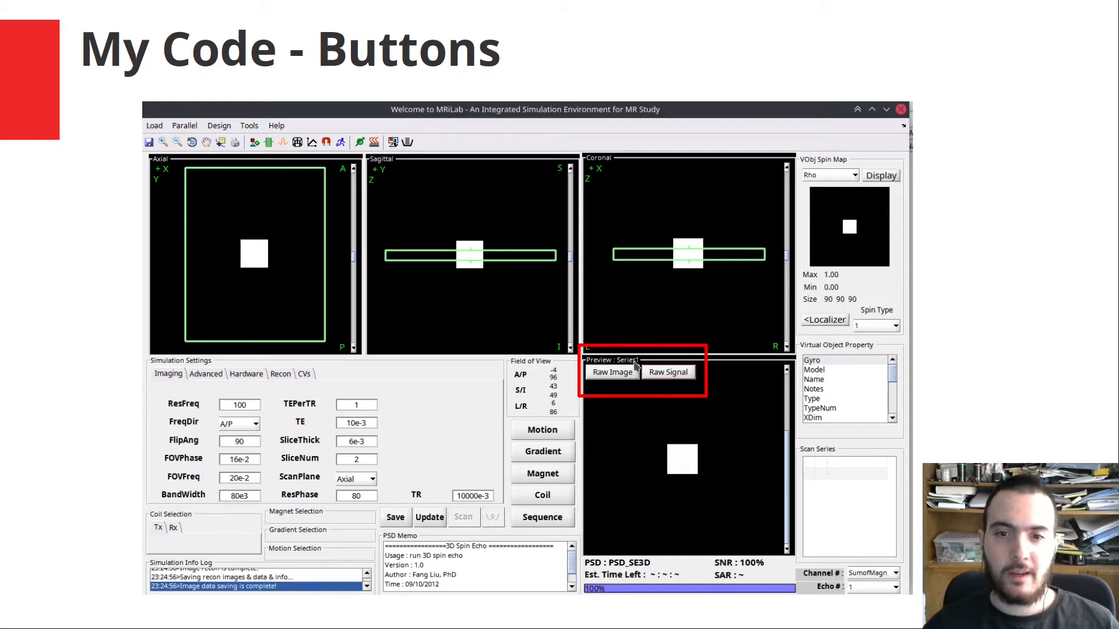
mouse_move(677, 384)
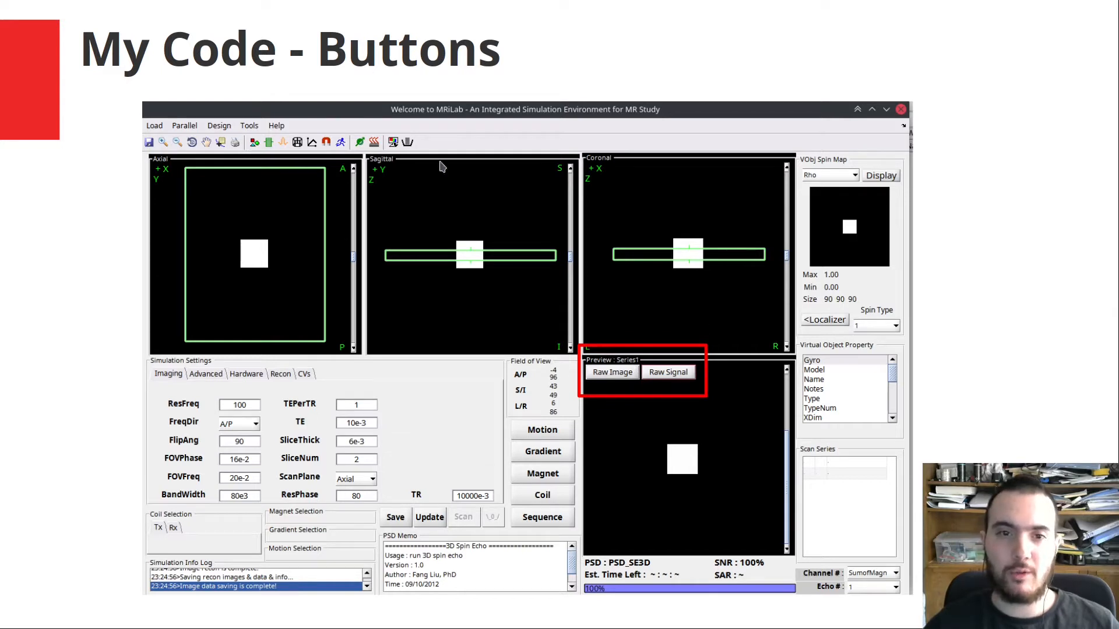
mouse_move(677, 318)
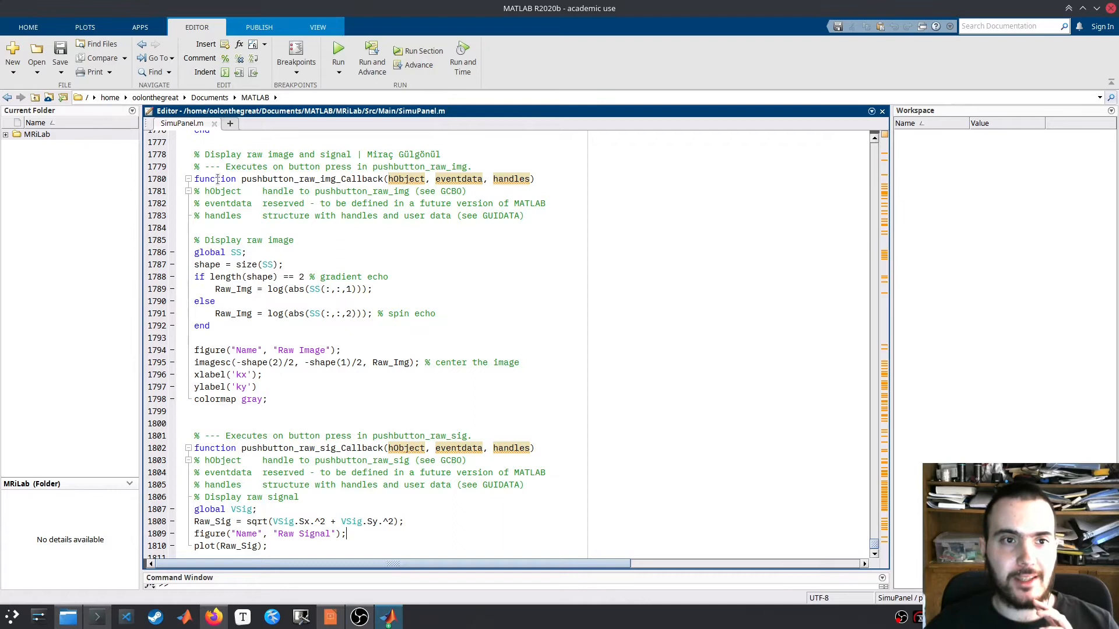
Highlight key parts of pushbutton_raw_img_Callback, including the gradient echo value 2 and grayscale colormap line.
double_click(321, 179)
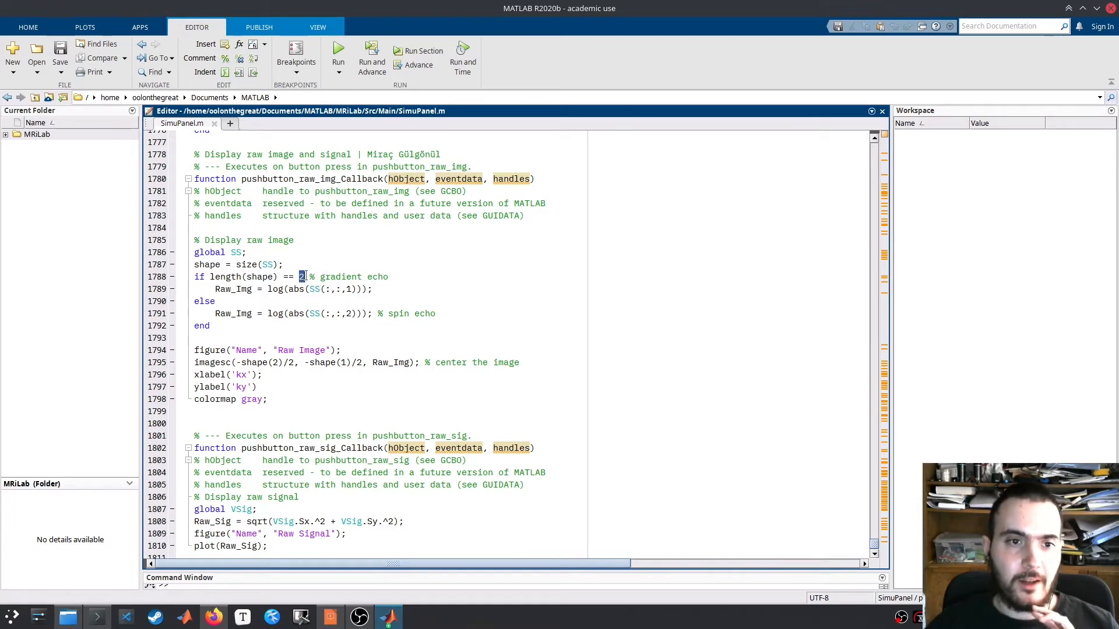
double_click(348, 277)
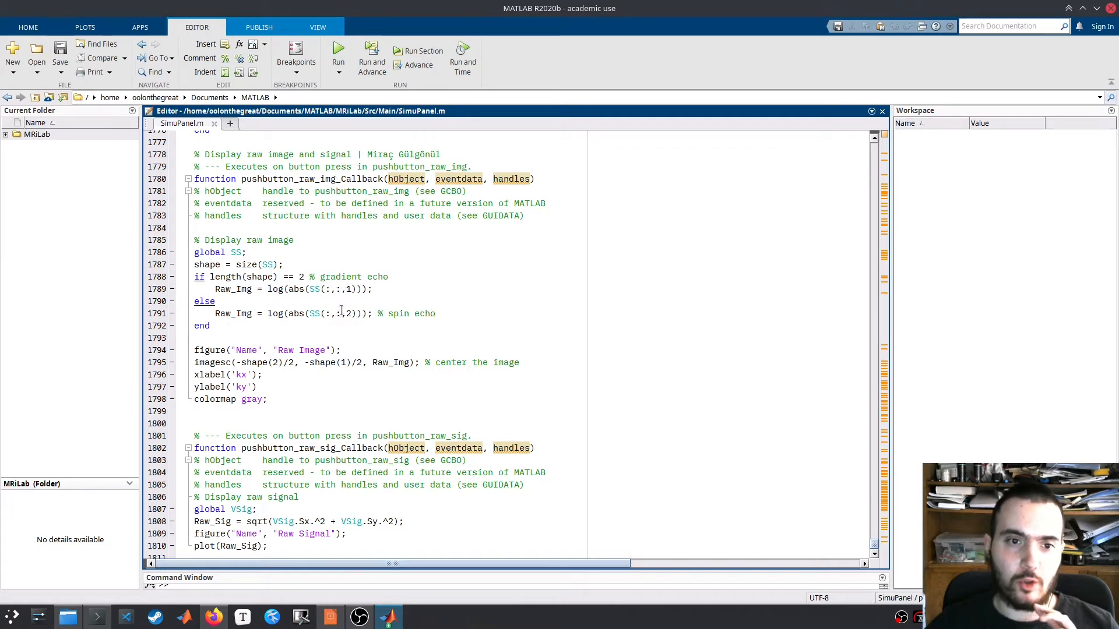
click(215, 301)
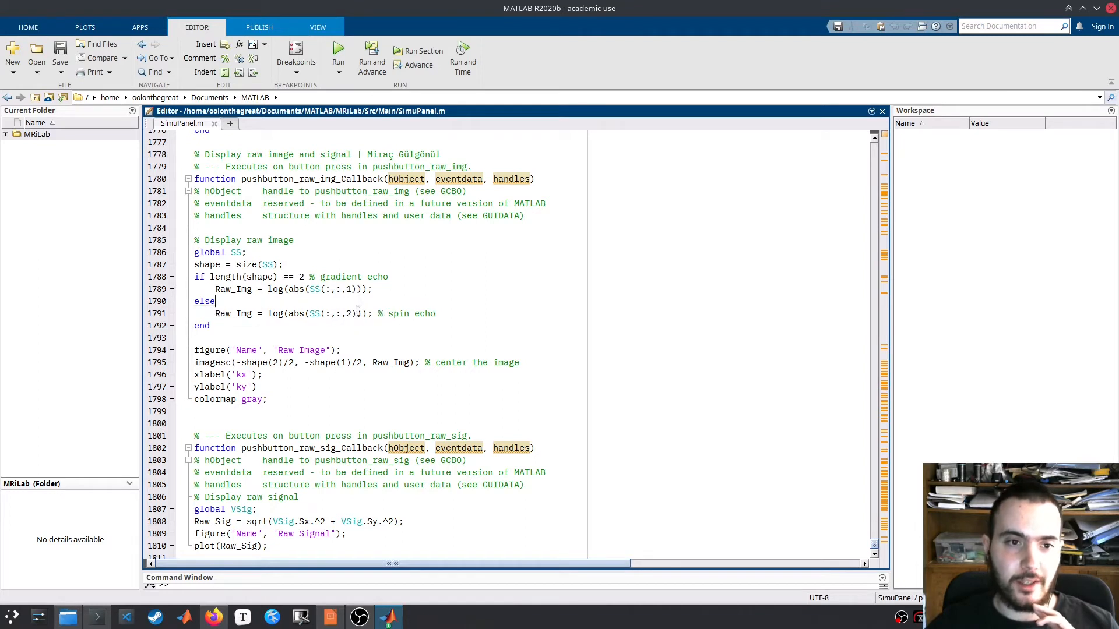
double_click(226, 277)
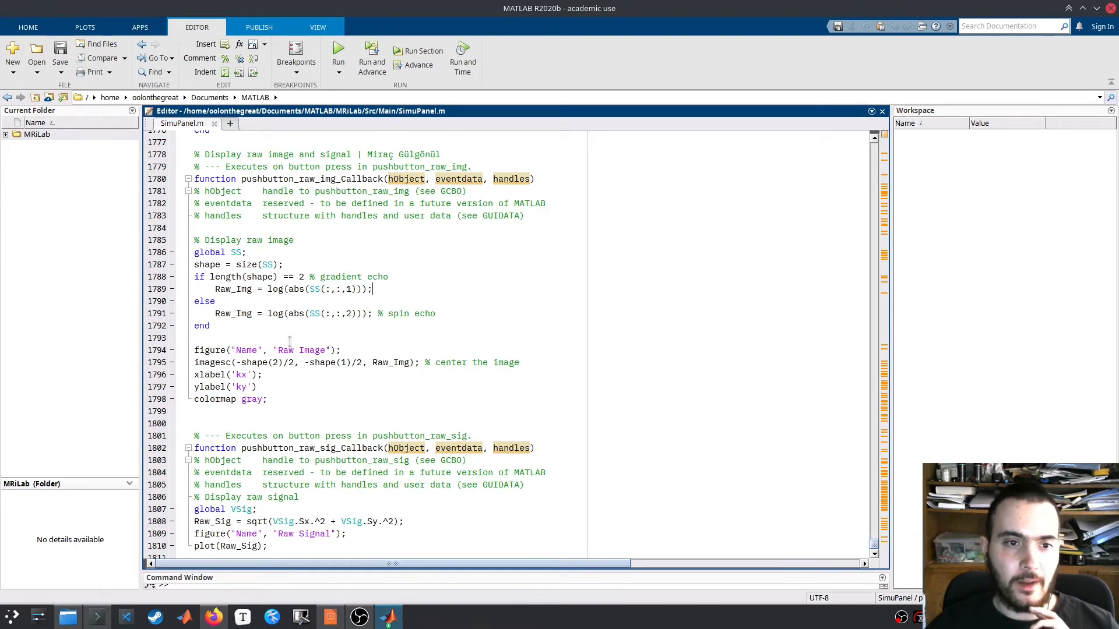
double_click(266, 363)
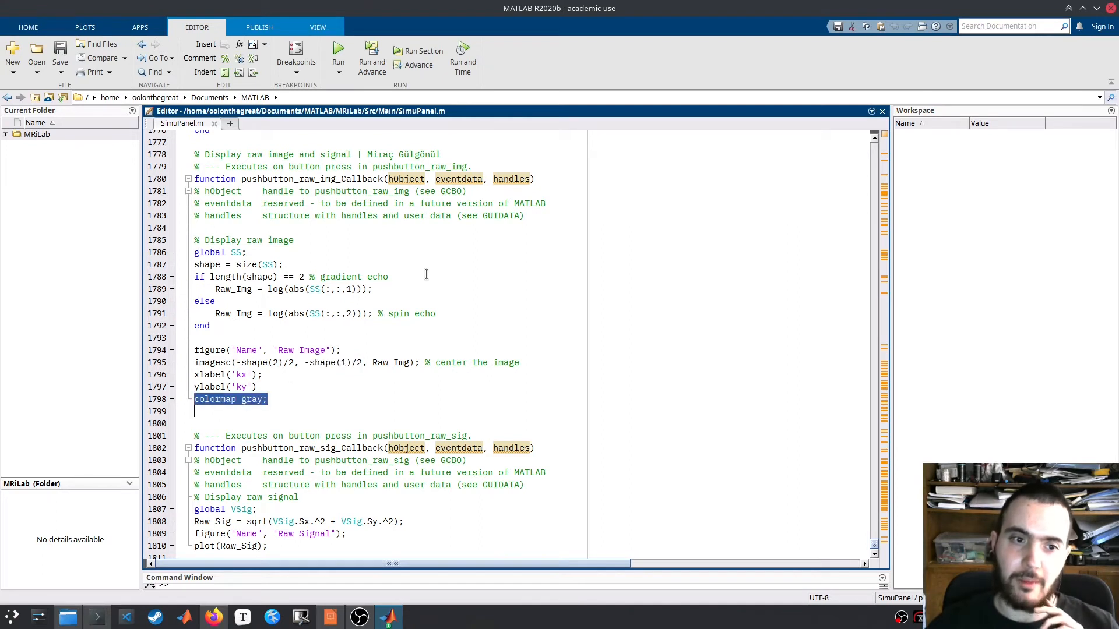
scroll(down, 3)
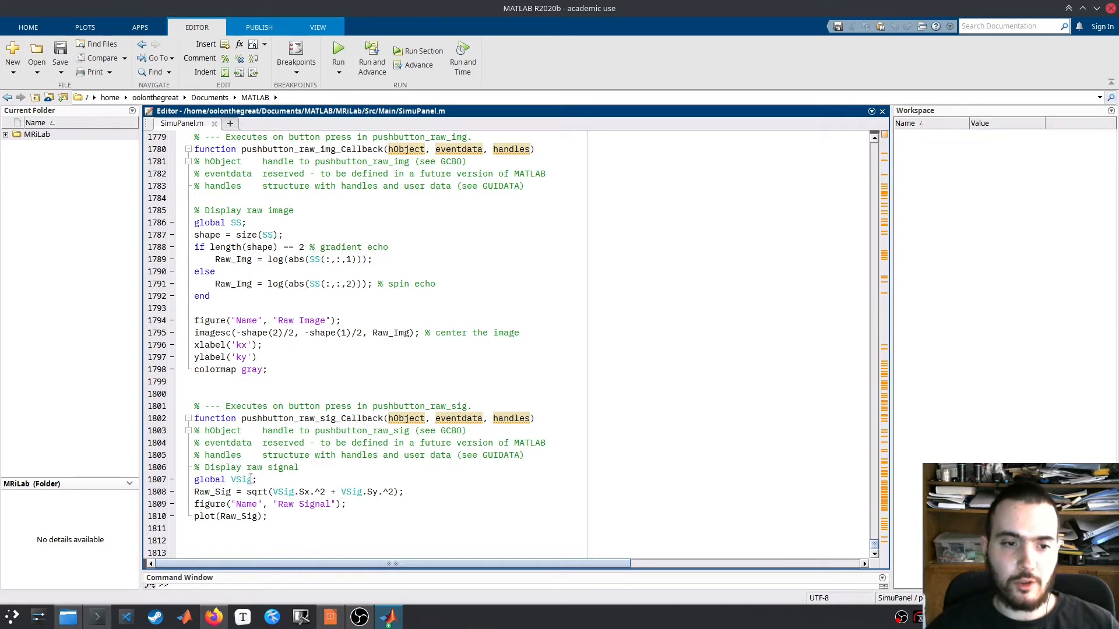
drag(247, 492, 404, 492)
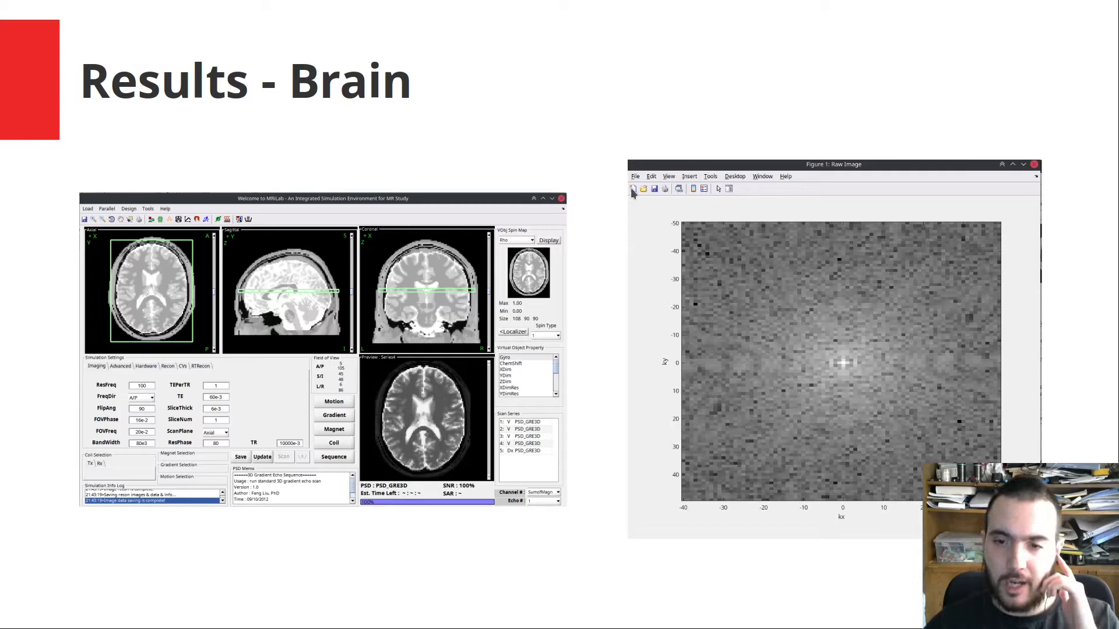
mouse_move(475, 137)
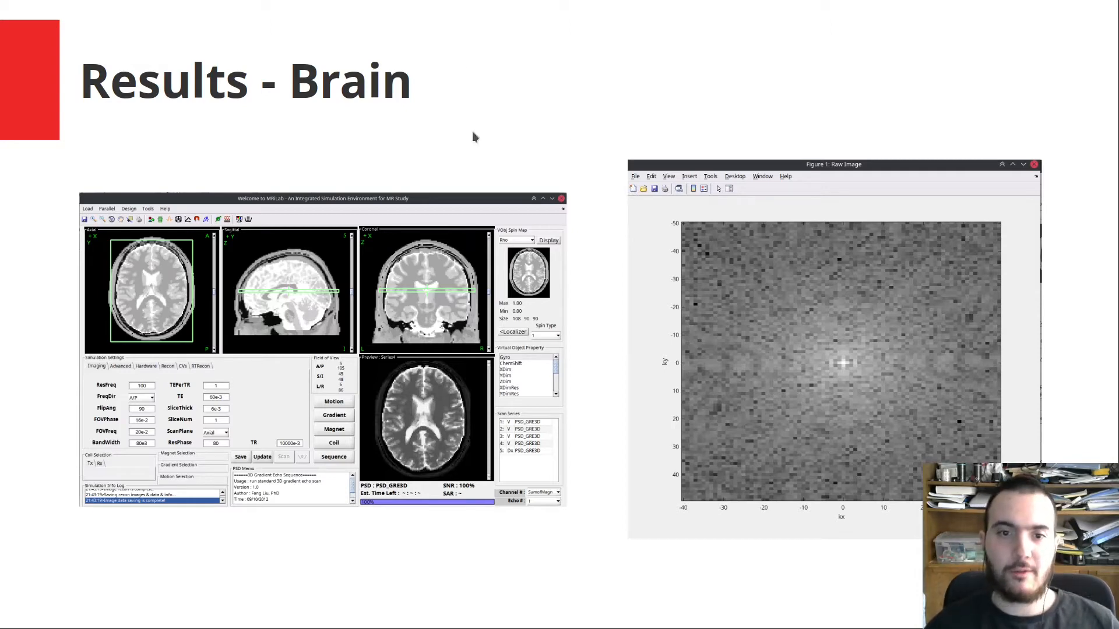
mouse_move(159, 271)
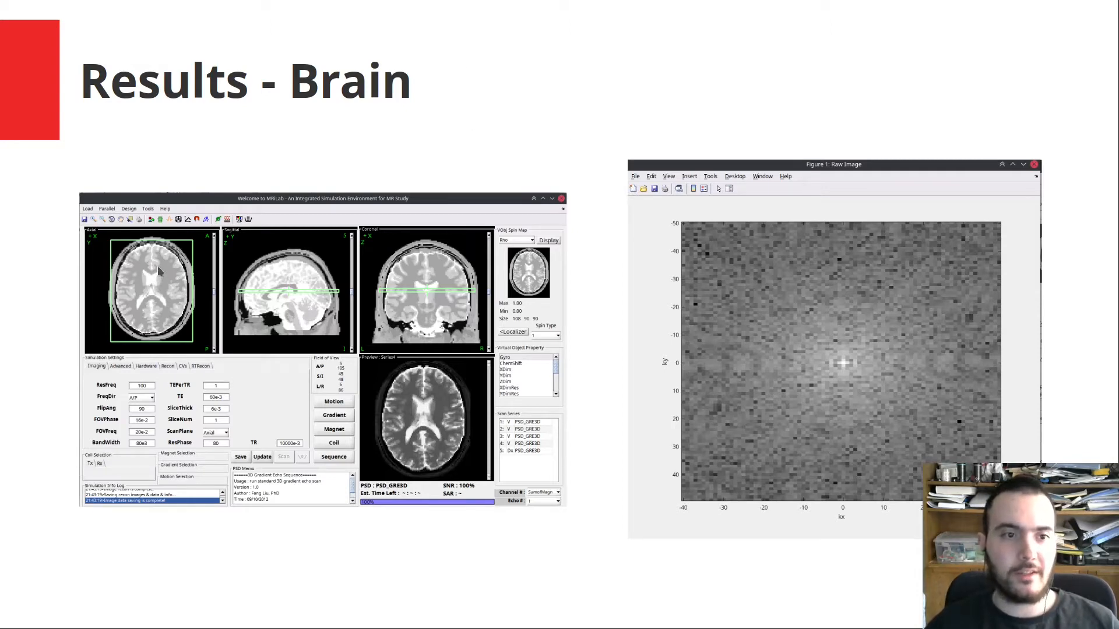
mouse_move(910, 400)
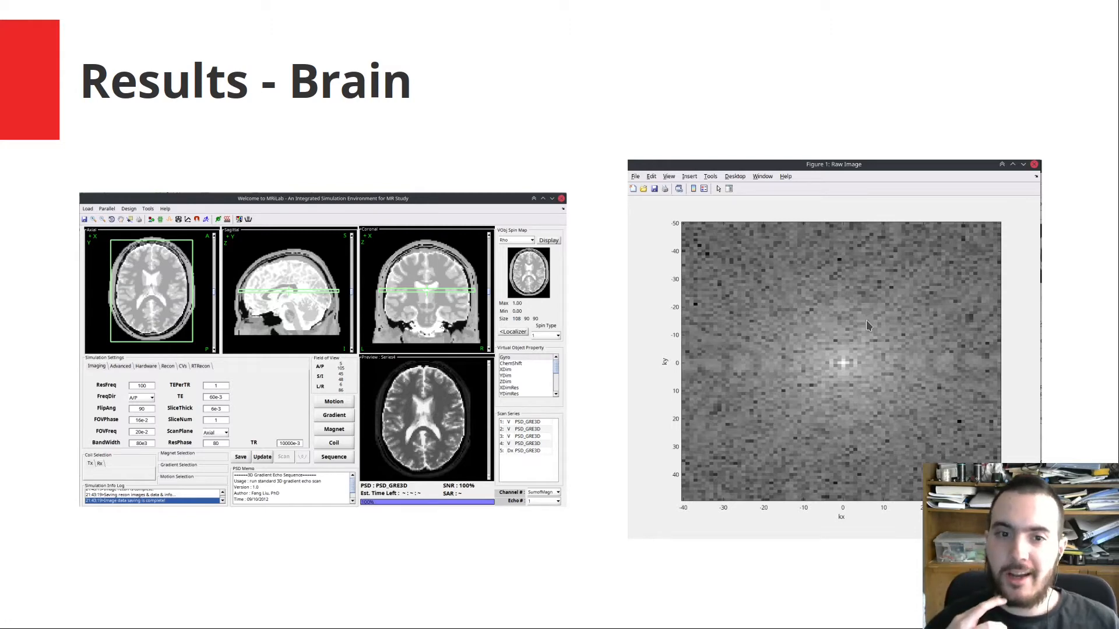
mouse_move(870, 322)
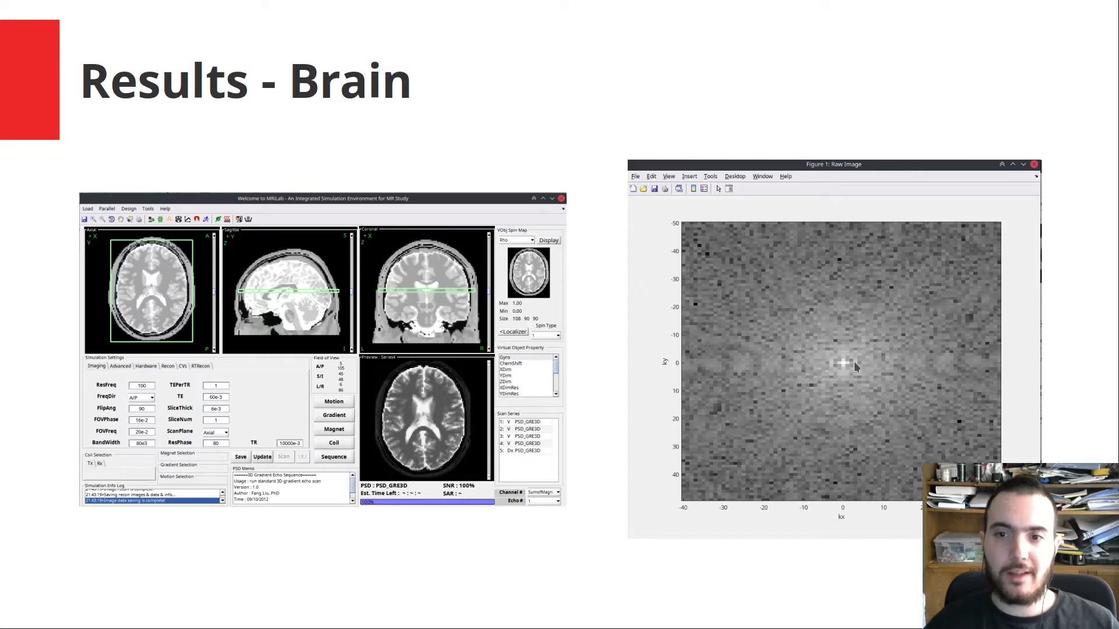
mouse_move(813, 309)
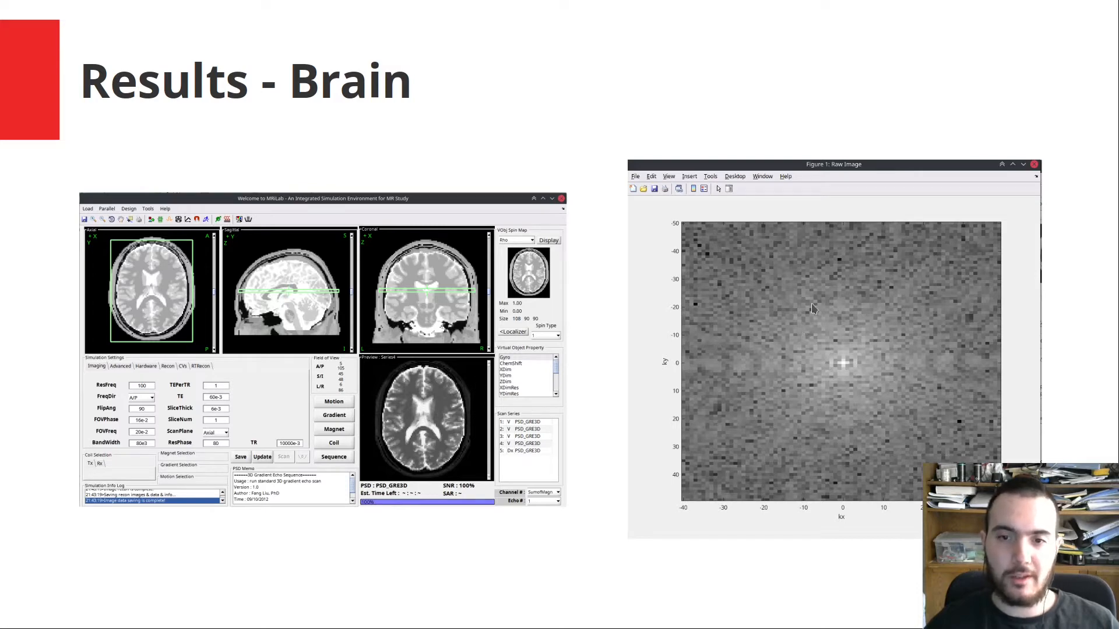
mouse_move(858, 353)
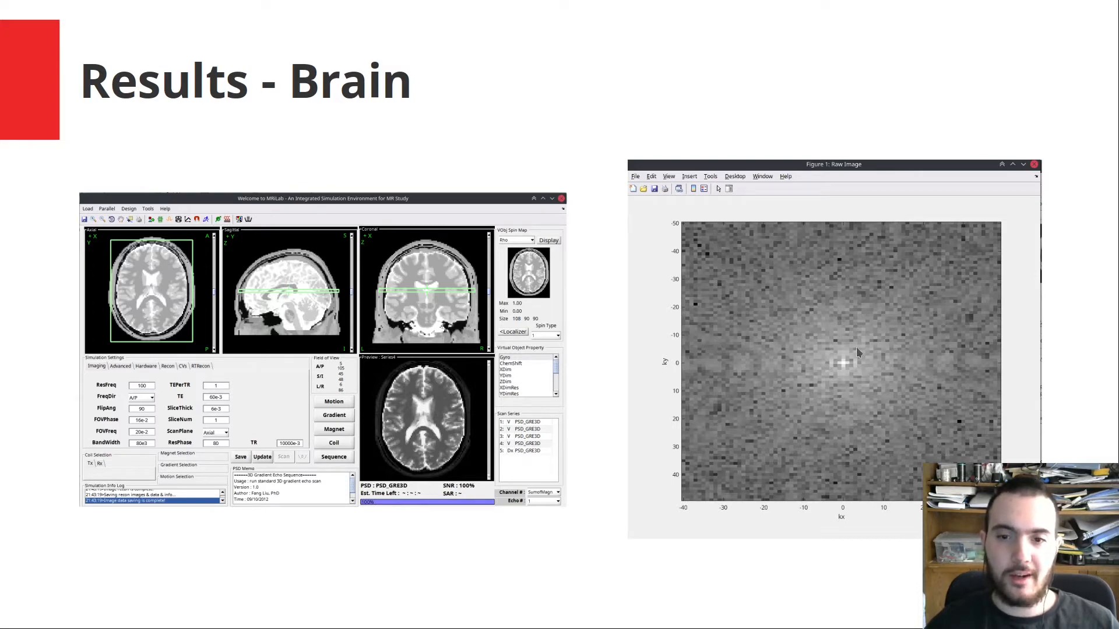
mouse_move(960, 346)
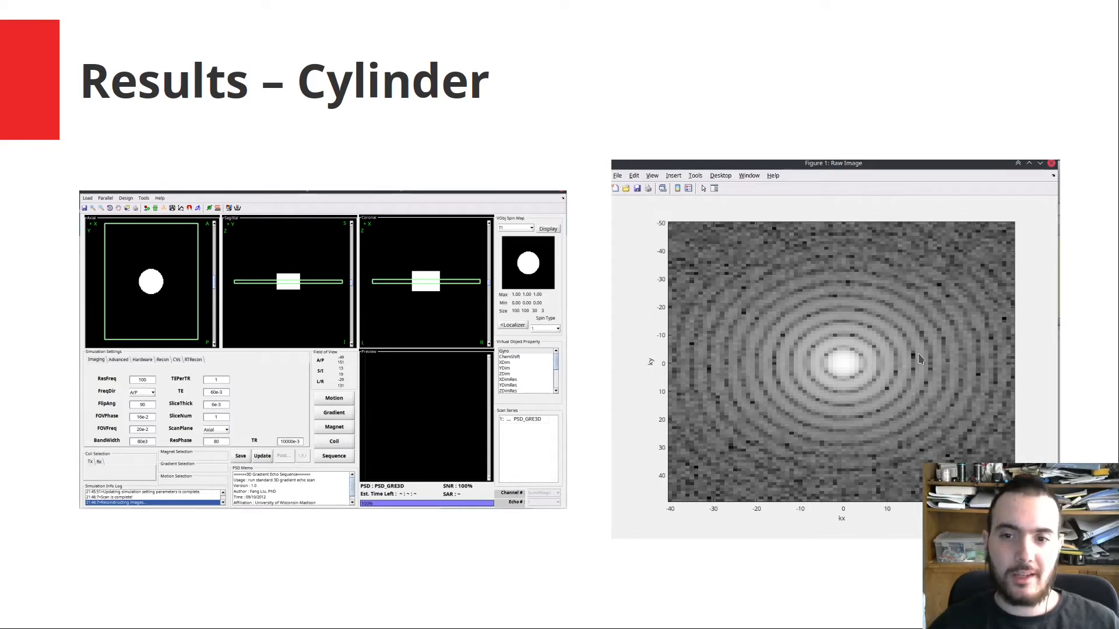
mouse_move(657, 490)
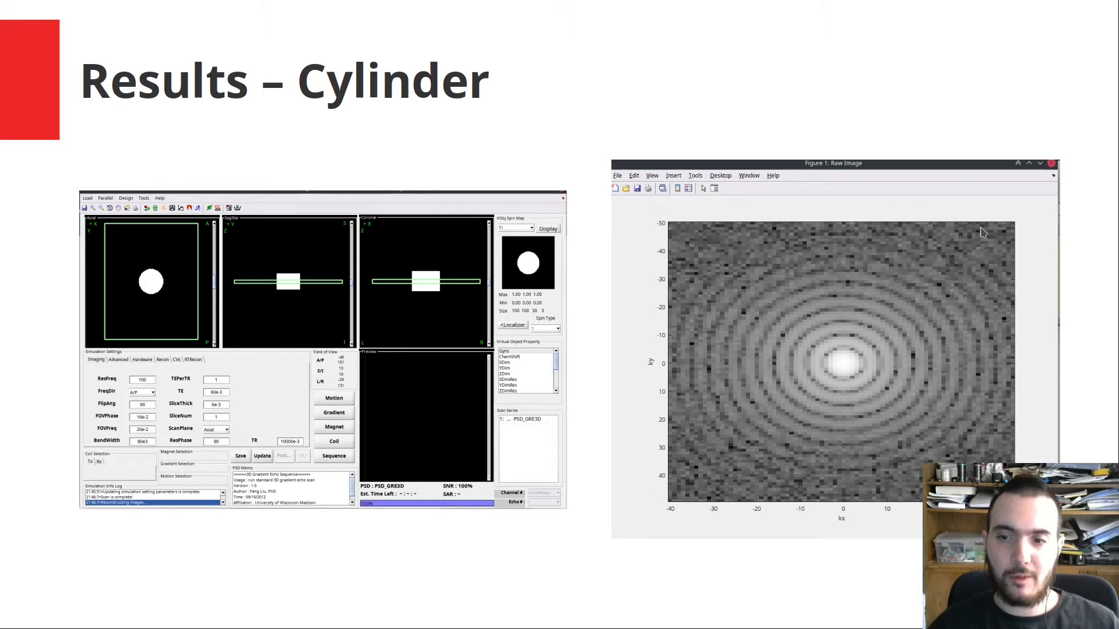
mouse_move(597, 223)
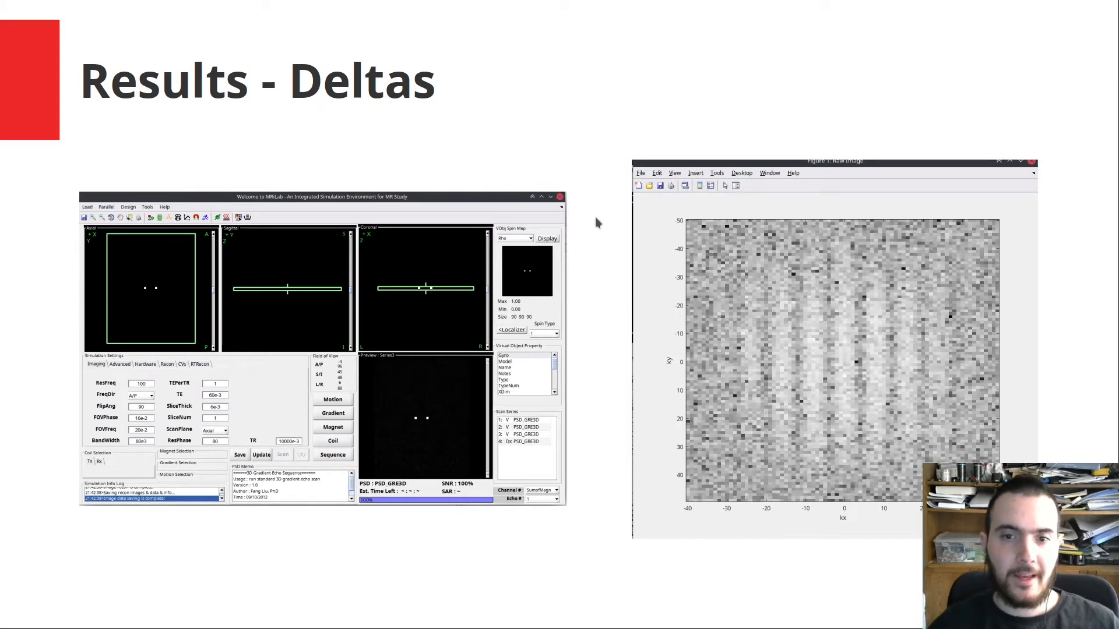
mouse_move(548, 154)
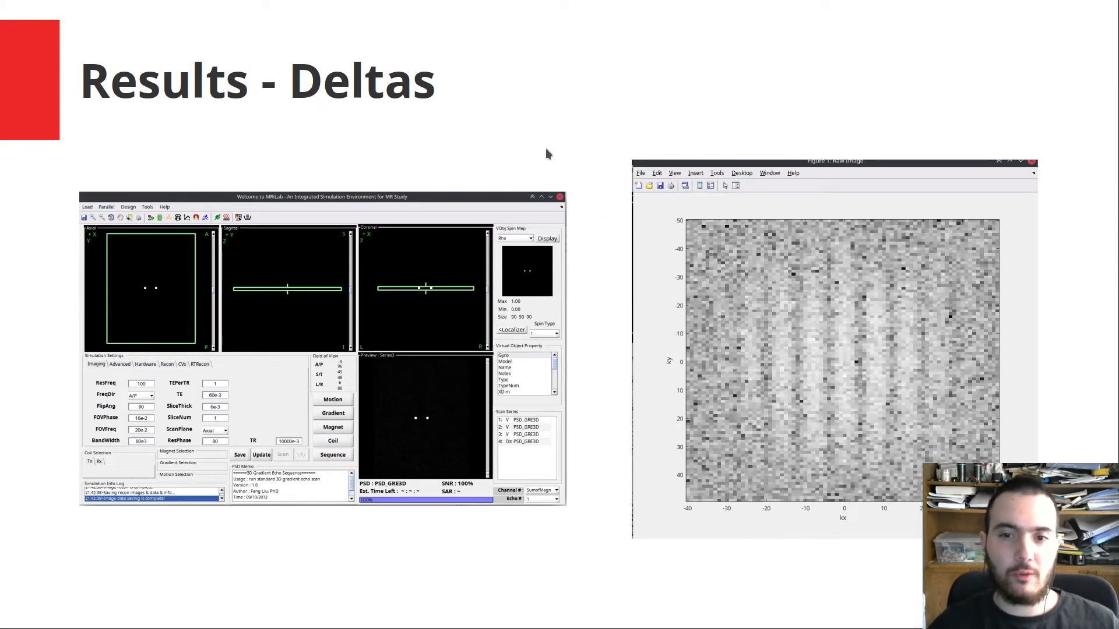
mouse_move(922, 342)
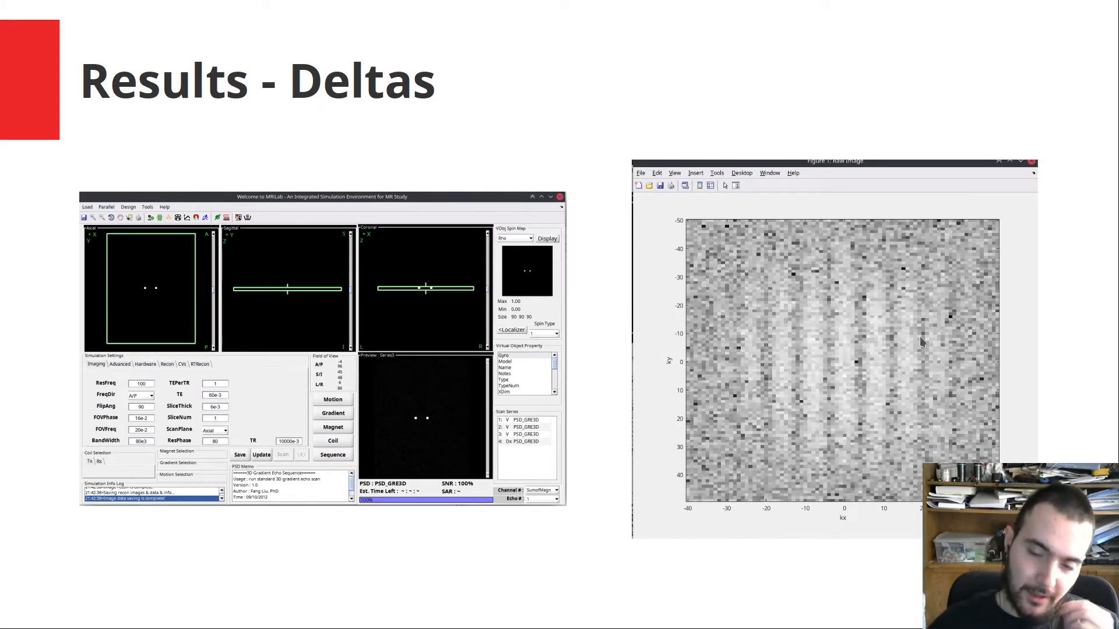
mouse_move(890, 308)
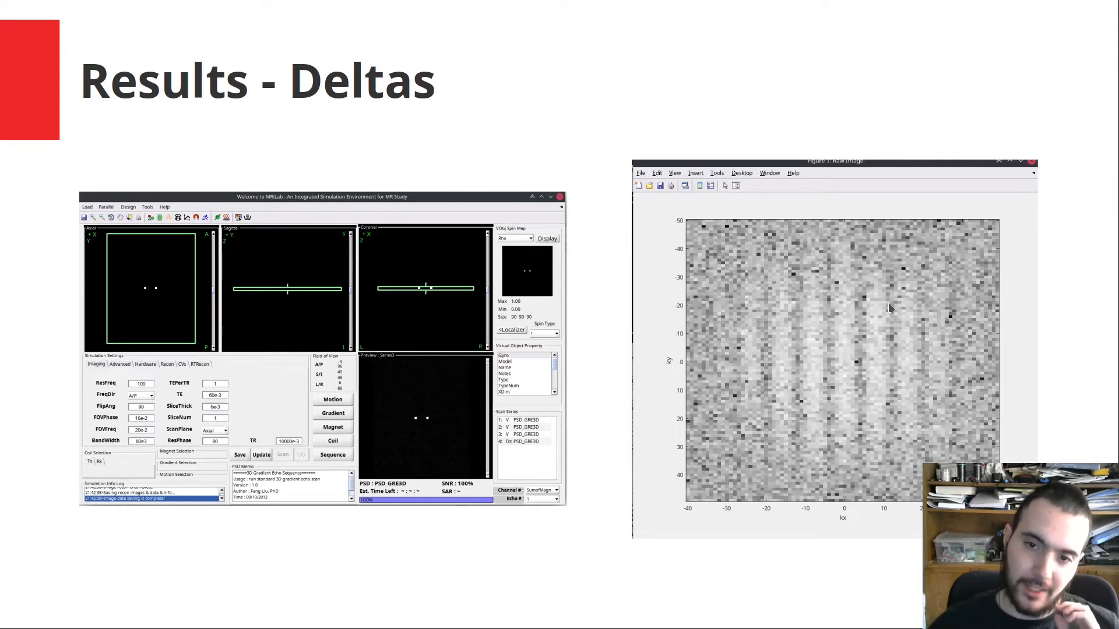
mouse_move(163, 286)
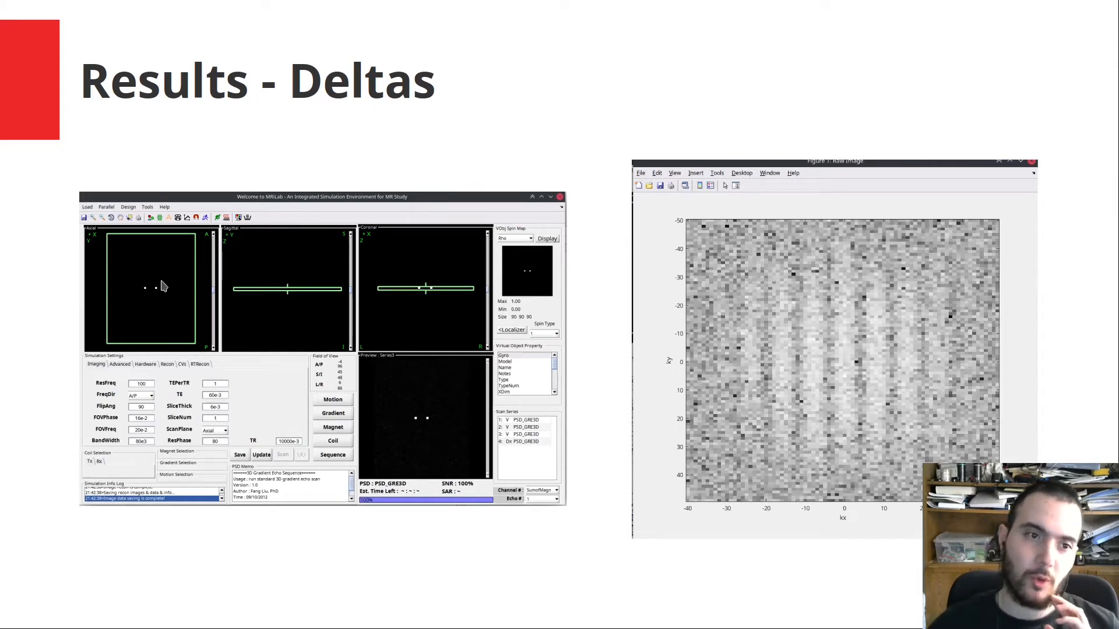
mouse_move(162, 273)
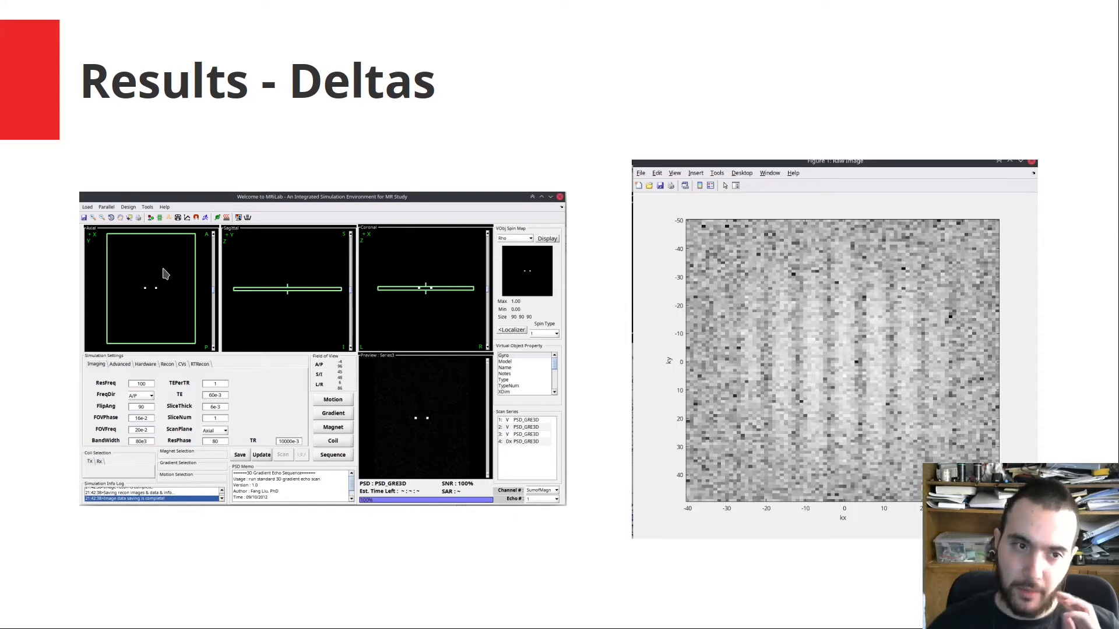
mouse_move(182, 301)
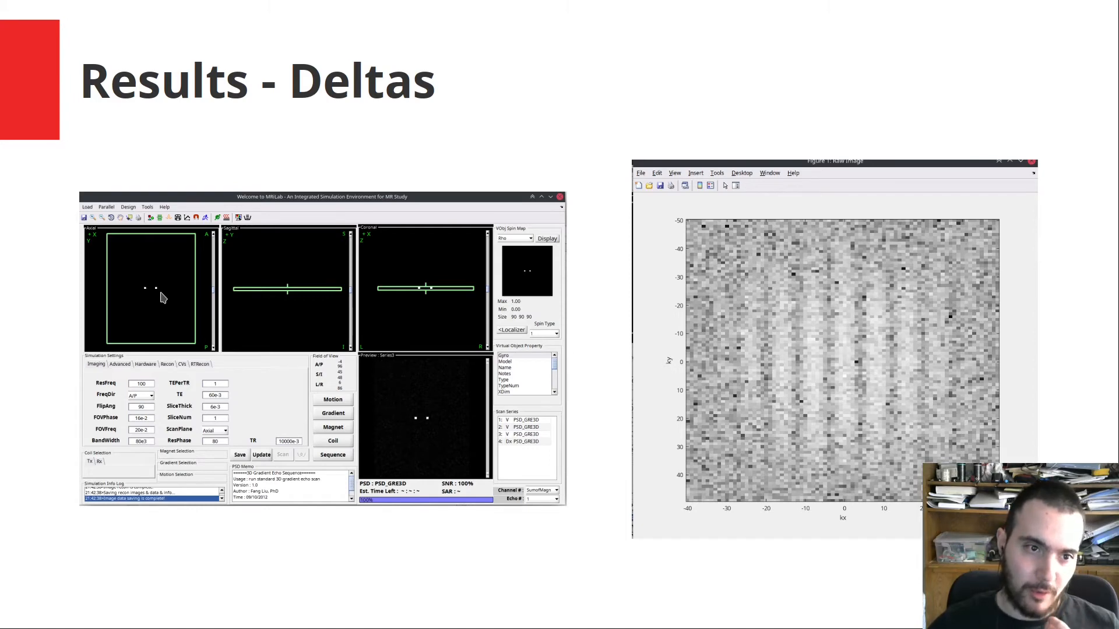
mouse_move(230, 245)
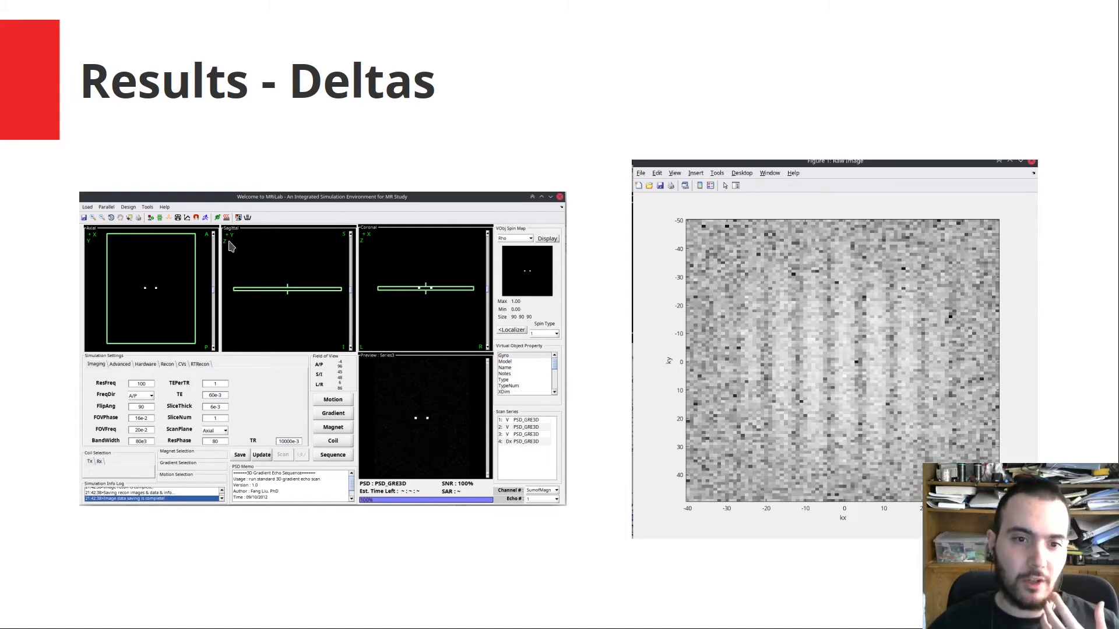
mouse_move(271, 280)
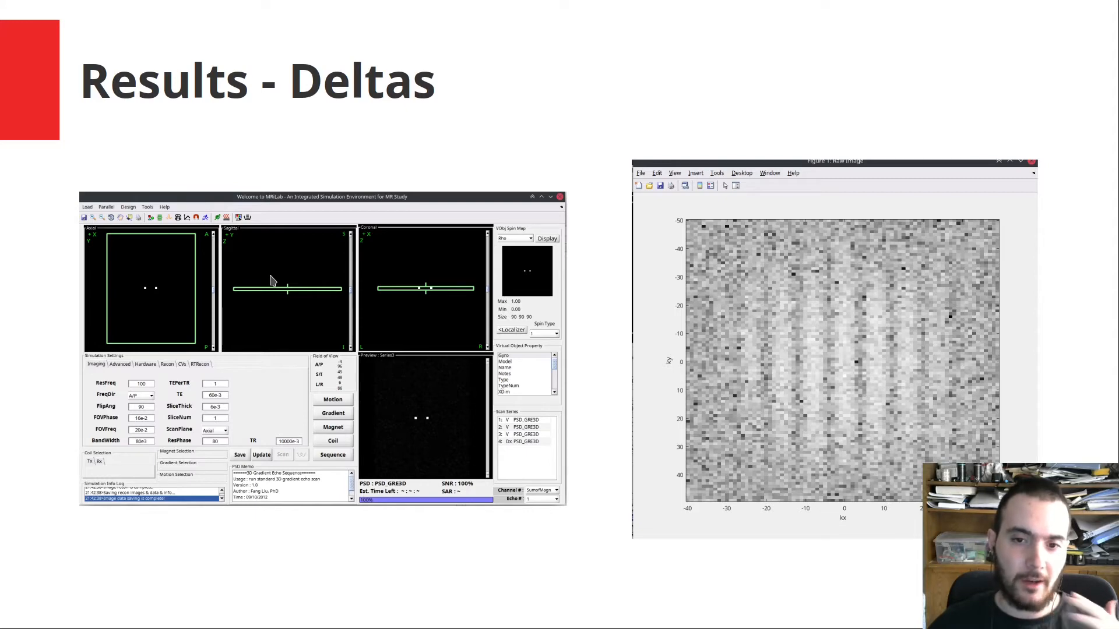
mouse_move(508, 256)
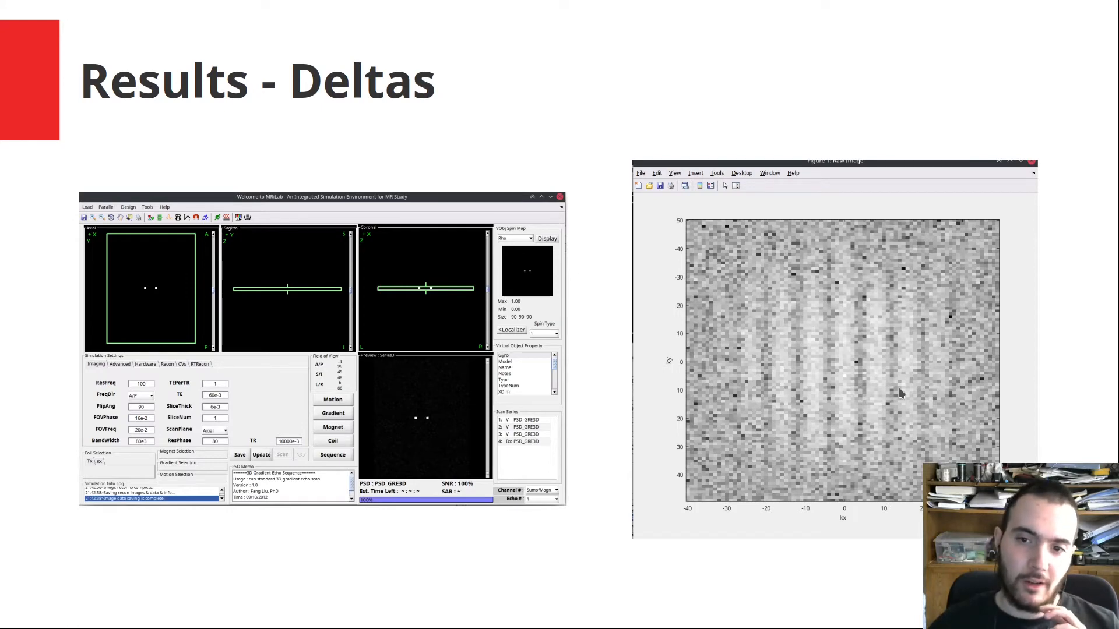
mouse_move(830, 369)
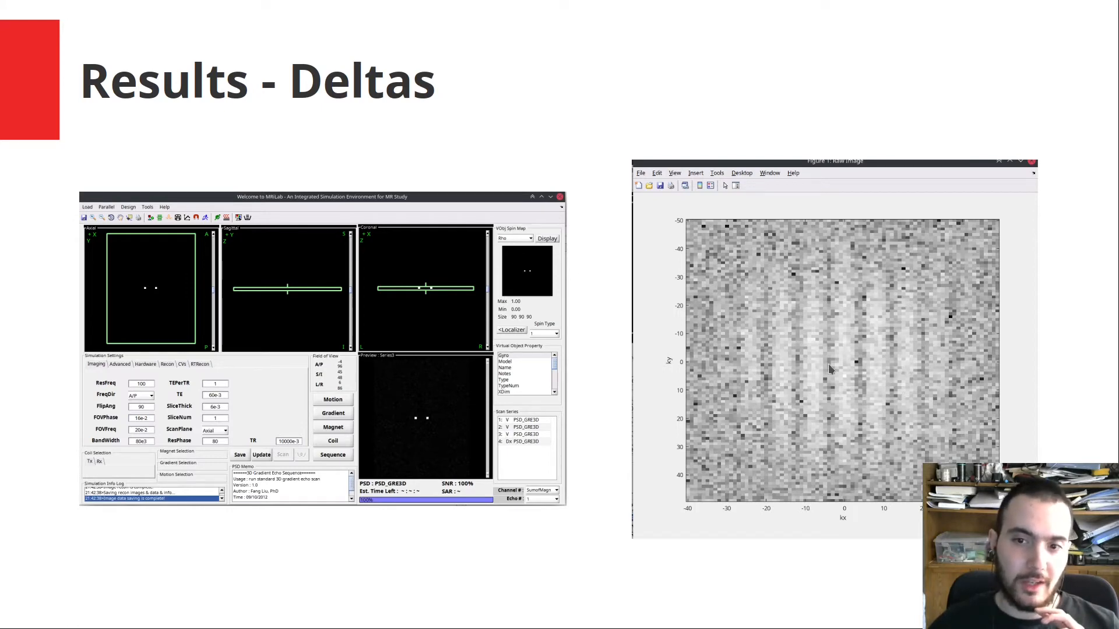
mouse_move(751, 331)
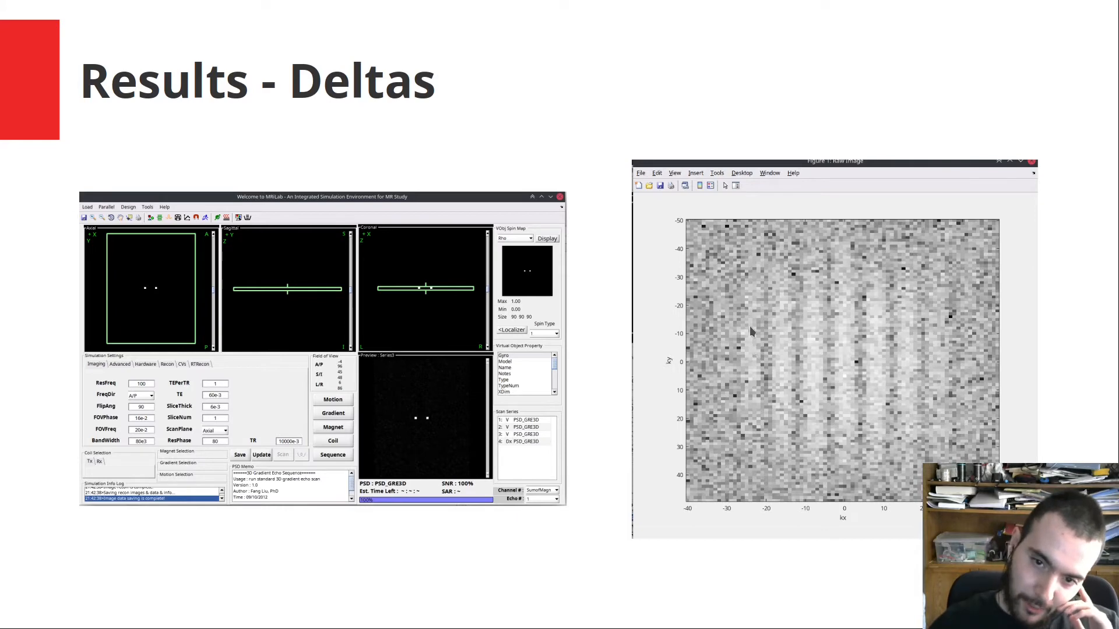
mouse_move(854, 303)
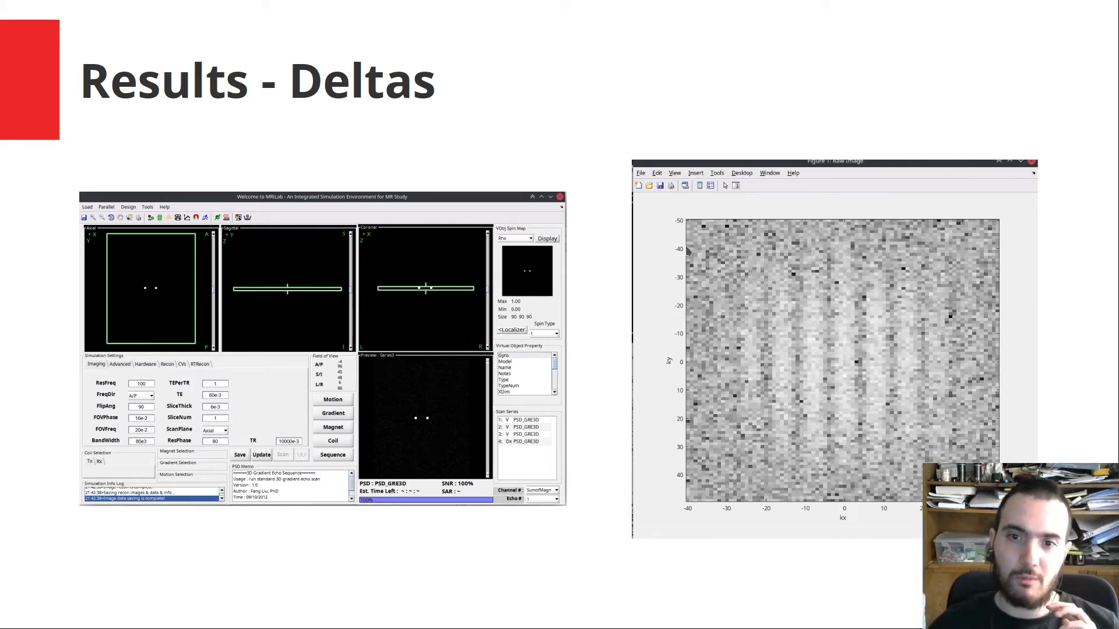
mouse_move(963, 340)
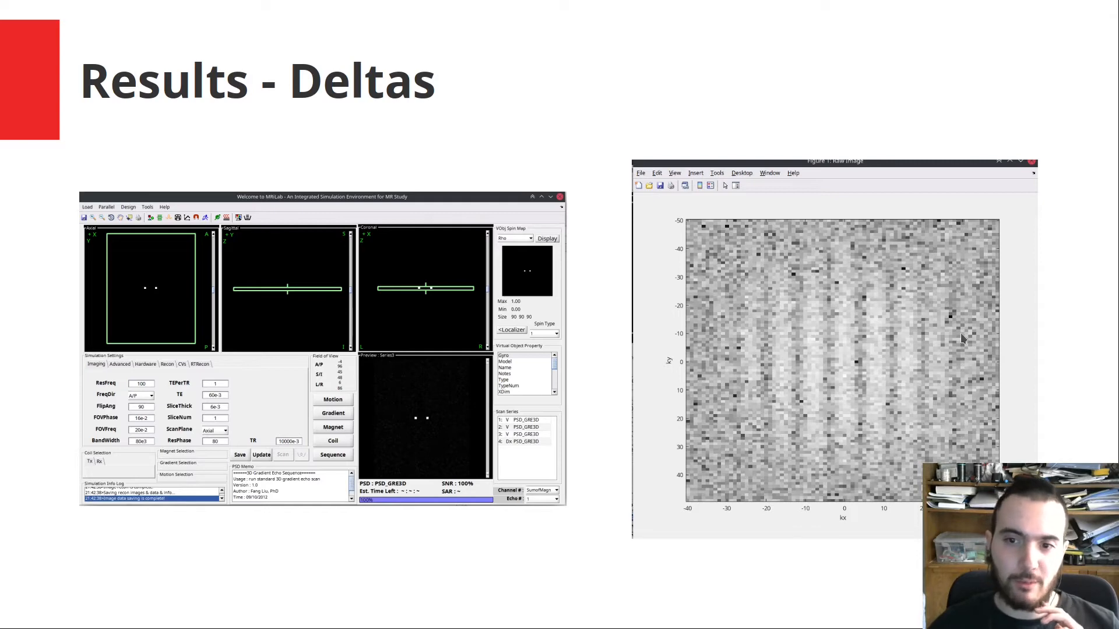
mouse_move(906, 357)
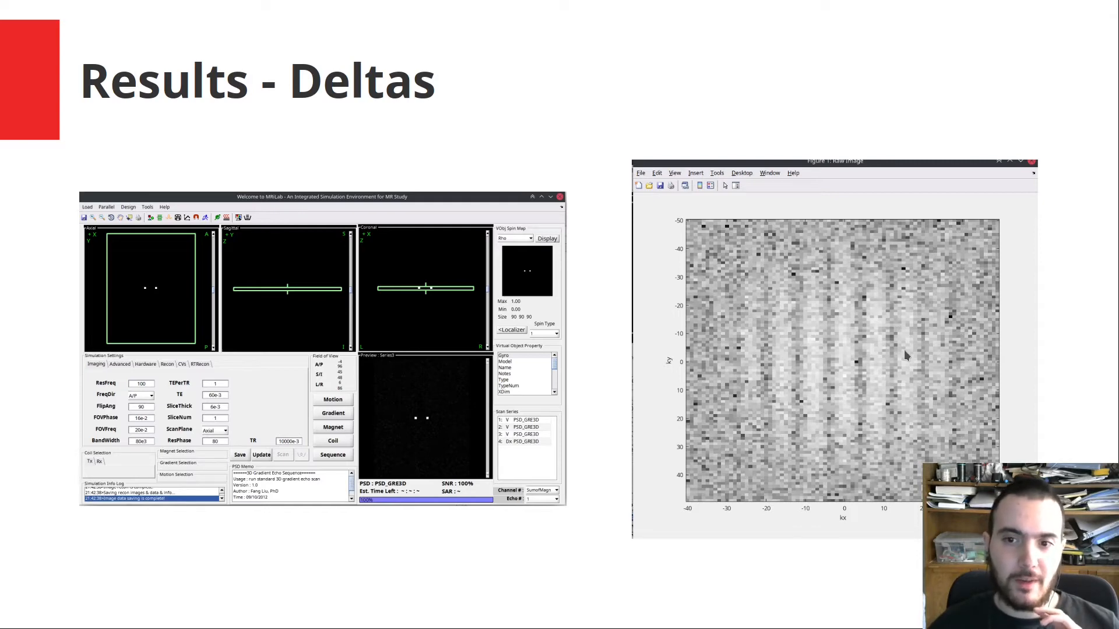
mouse_move(872, 282)
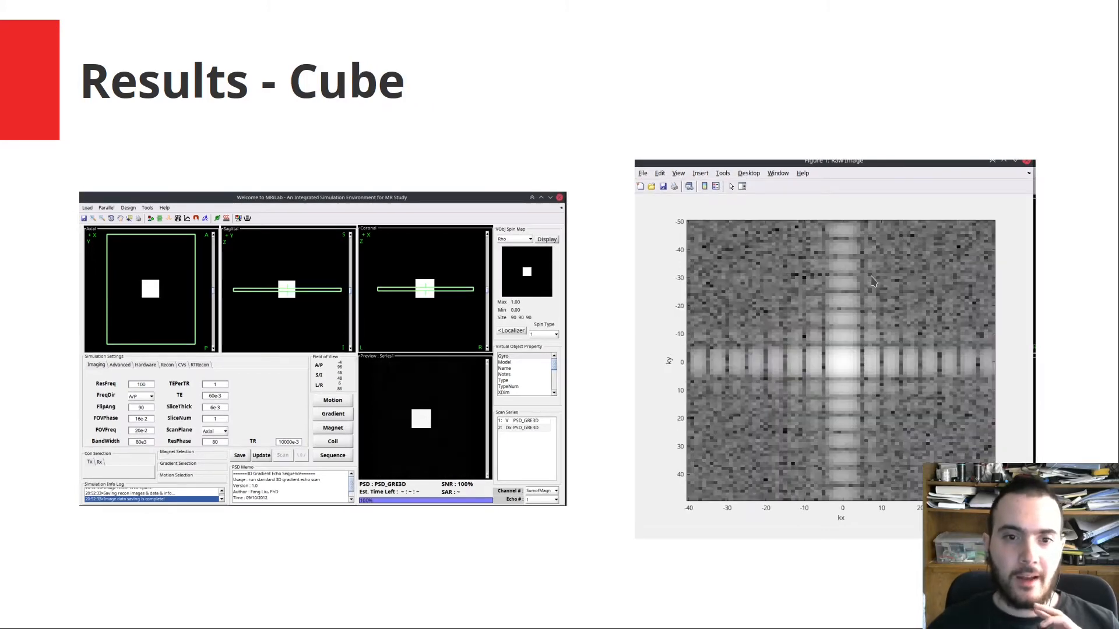
mouse_move(325, 286)
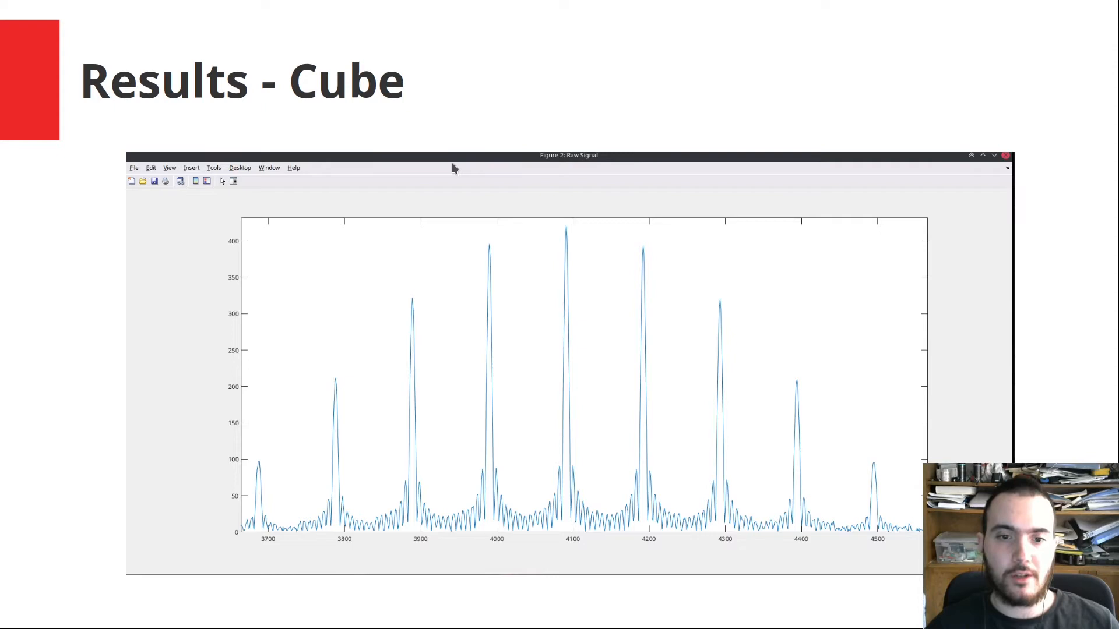
mouse_move(549, 522)
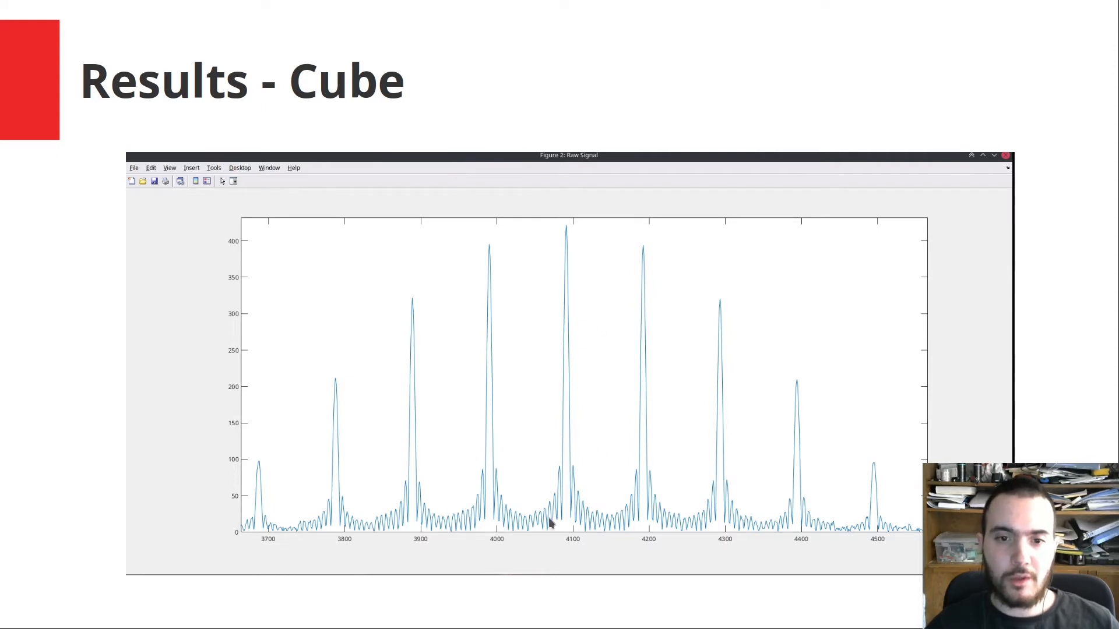
mouse_move(356, 359)
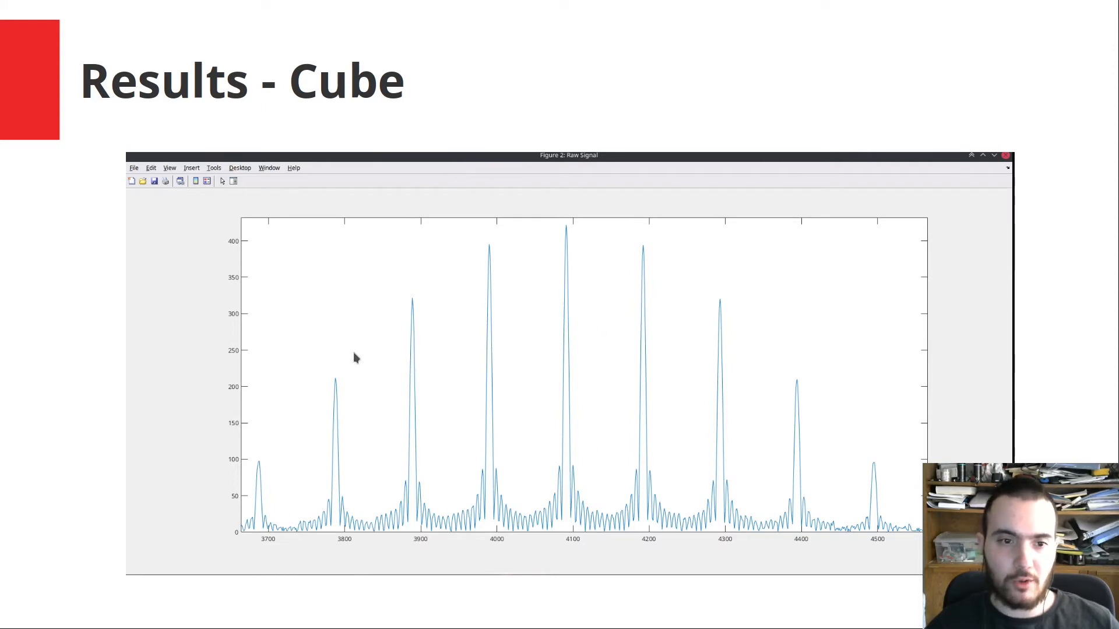
mouse_move(559, 507)
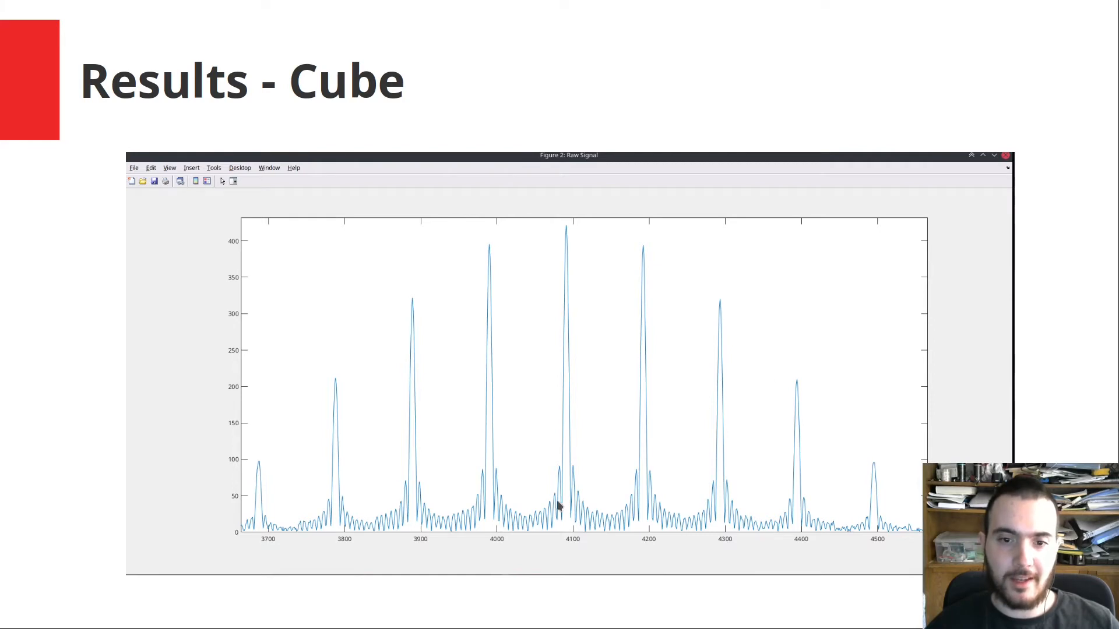
mouse_move(560, 489)
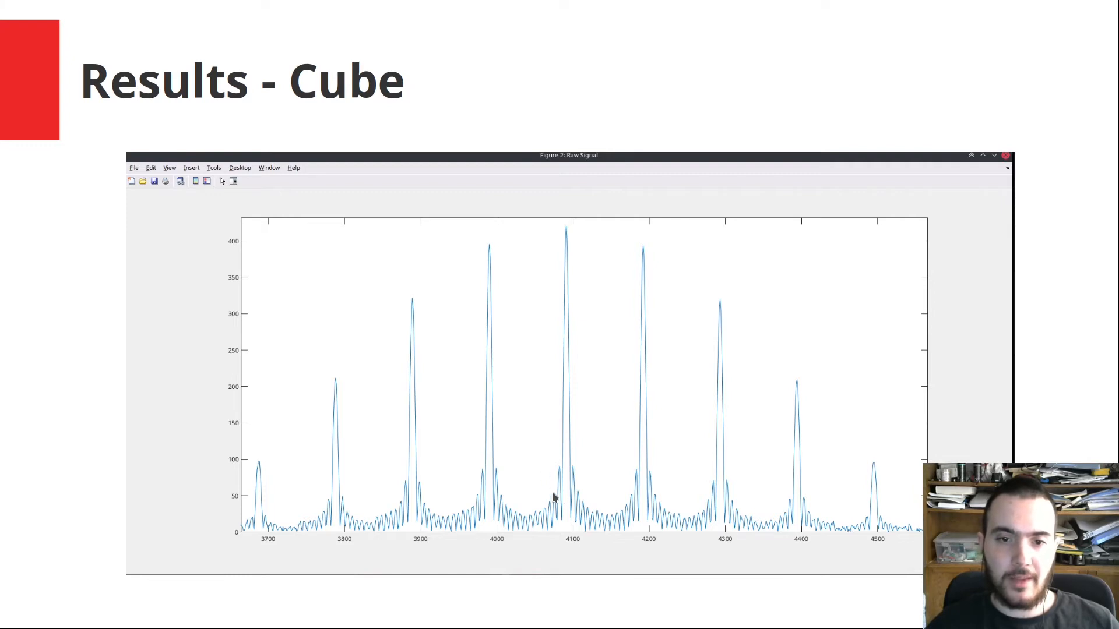
mouse_move(598, 511)
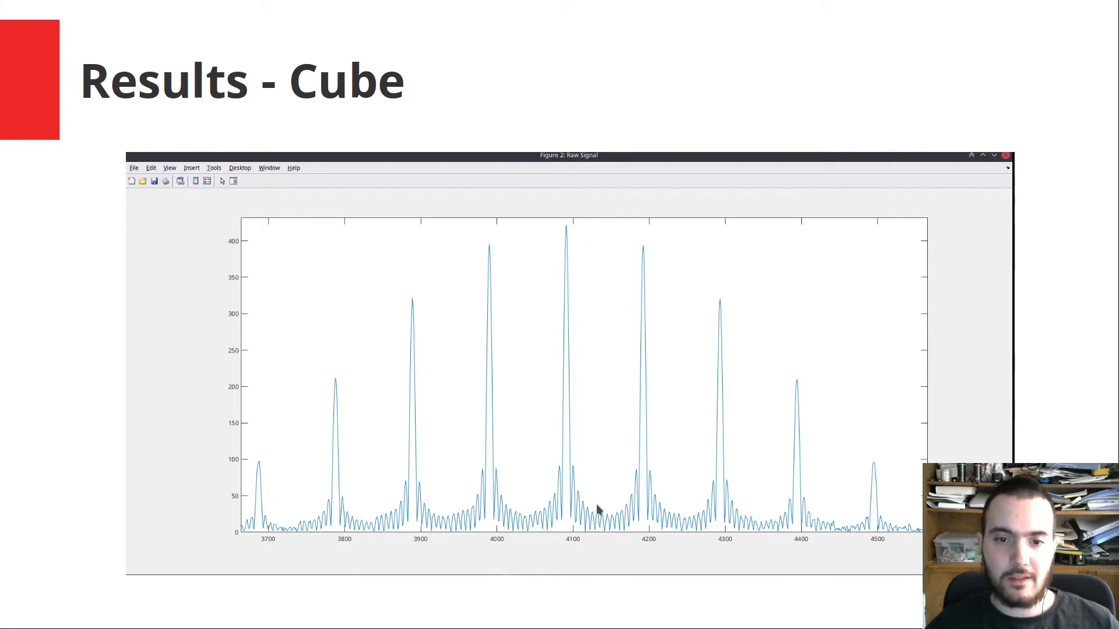
mouse_move(597, 432)
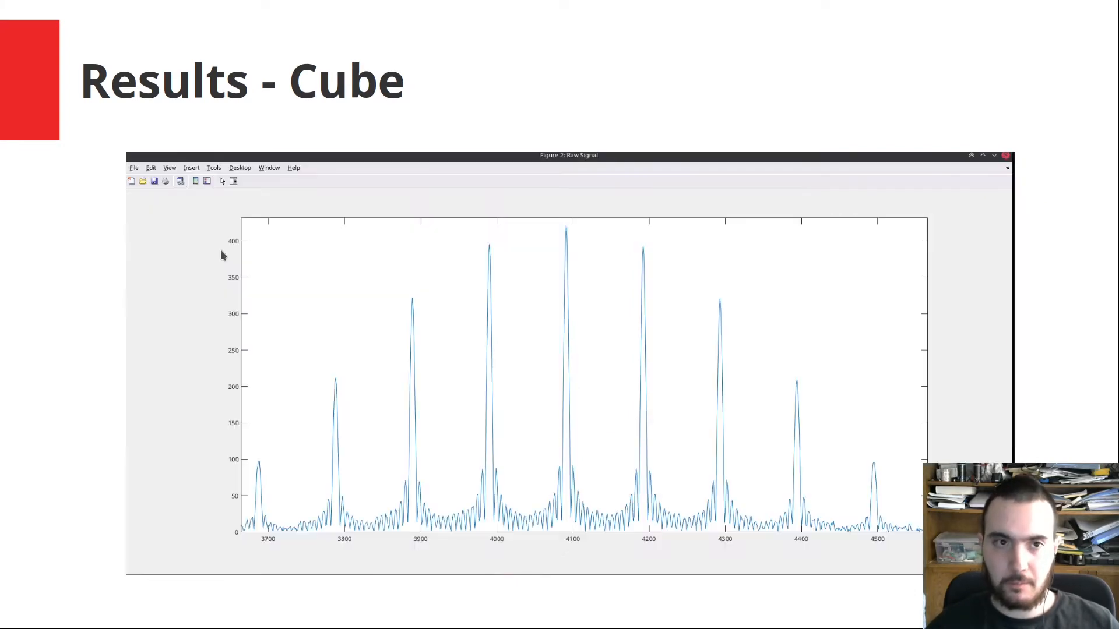
Advance to the 'Results – GRE vs SPE' slide comparing gradient and spin echo raw signals.
key(Right)
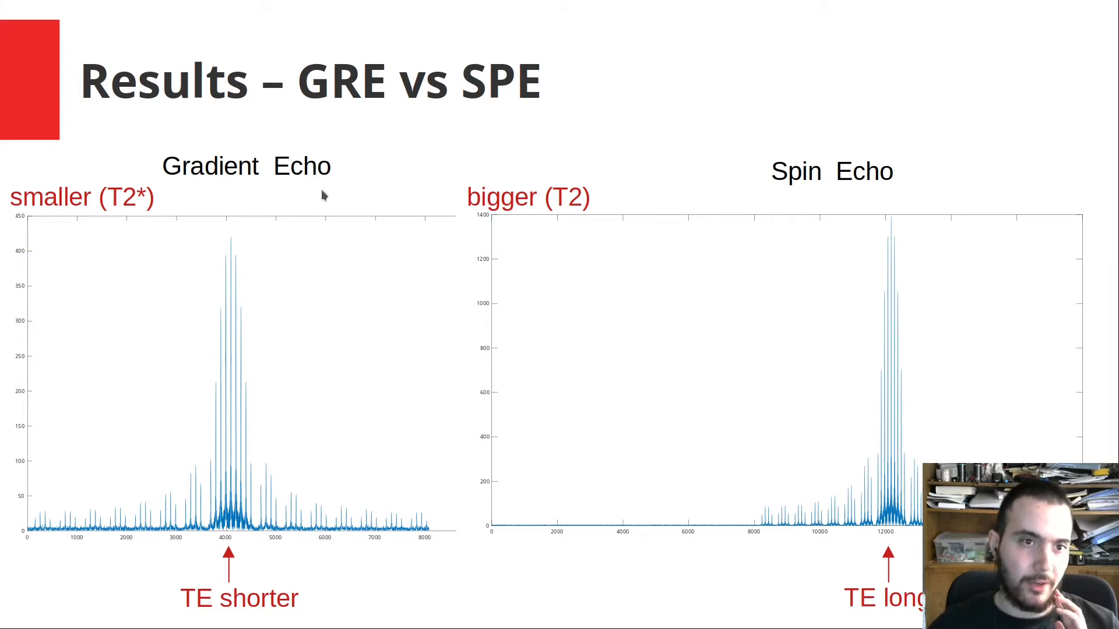
mouse_move(371, 362)
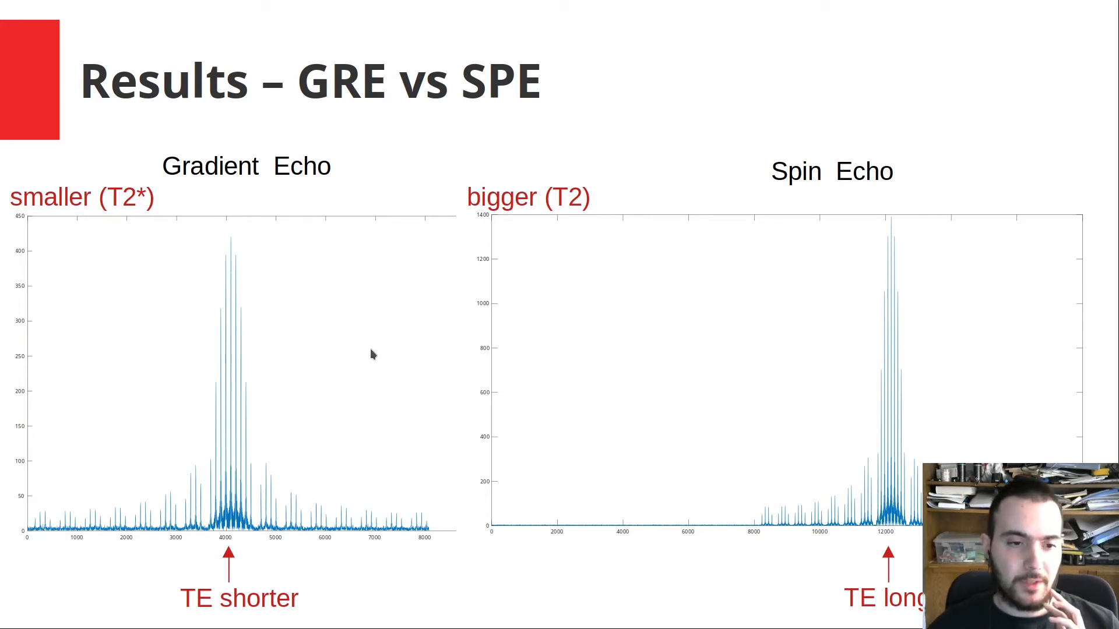
mouse_move(789, 235)
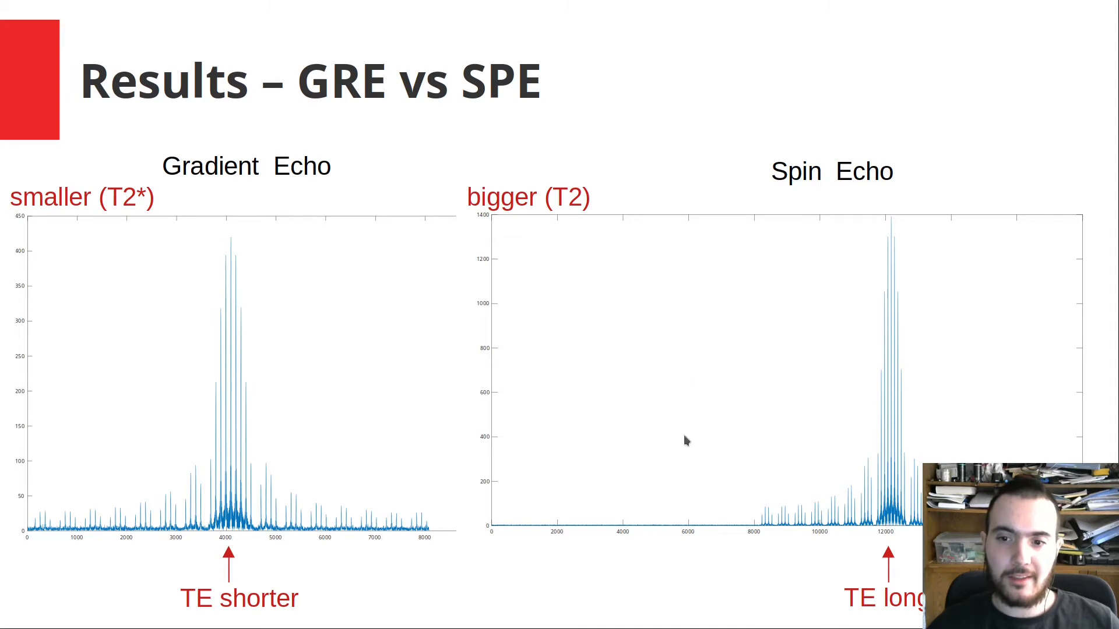
mouse_move(896, 589)
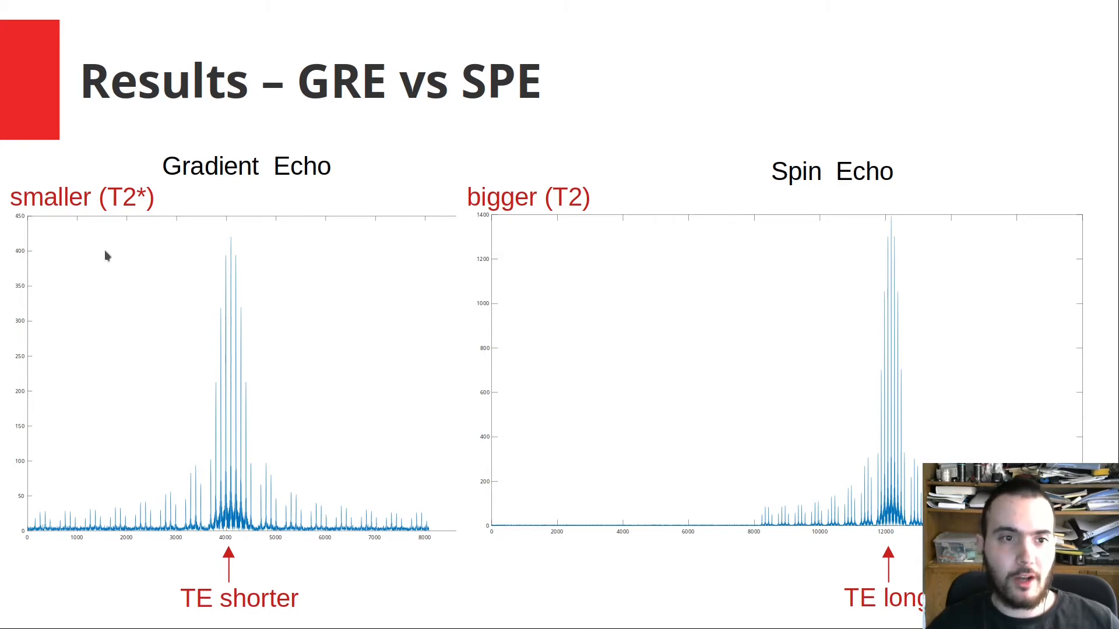
mouse_move(626, 189)
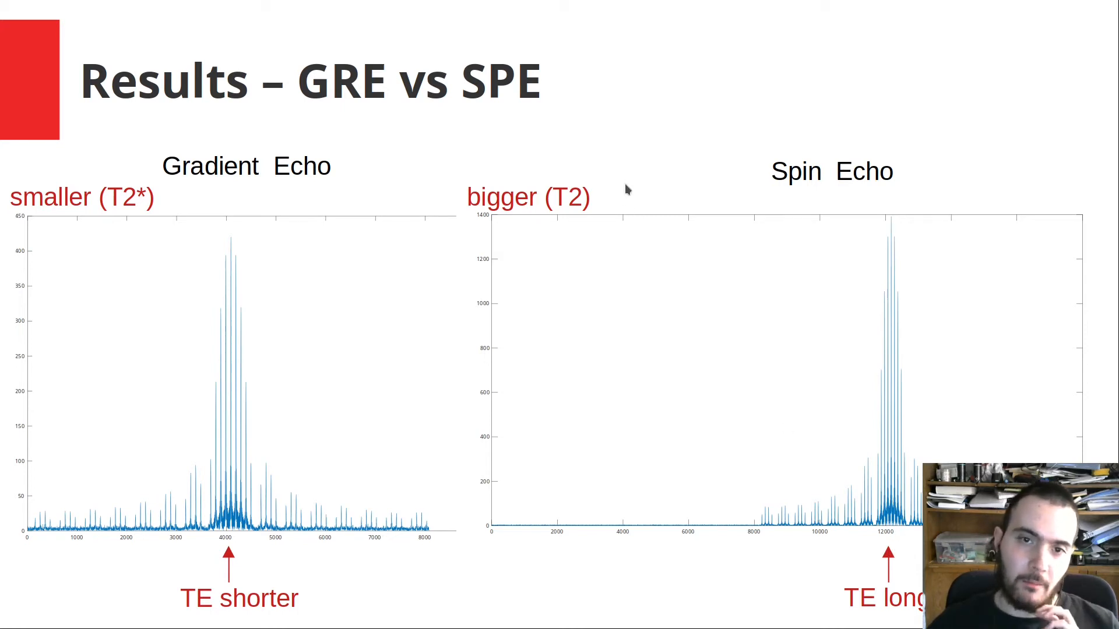
mouse_move(917, 206)
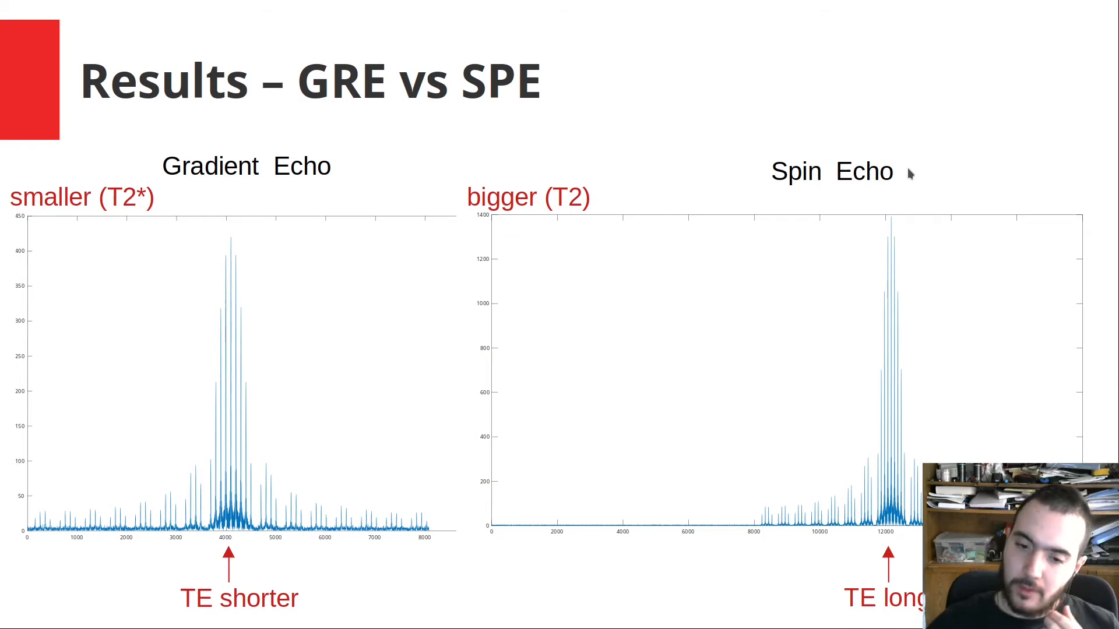
mouse_move(810, 140)
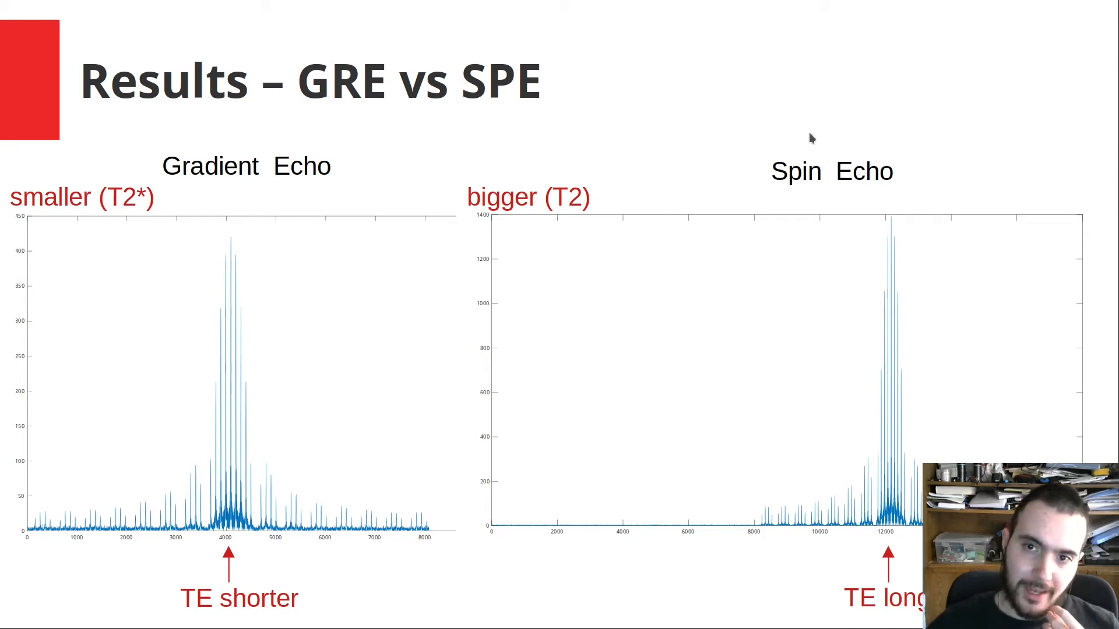
mouse_move(560, 166)
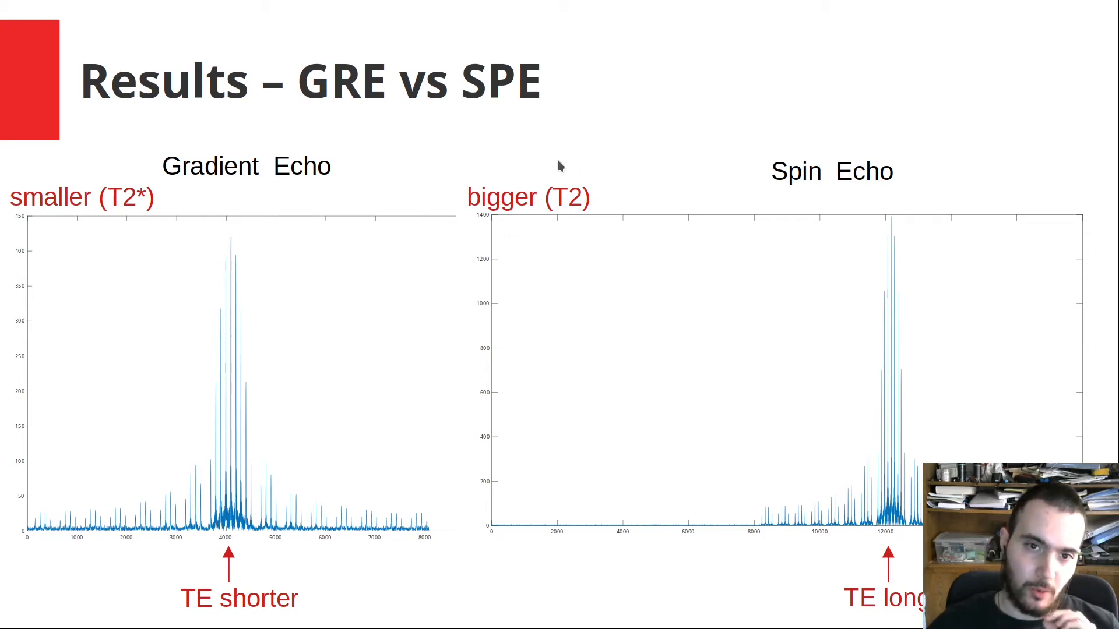
mouse_move(589, 198)
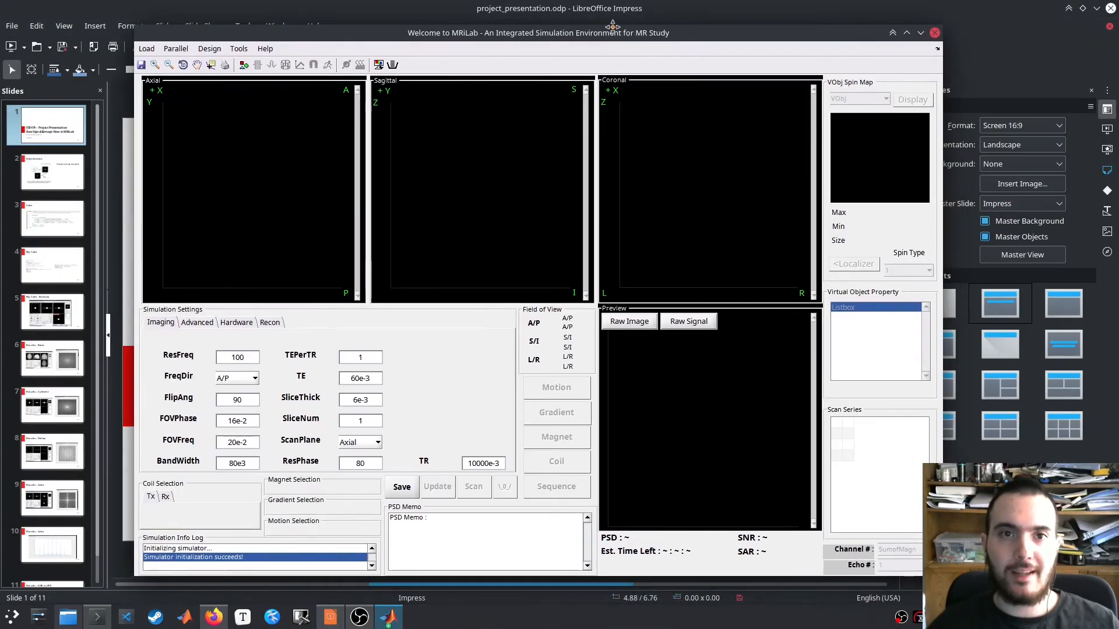
Load the VObj_CustomCube.mat phantom through the file dialog and Import Wizard.
click(226, 45)
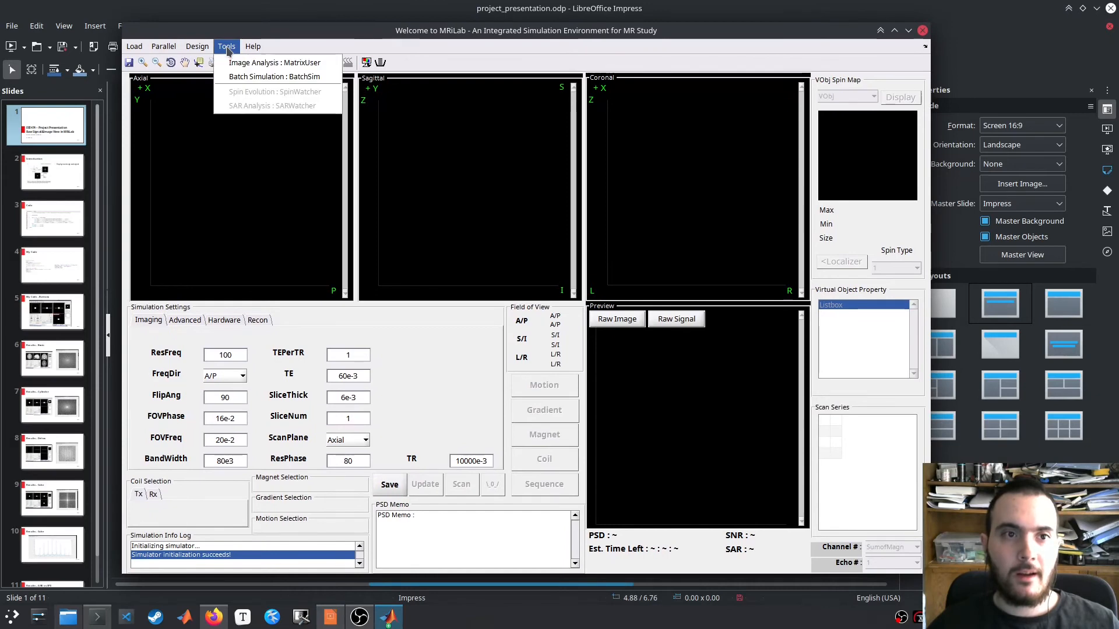
click(141, 62)
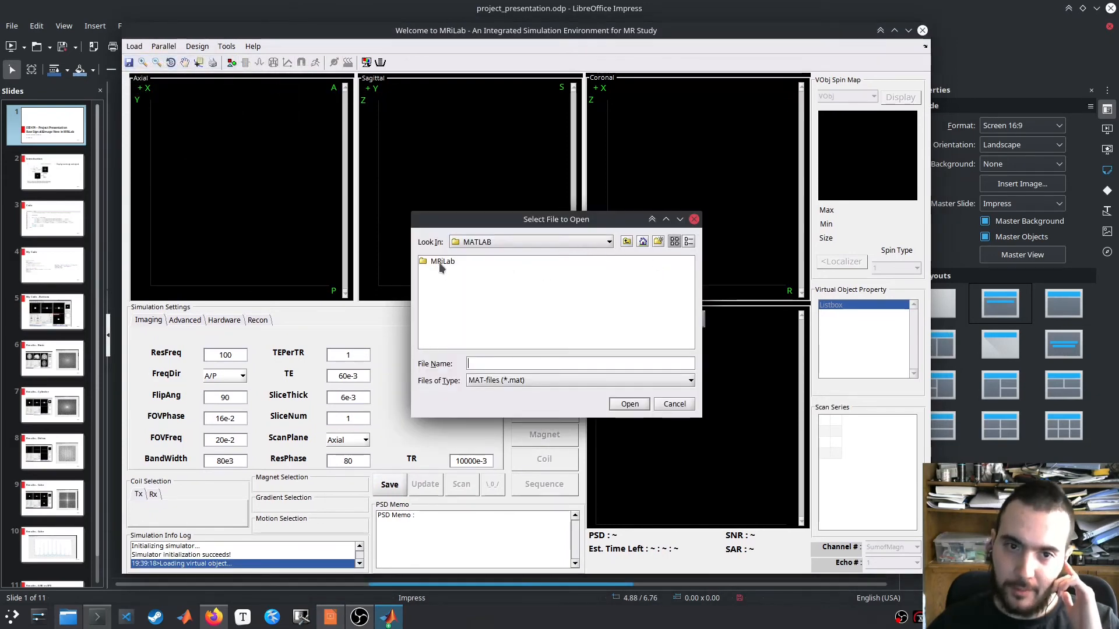
double_click(442, 261)
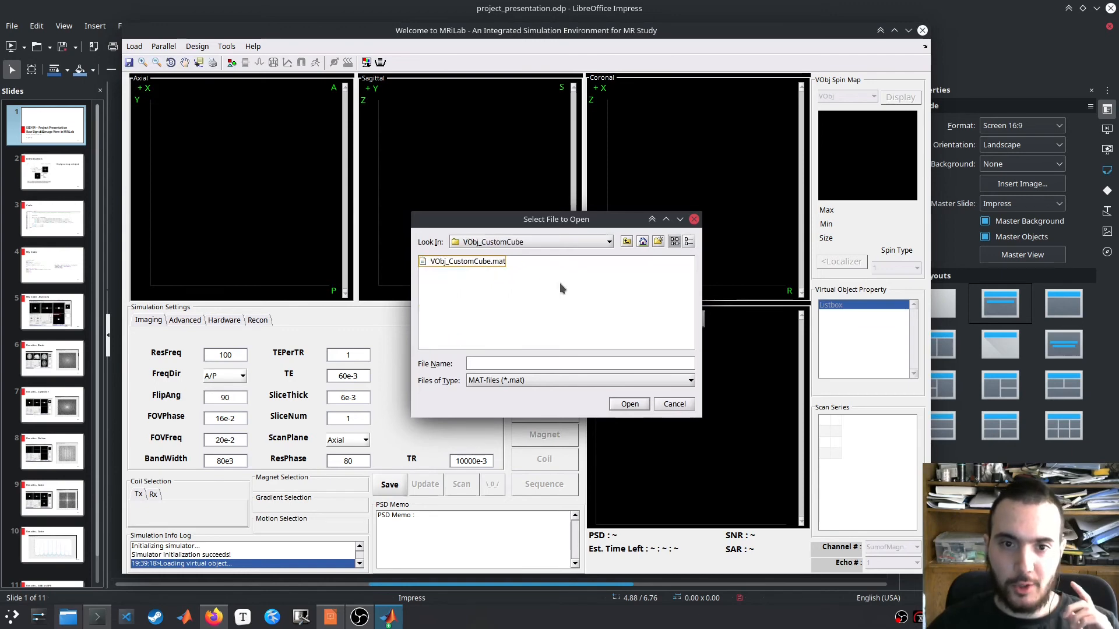
click(467, 261)
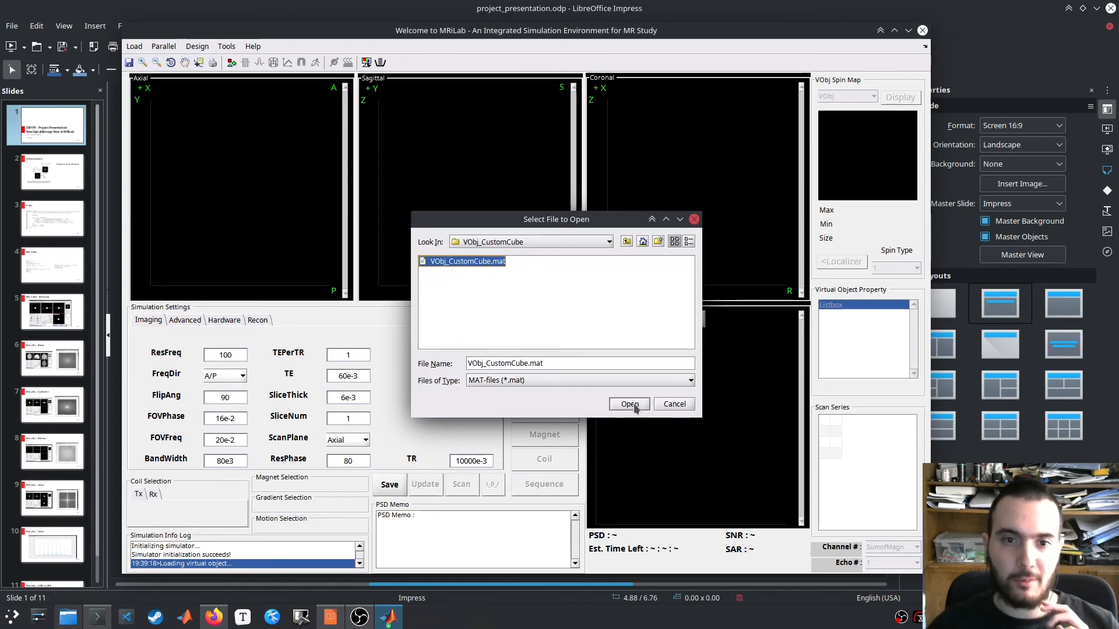
click(628, 404)
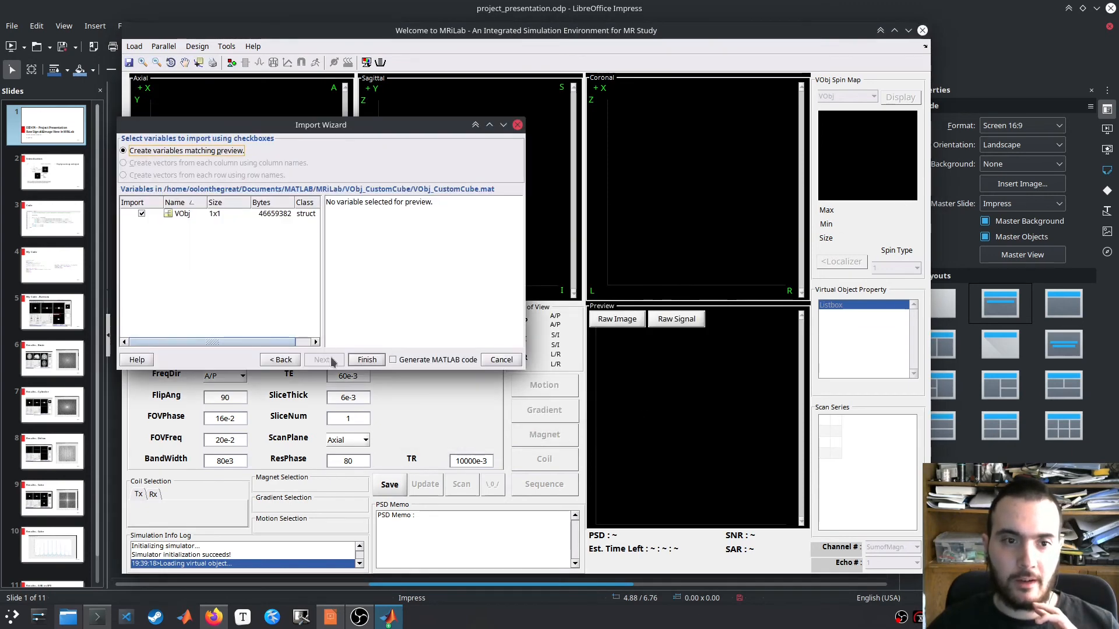
click(366, 360)
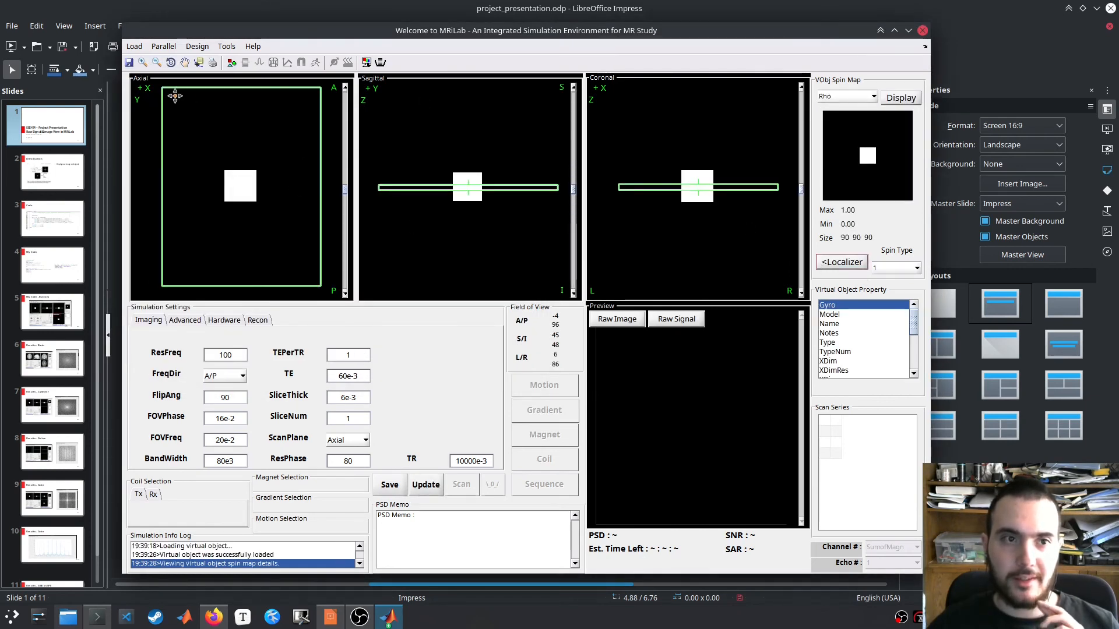
mouse_move(619, 88)
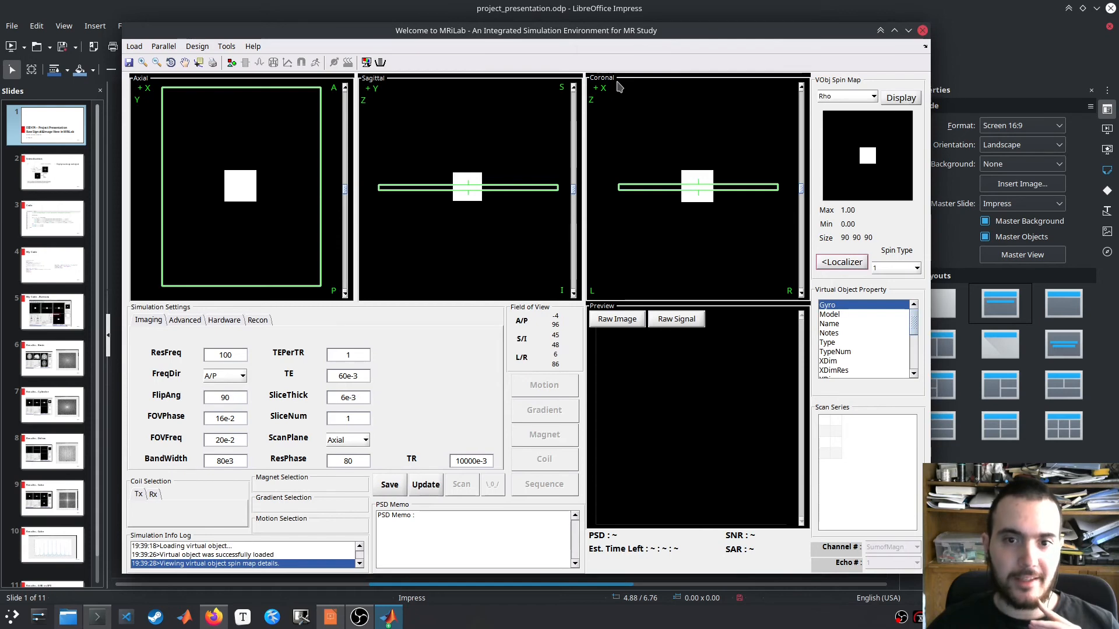
Update the simulation settings and select the GradientEcho PSD_GRE3D sequence.
click(425, 484)
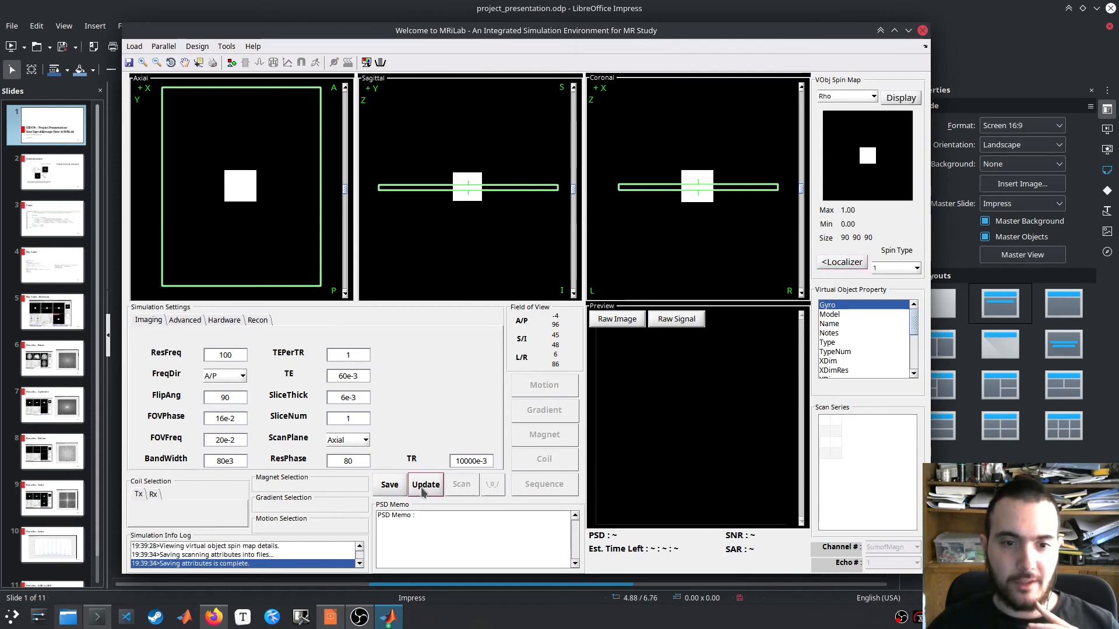
click(544, 485)
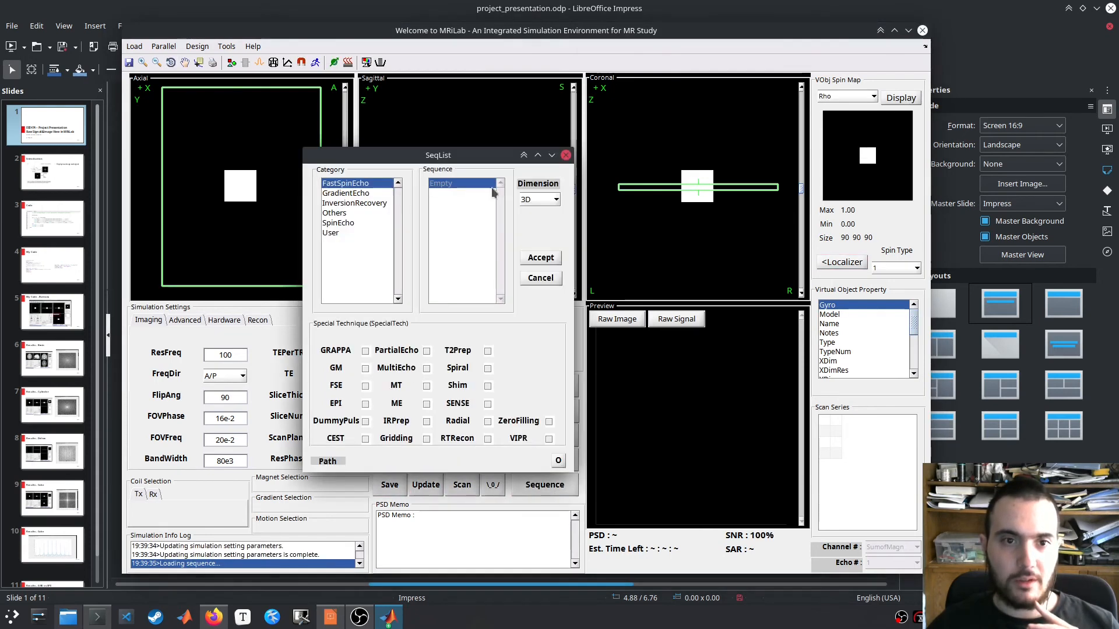
click(347, 192)
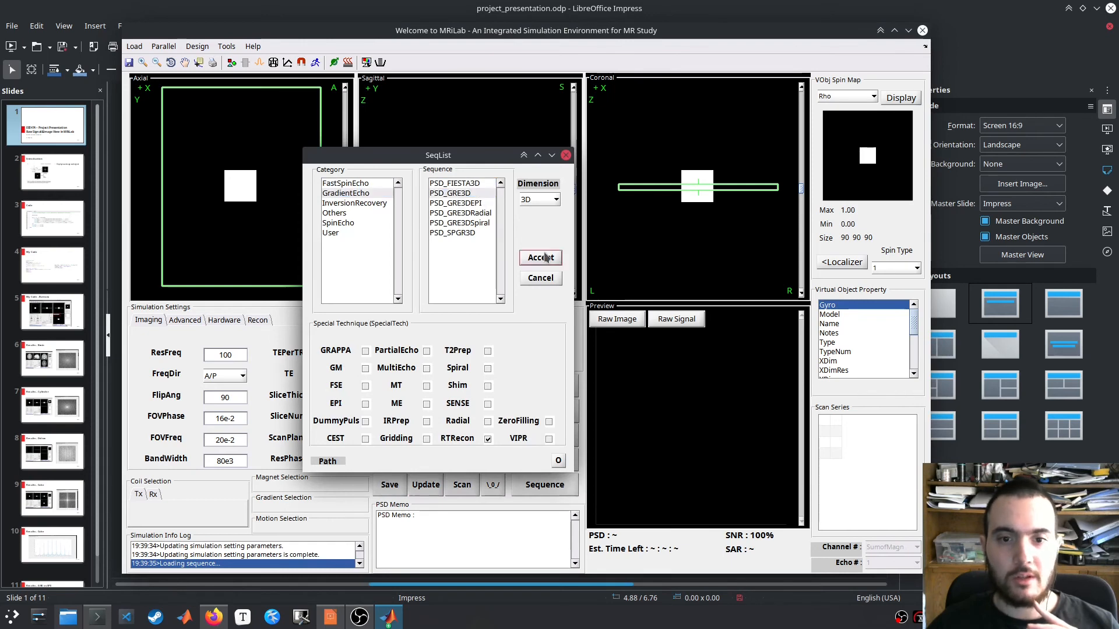
click(540, 258)
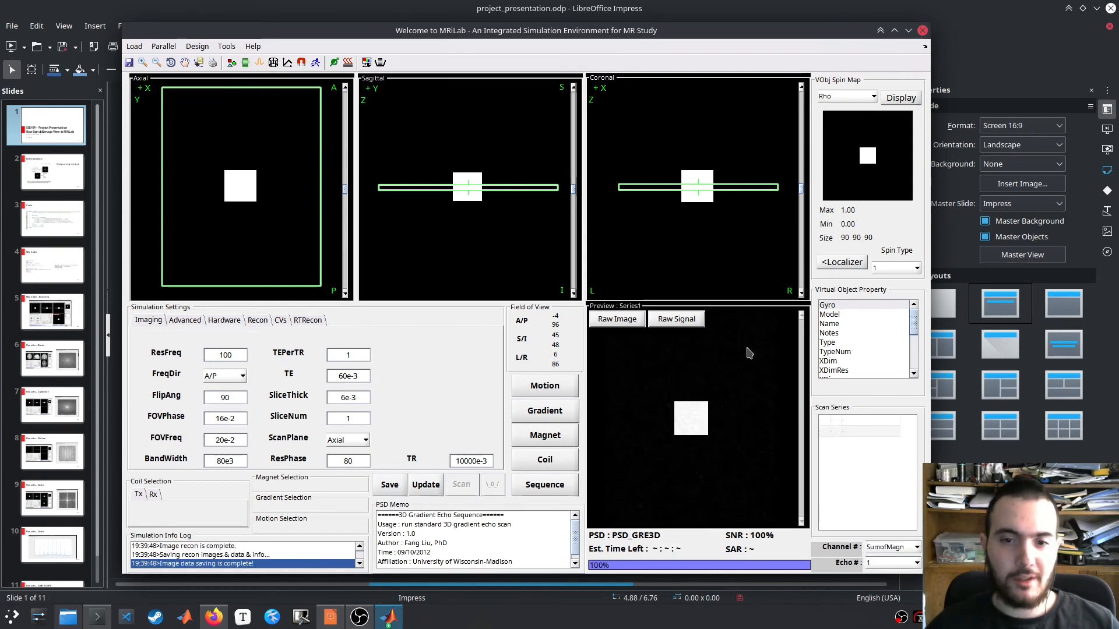
mouse_move(685, 426)
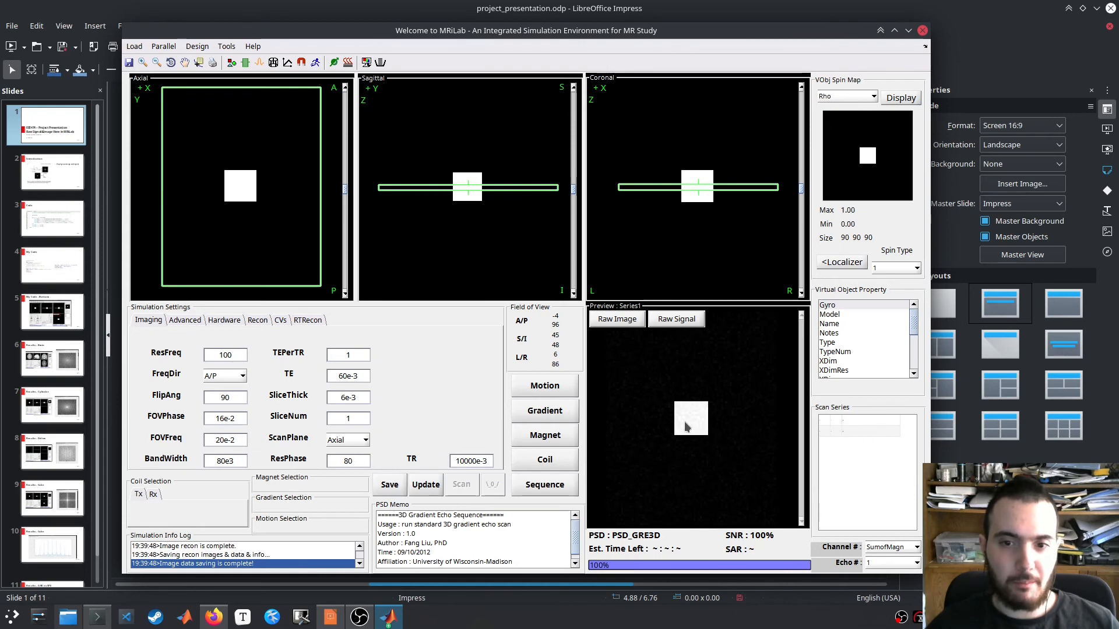
mouse_move(621, 329)
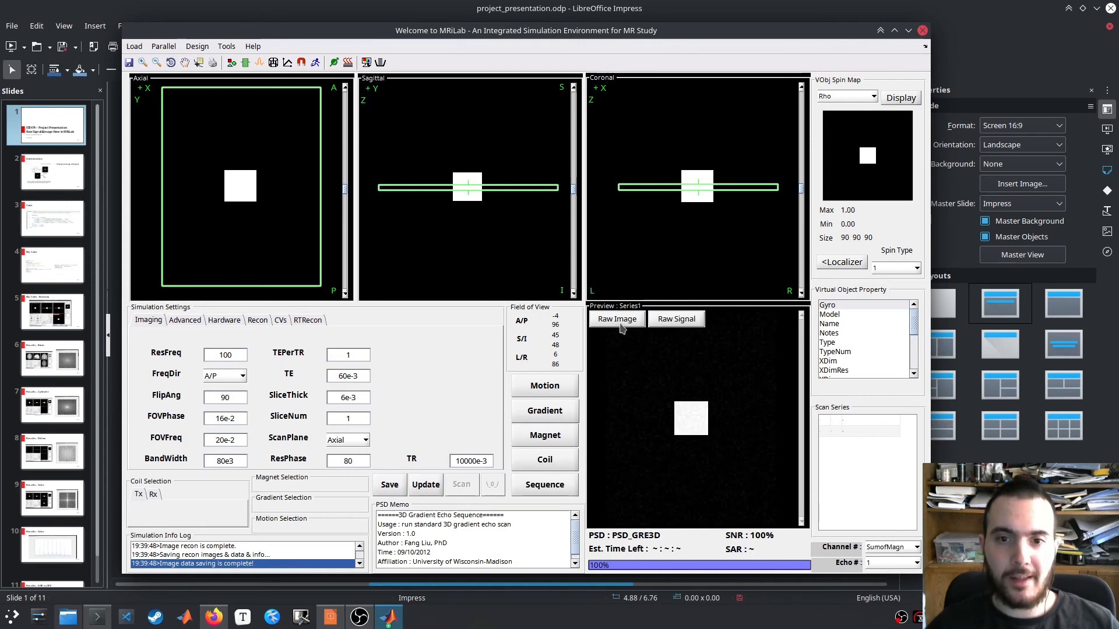
Open the Raw Image k-space and Raw Signal figures, then enlarge and reposition both windows.
click(616, 319)
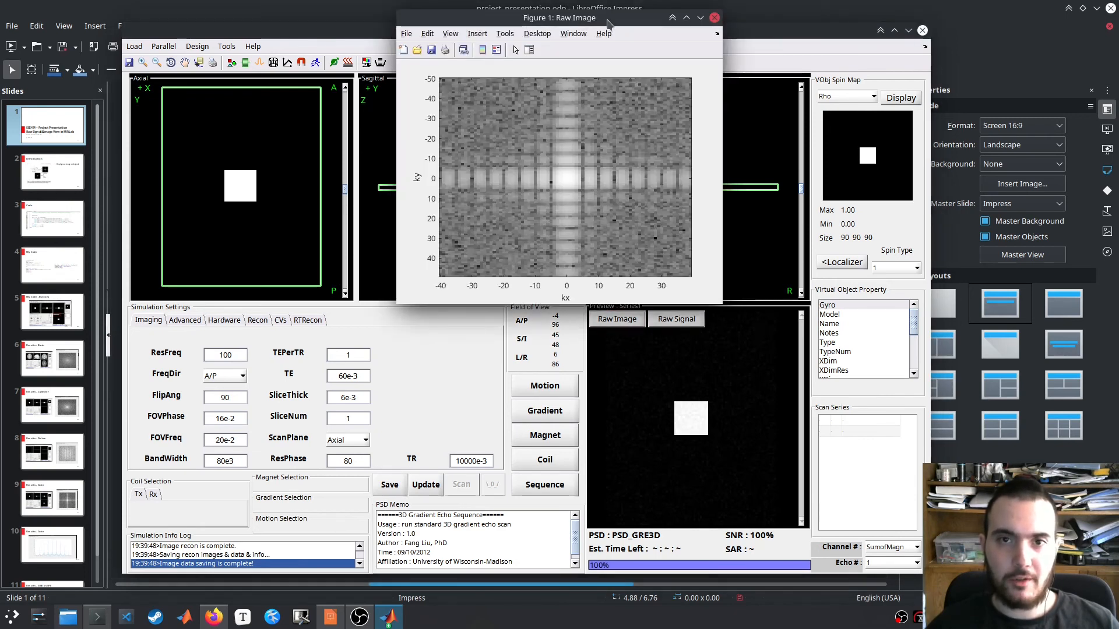
click(674, 319)
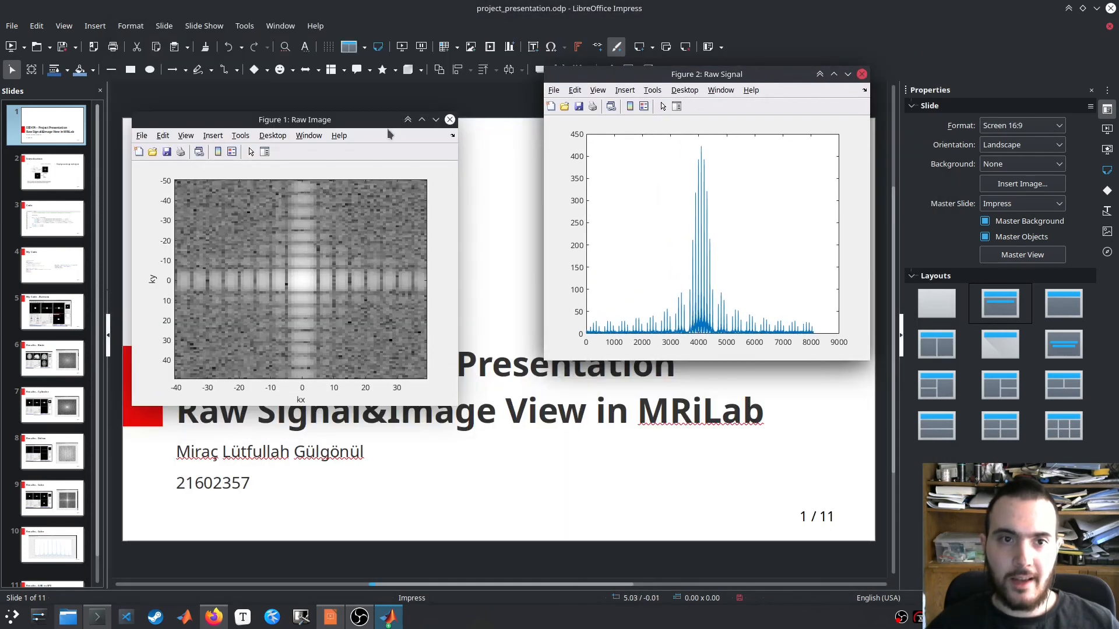
drag(296, 119, 207, 99)
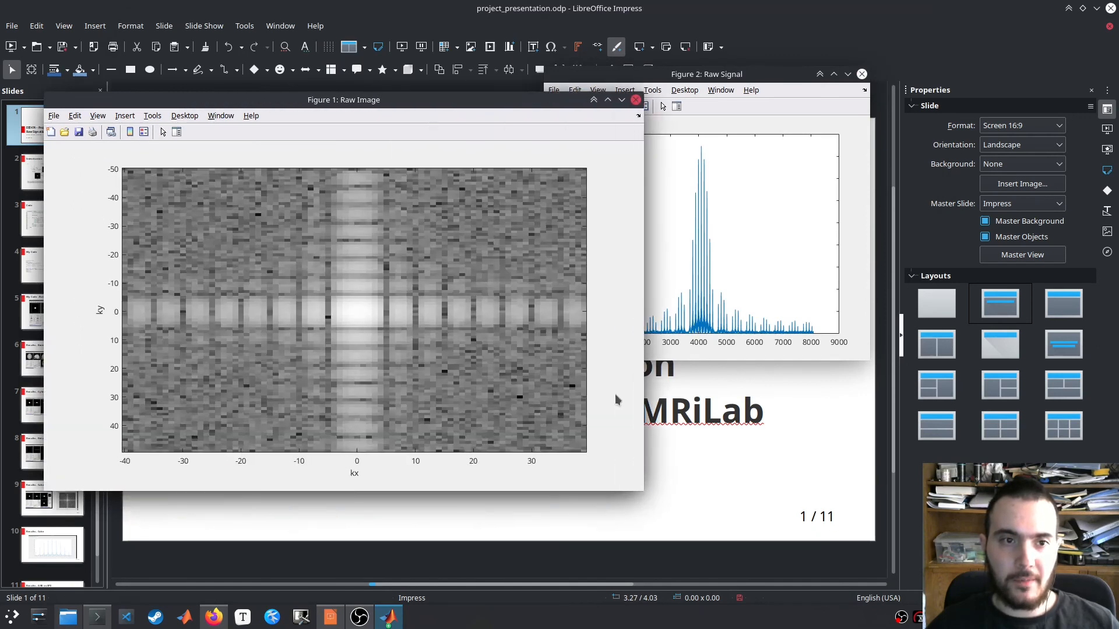
drag(343, 99, 292, 70)
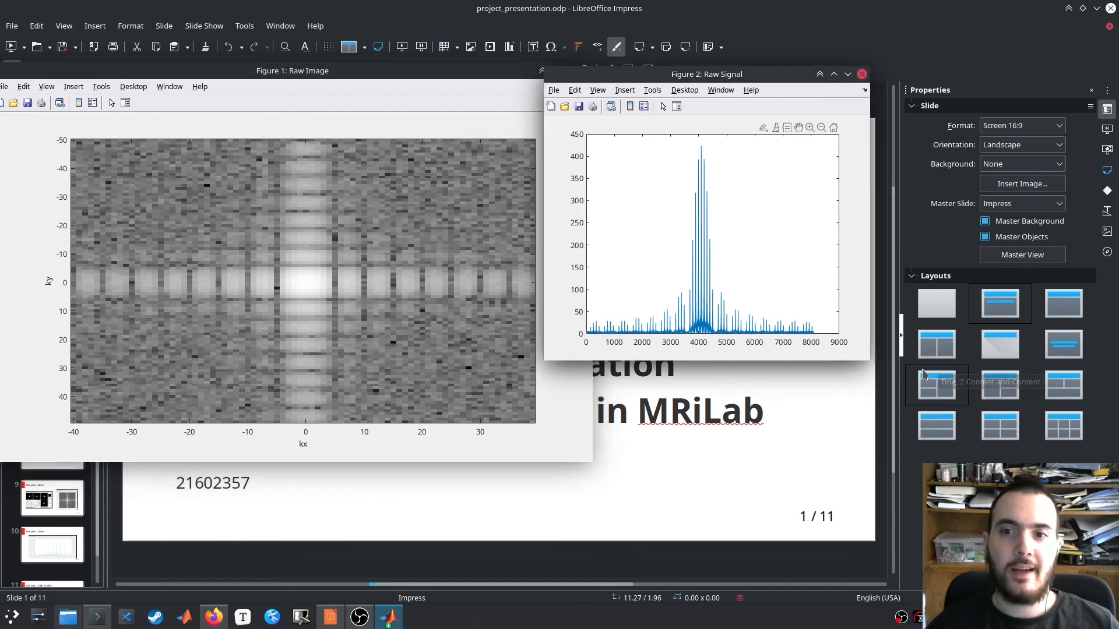
drag(706, 74, 821, 73)
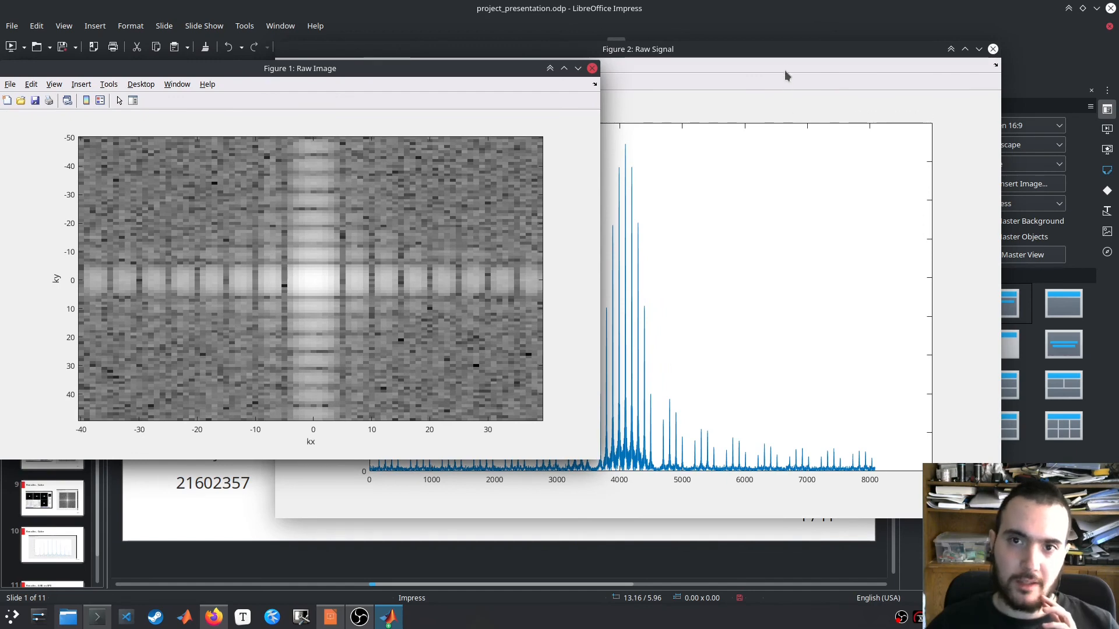
Bring the cube scan's Raw Signal figure window to the front.
click(637, 48)
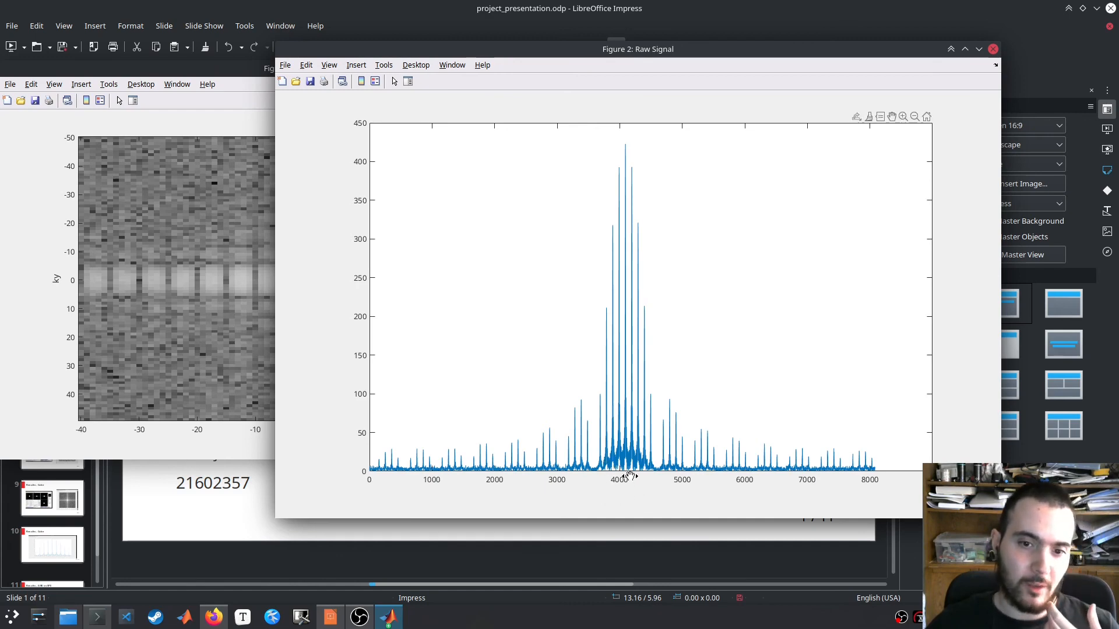
mouse_move(627, 357)
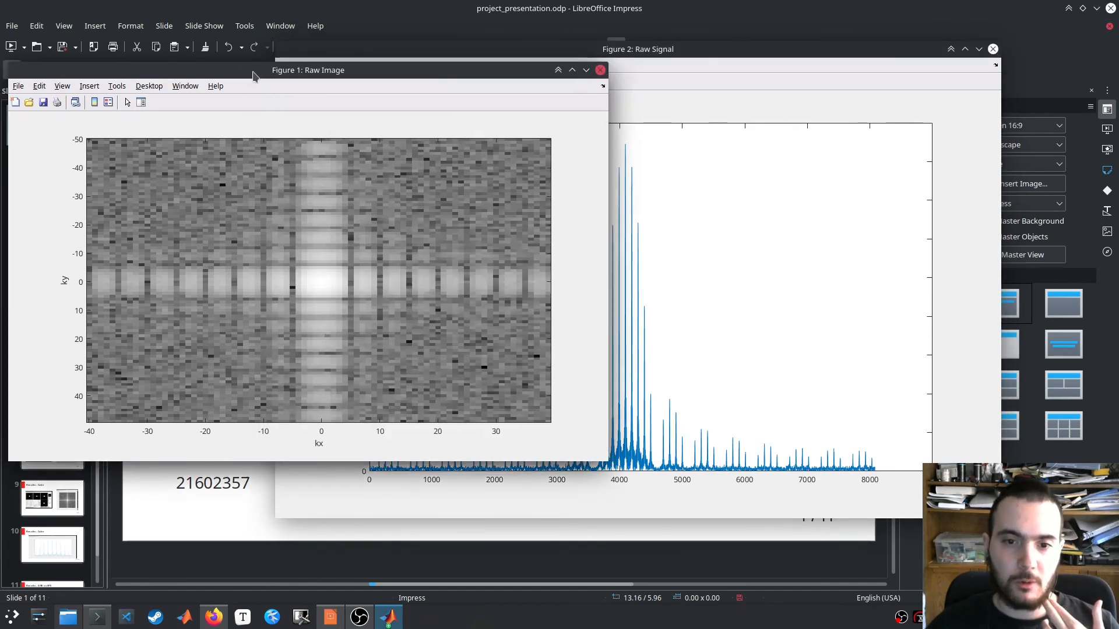
mouse_move(606, 303)
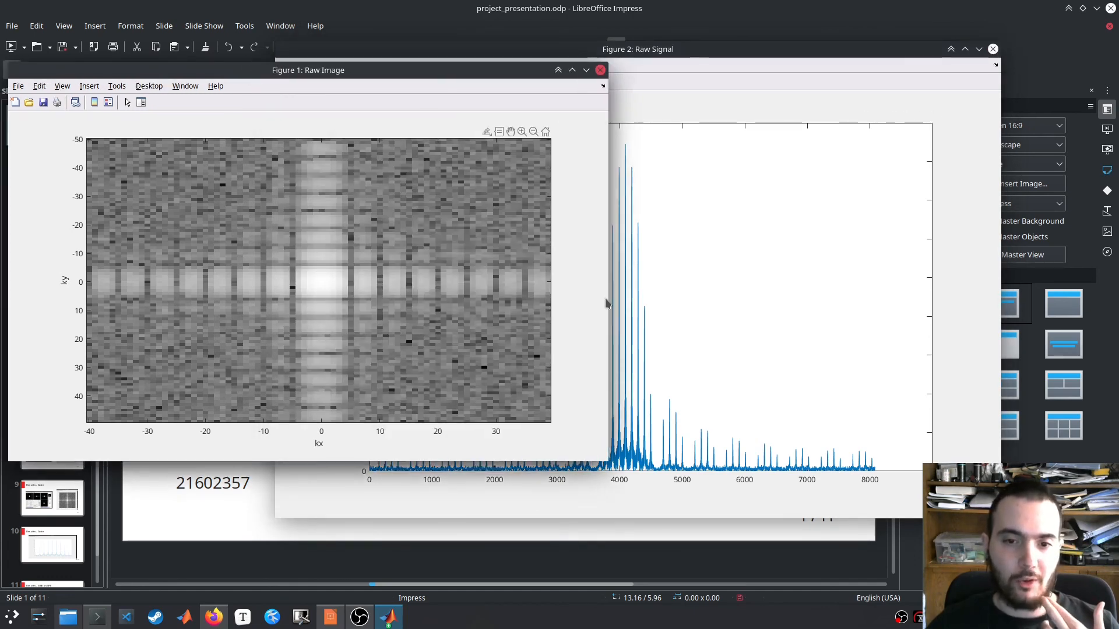
mouse_move(518, 271)
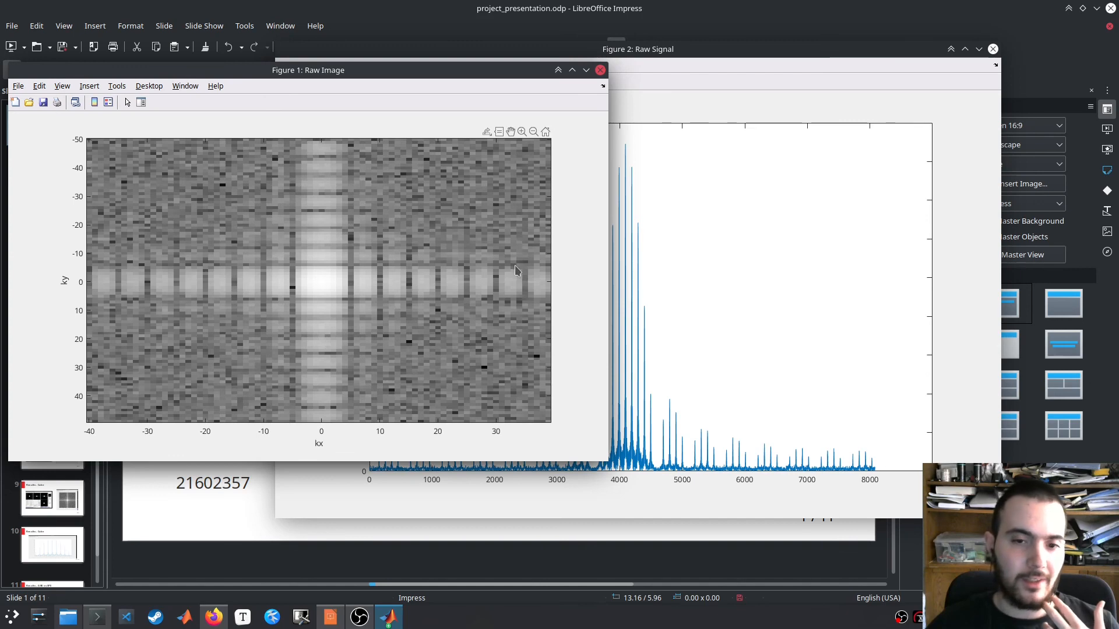
mouse_move(540, 227)
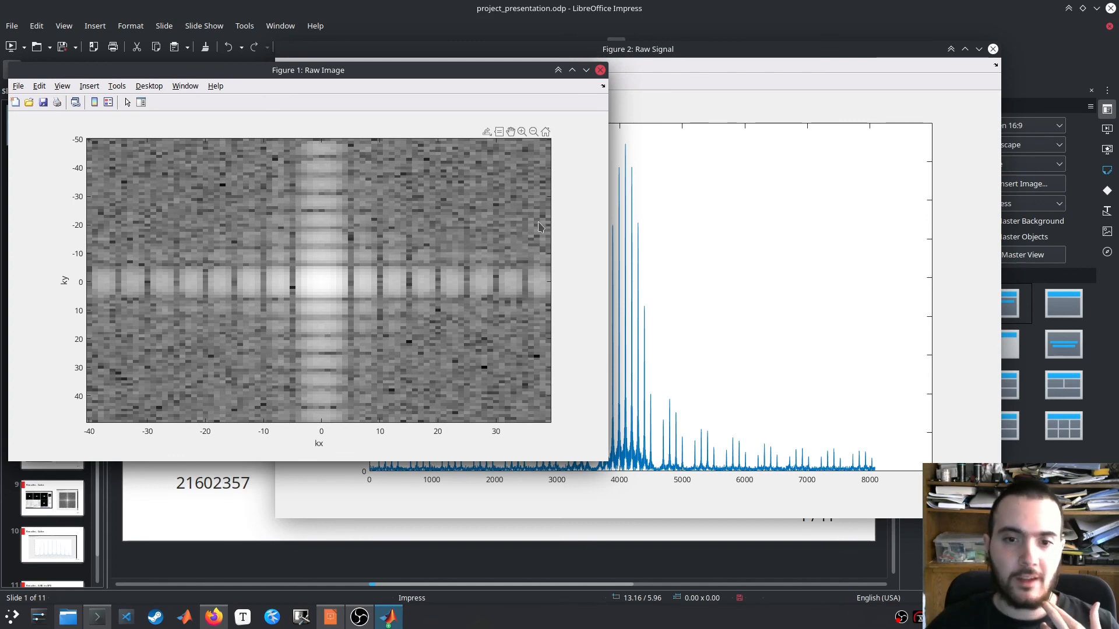
mouse_move(542, 206)
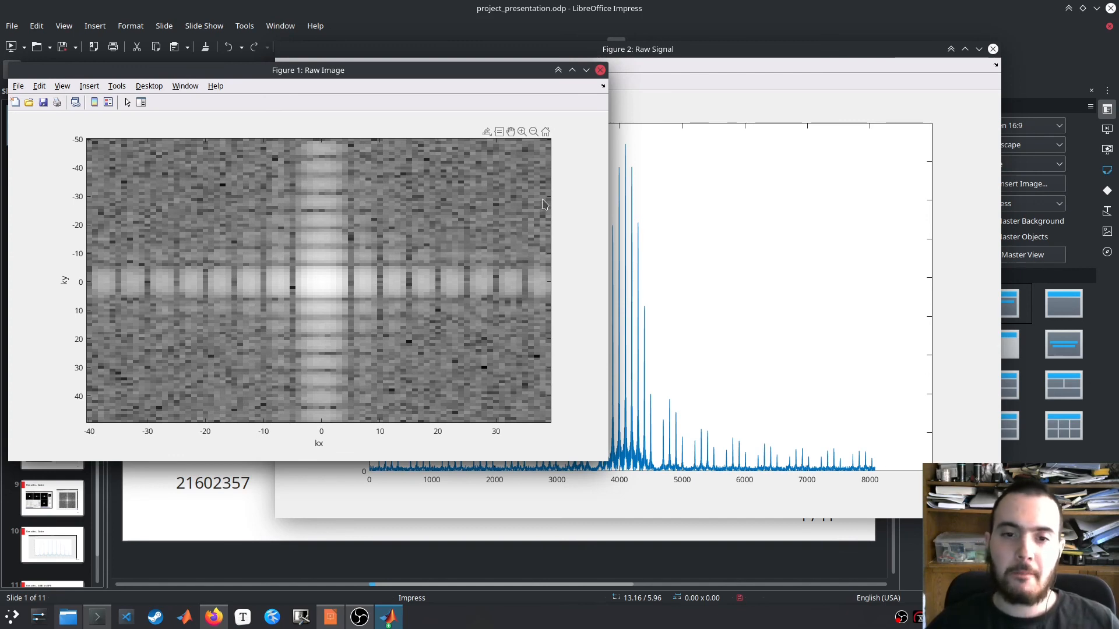
mouse_move(350, 378)
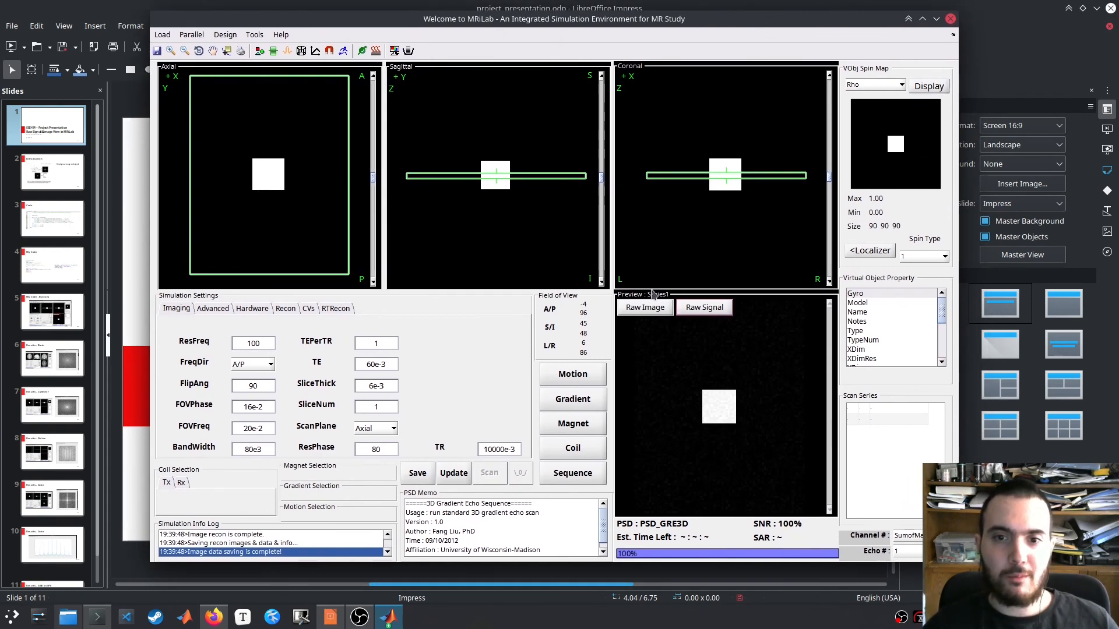
Switch to SimuPanel.m's raw image callback in MATLAB, then bring up the OBS recorder.
click(703, 308)
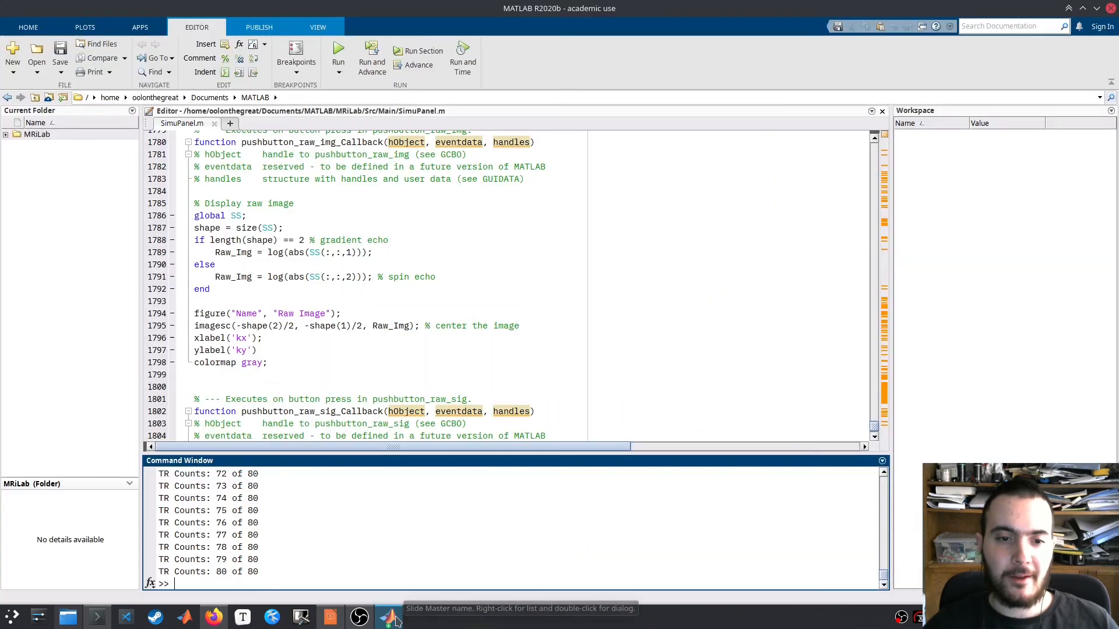
click(359, 615)
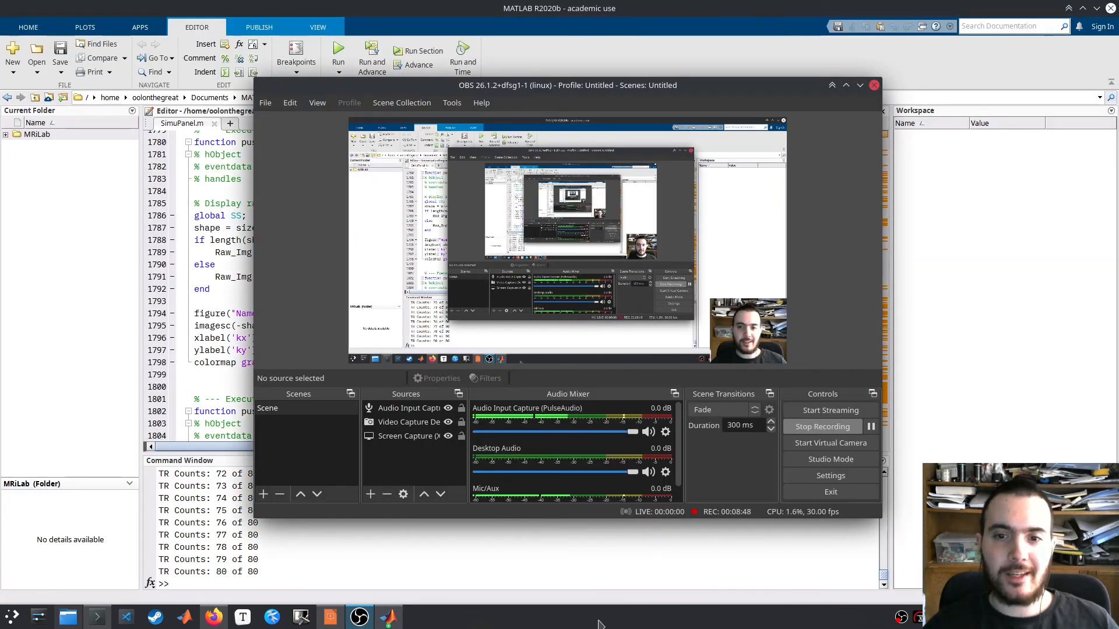